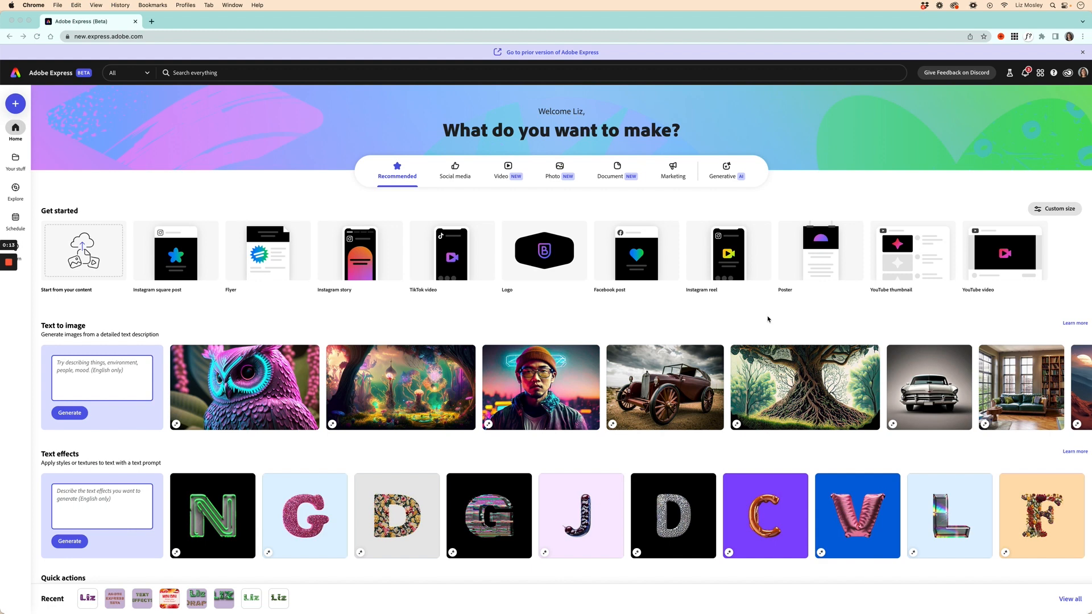
pyautogui.moveTo(515, 124)
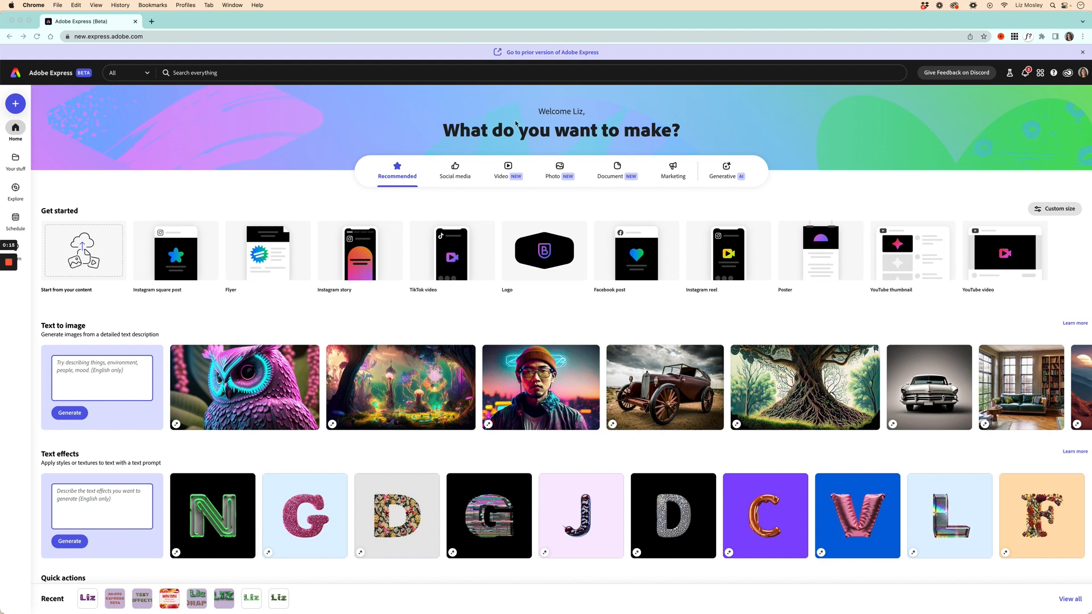
pyautogui.moveTo(421, 202)
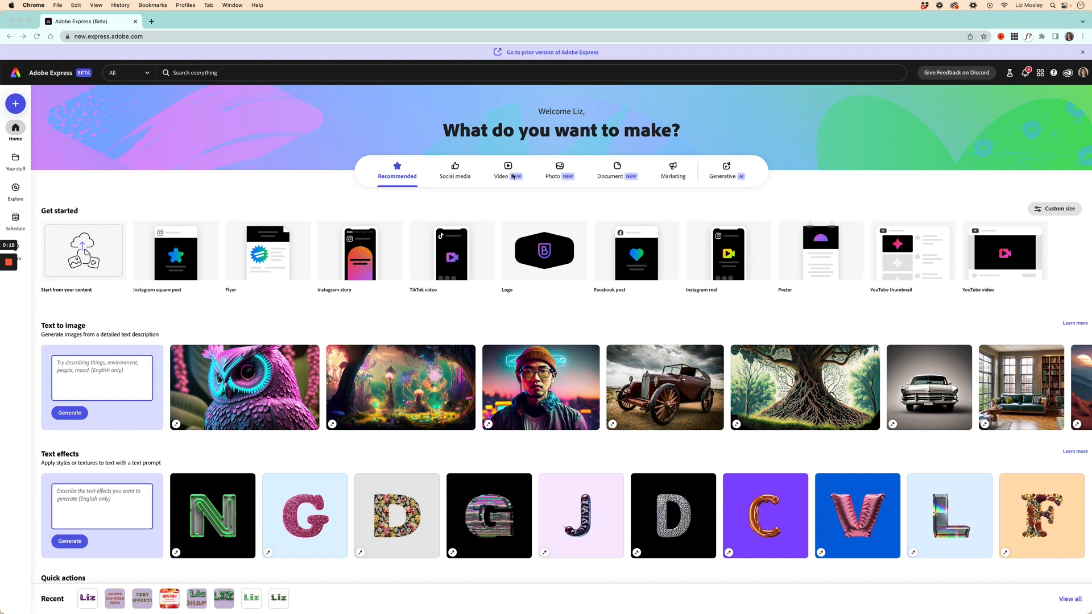
pyautogui.moveTo(551, 177)
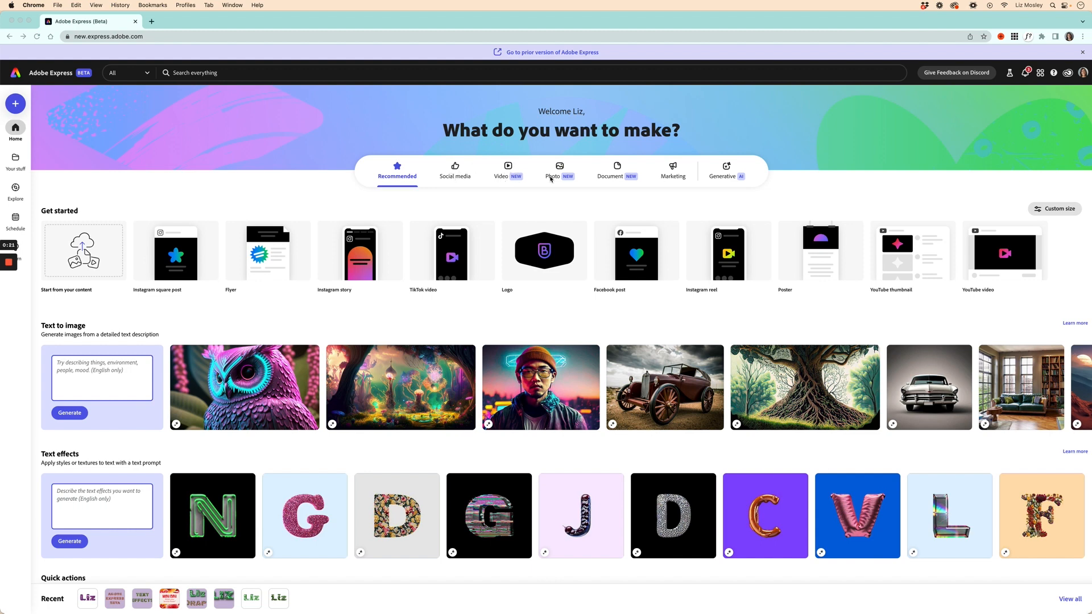
pyautogui.moveTo(452, 269)
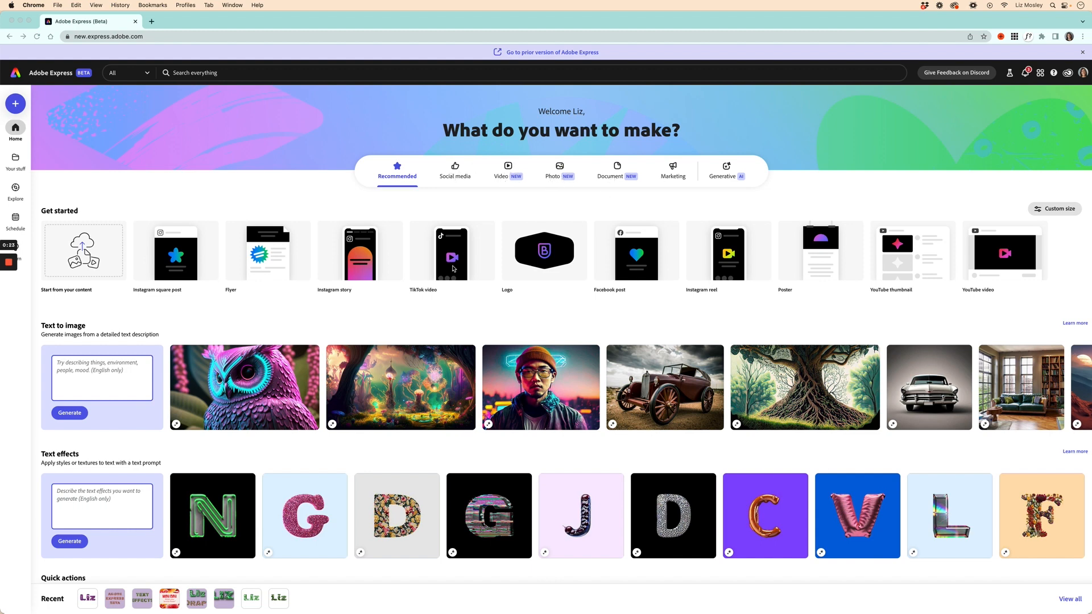
pyautogui.moveTo(241, 254)
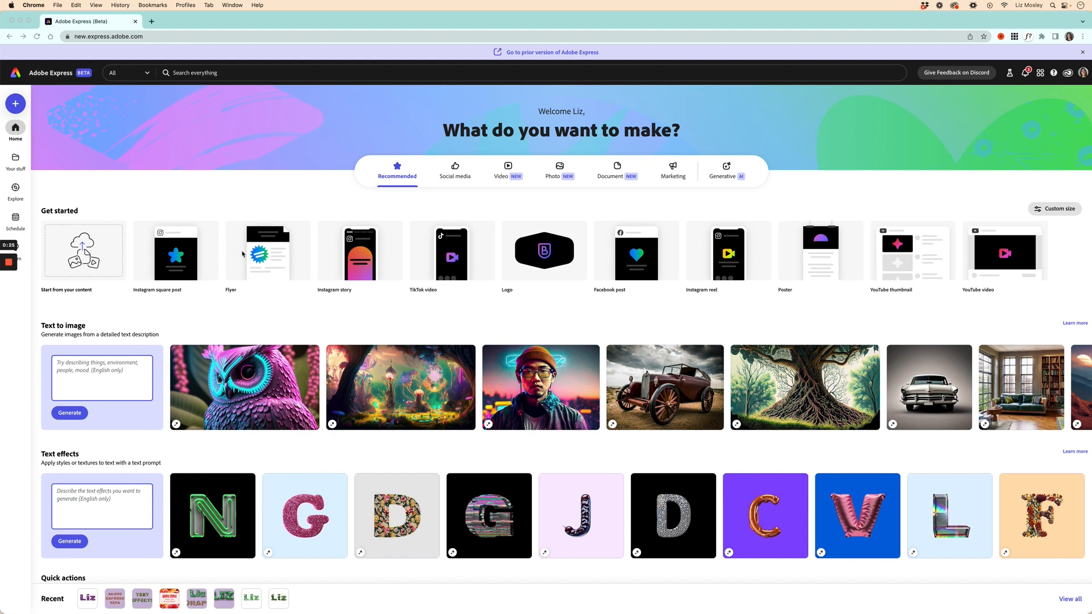
pyautogui.moveTo(555, 275)
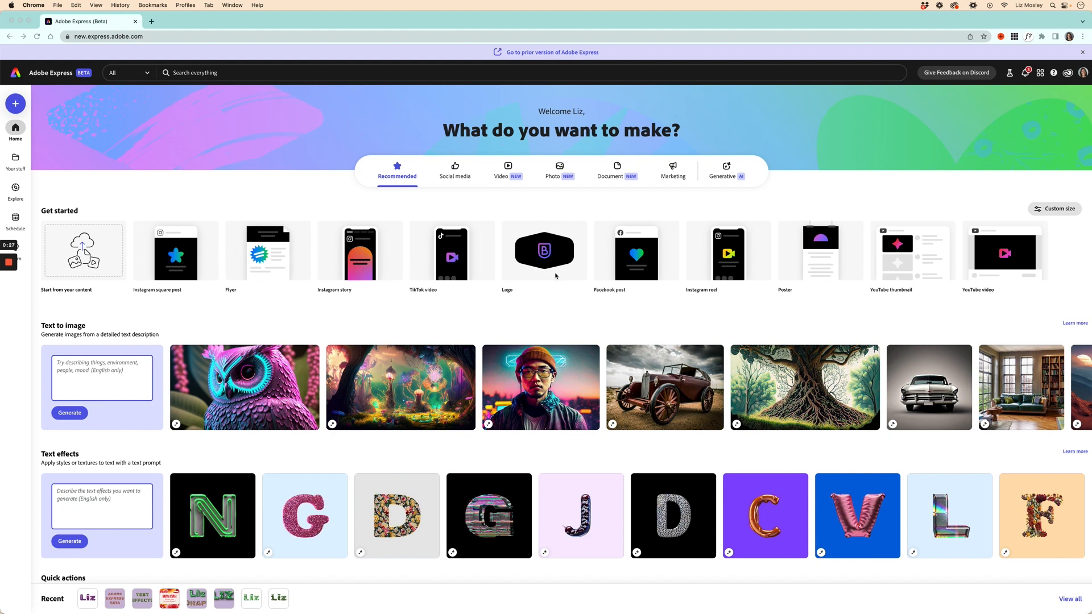
pyautogui.moveTo(703, 271)
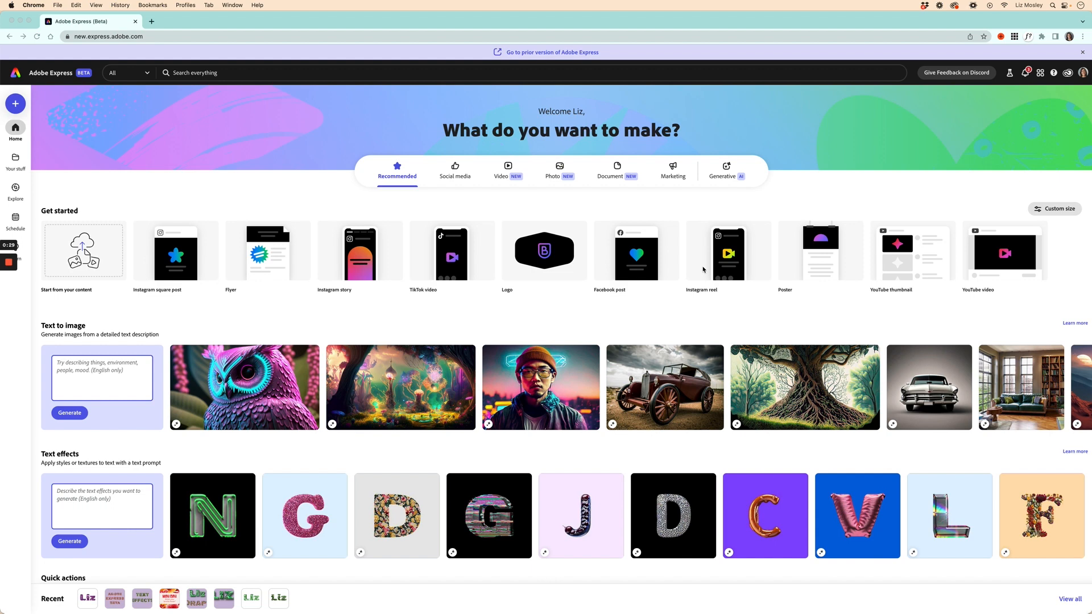
# - Enter the text-effects prompt 'green moss' and generate results for the word 'Make'
pyautogui.scroll(-3)
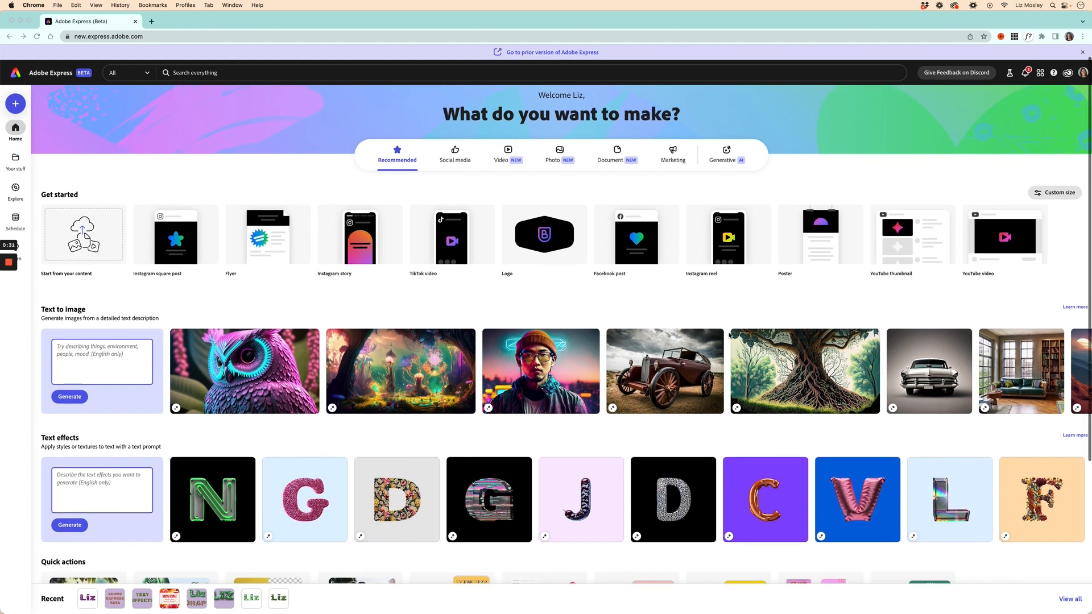
pyautogui.scroll(-3)
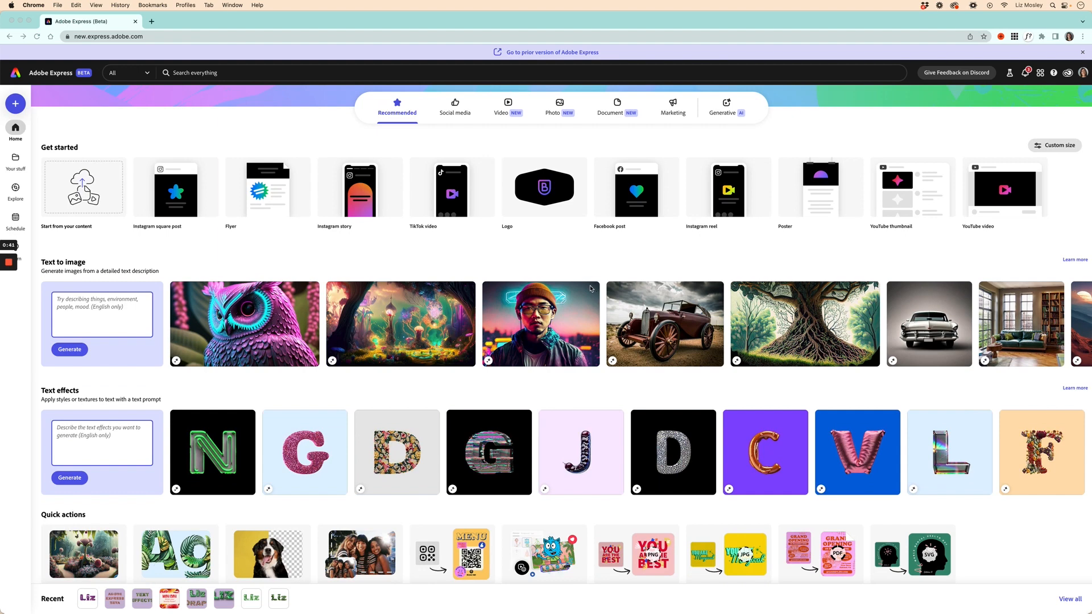
pyautogui.moveTo(581, 373)
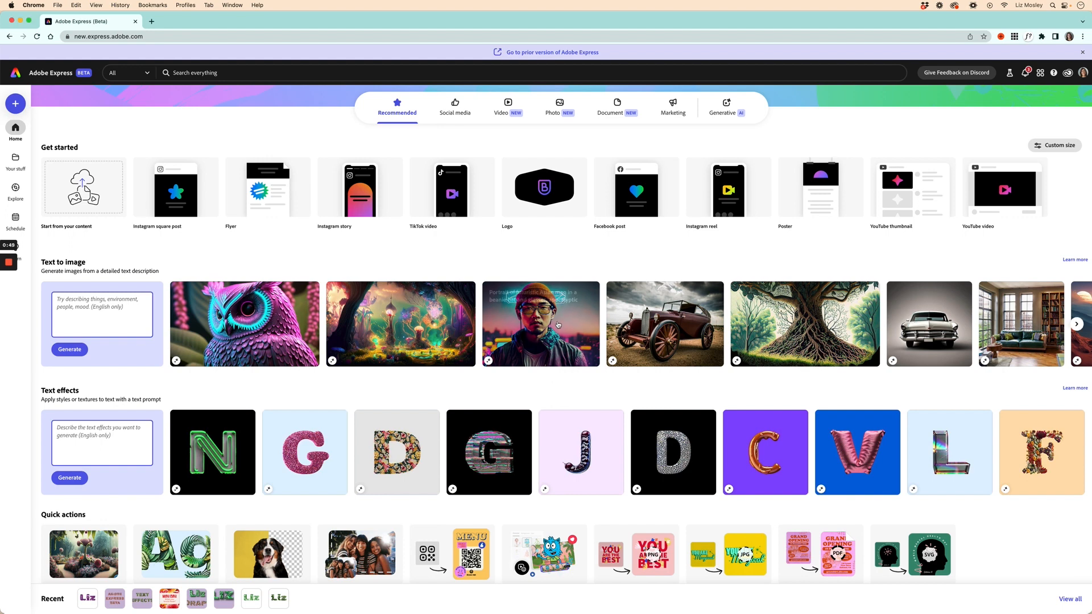
pyautogui.moveTo(804, 329)
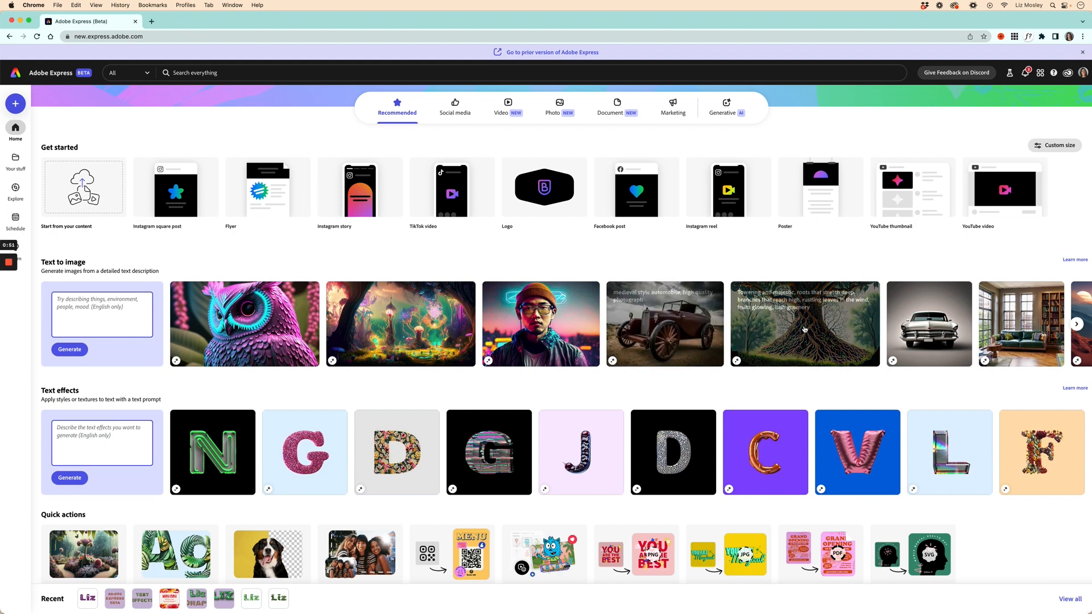
pyautogui.moveTo(824, 390)
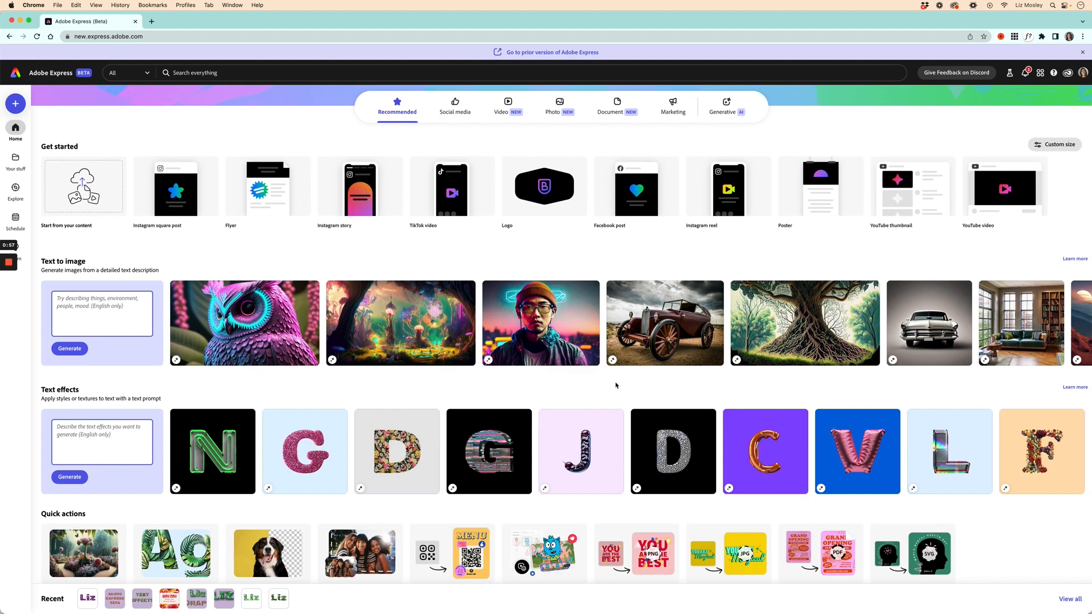
pyautogui.click(102, 441)
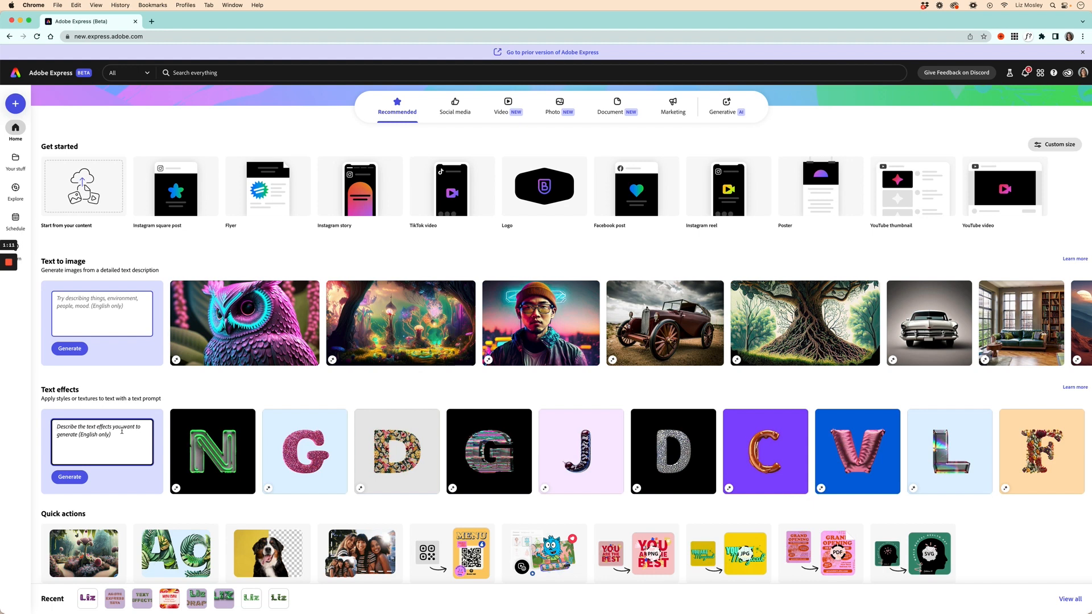
pyautogui.write('green moss')
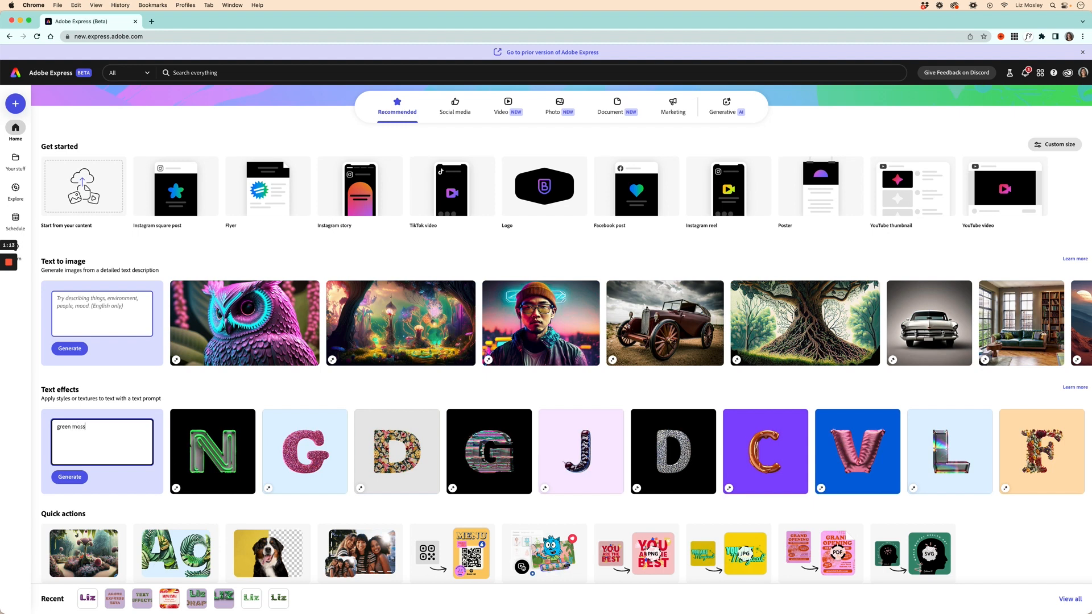
pyautogui.click(69, 476)
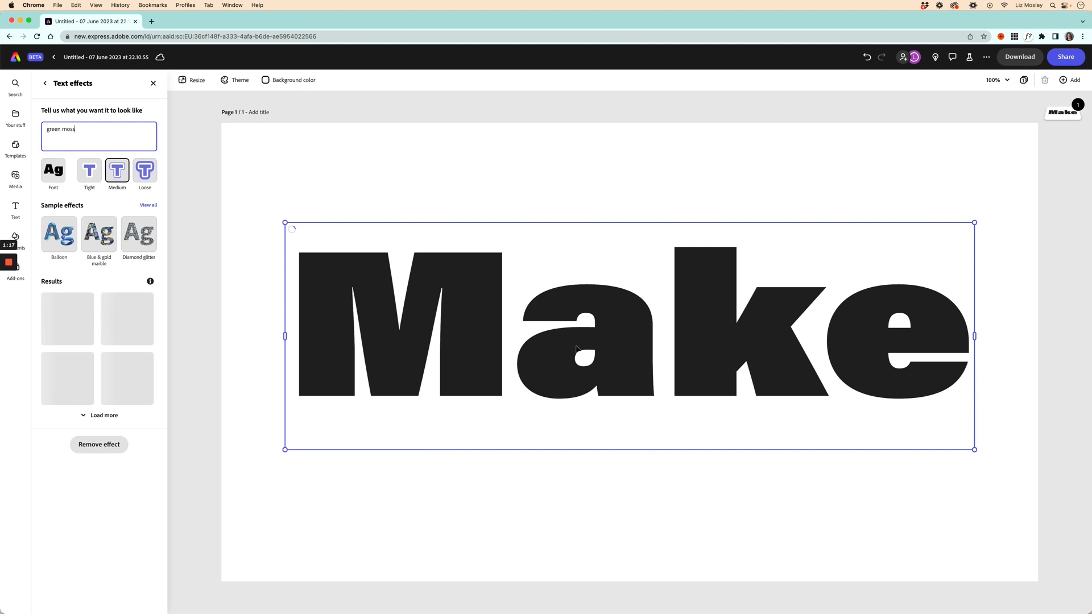
pyautogui.moveTo(617, 354)
pyautogui.write('Liz')
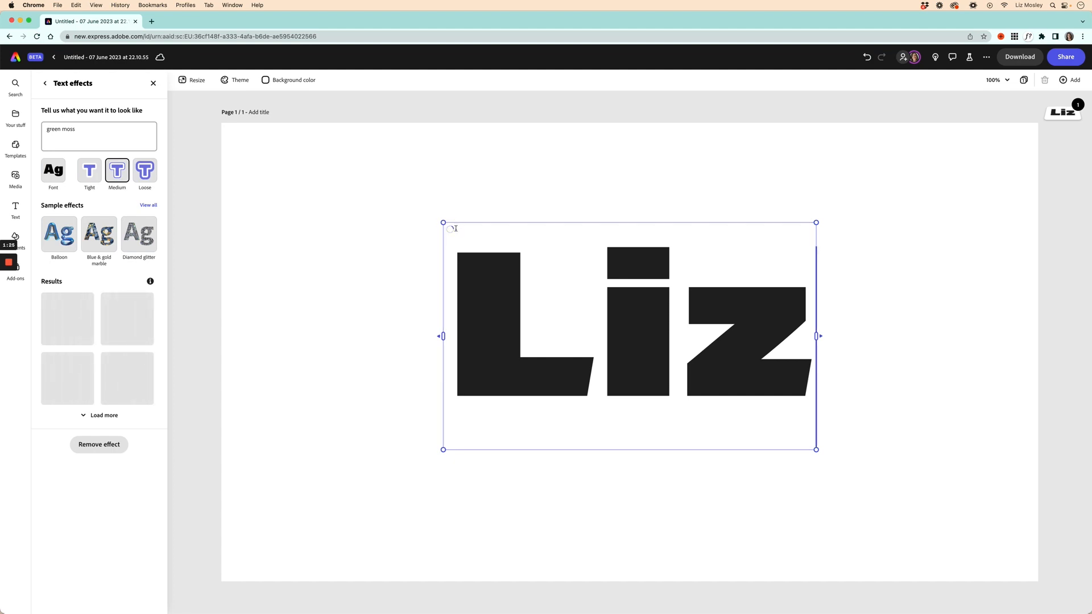
pyautogui.moveTo(332, 239)
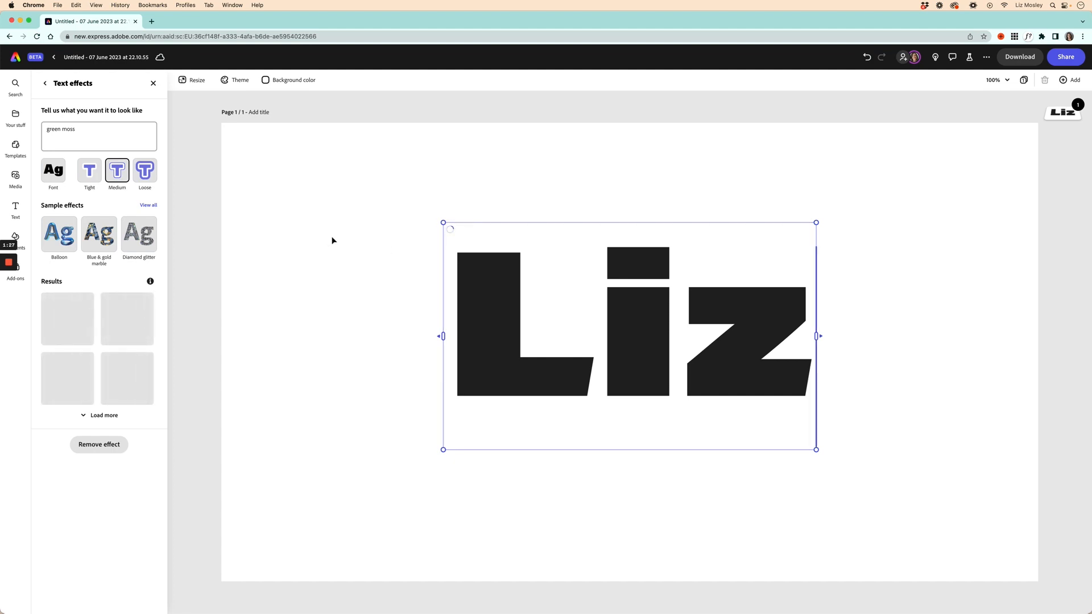
# - Generate moss effects for 'Liz', apply a different variation, and load more results
pyautogui.click(67, 318)
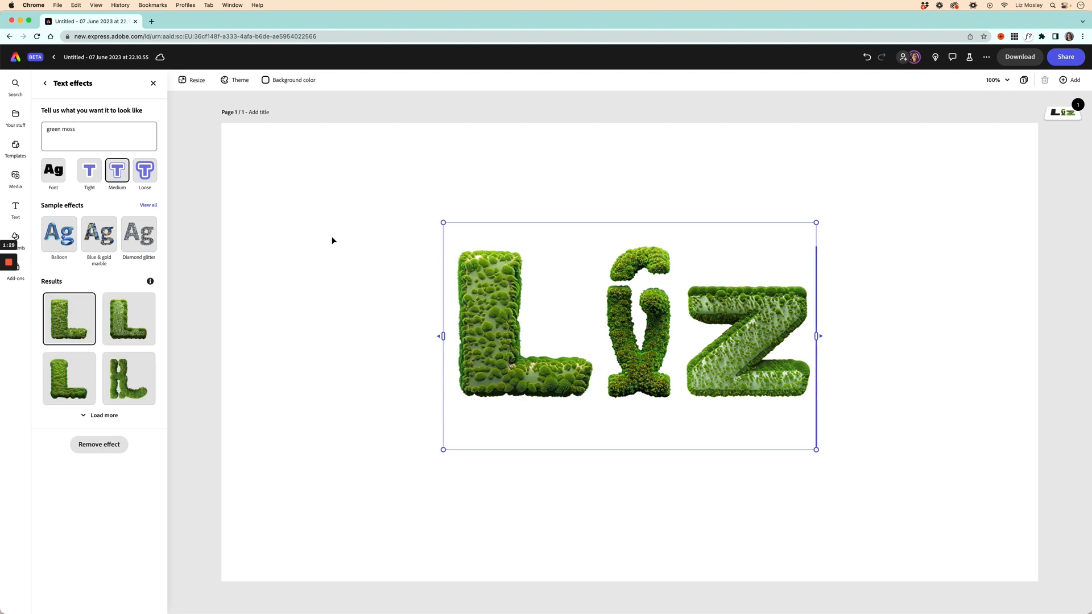
pyautogui.moveTo(185, 312)
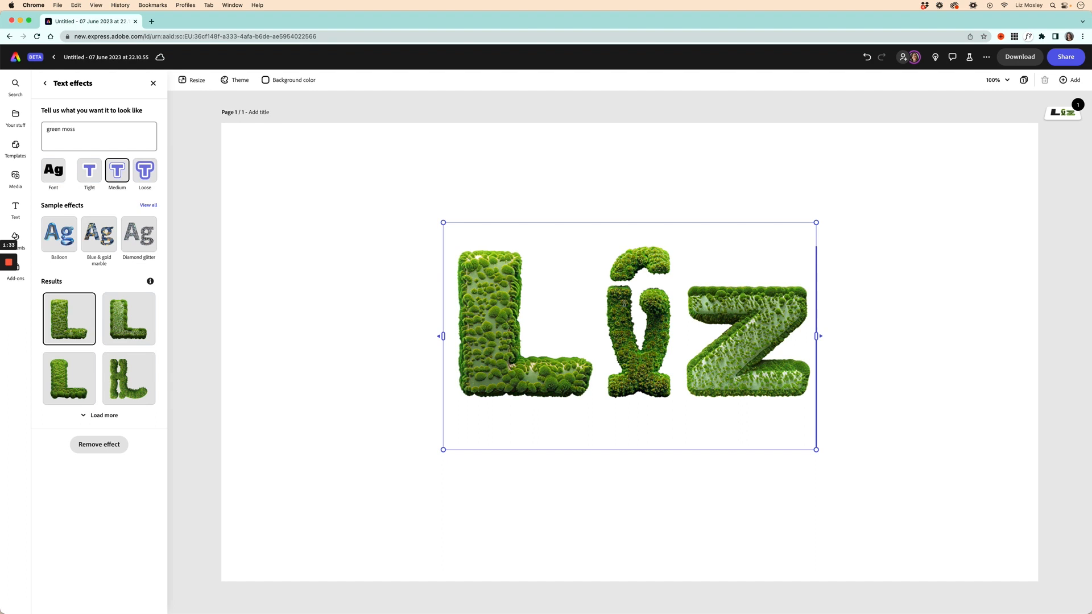
pyautogui.moveTo(129, 318)
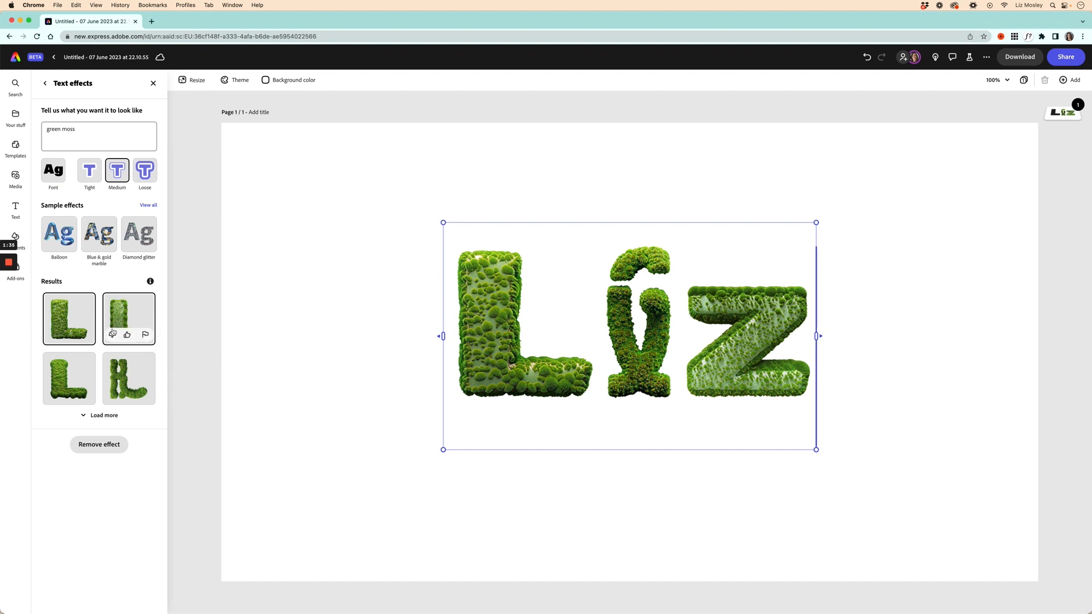
pyautogui.click(68, 378)
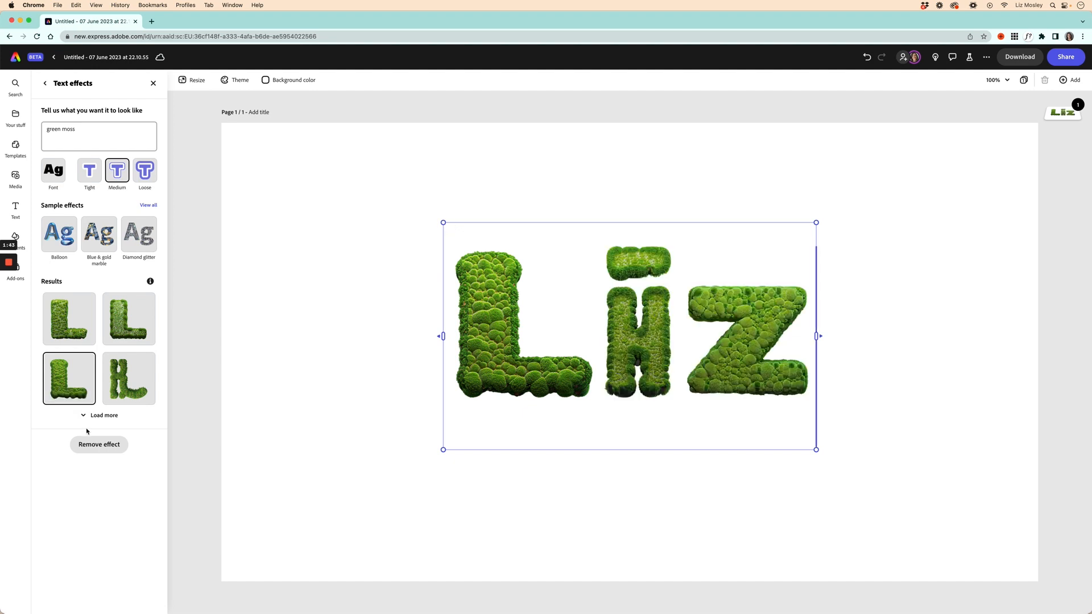
pyautogui.click(103, 415)
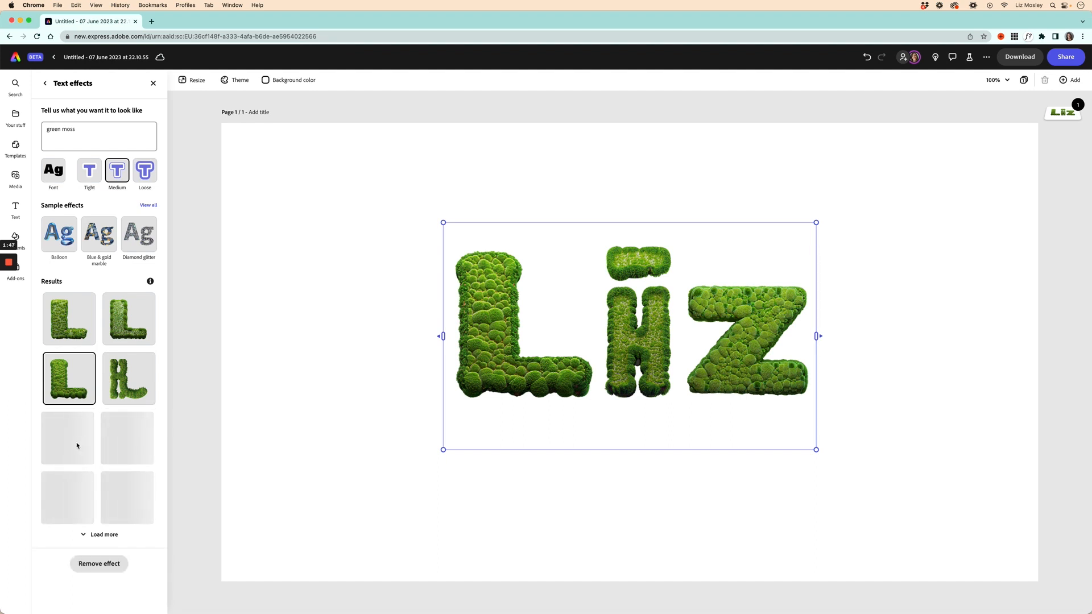
pyautogui.moveTo(117, 515)
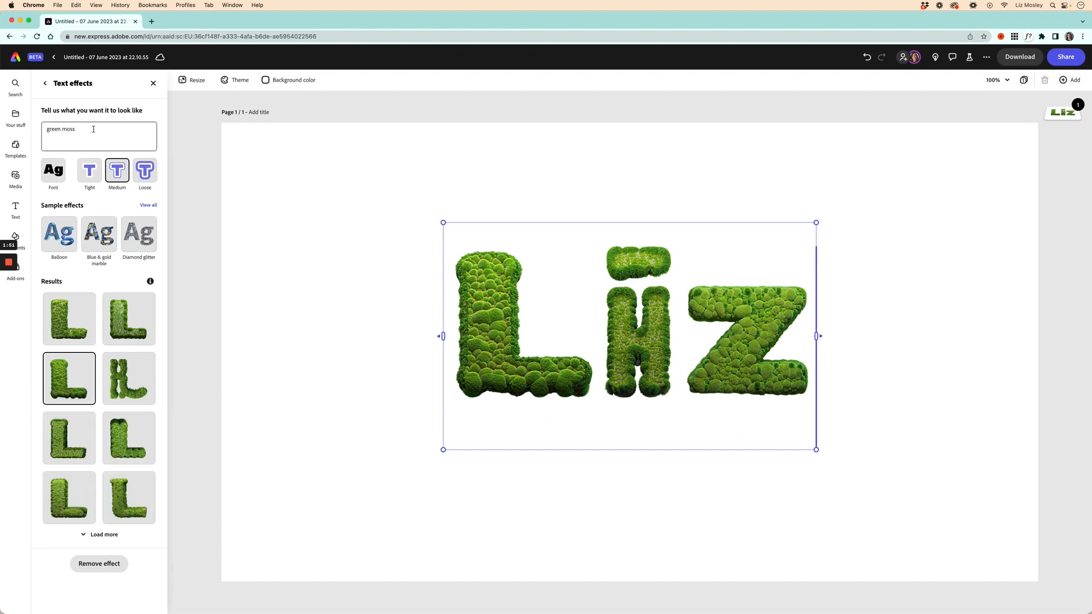
pyautogui.moveTo(80, 372)
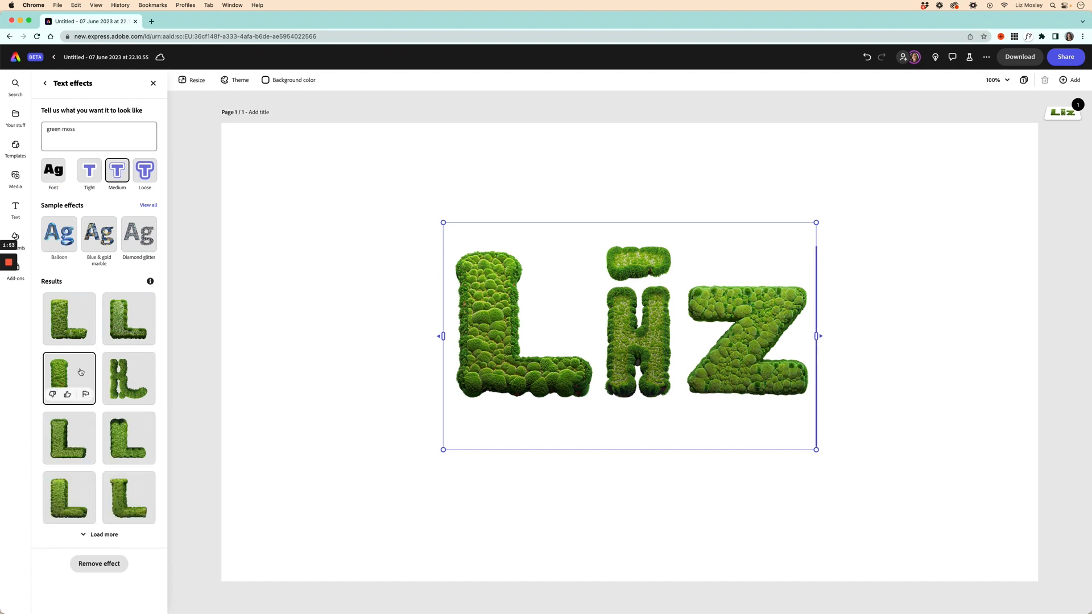
# - Change the word to capital 'LIZ' and apply further green moss variations to it
pyautogui.click(69, 377)
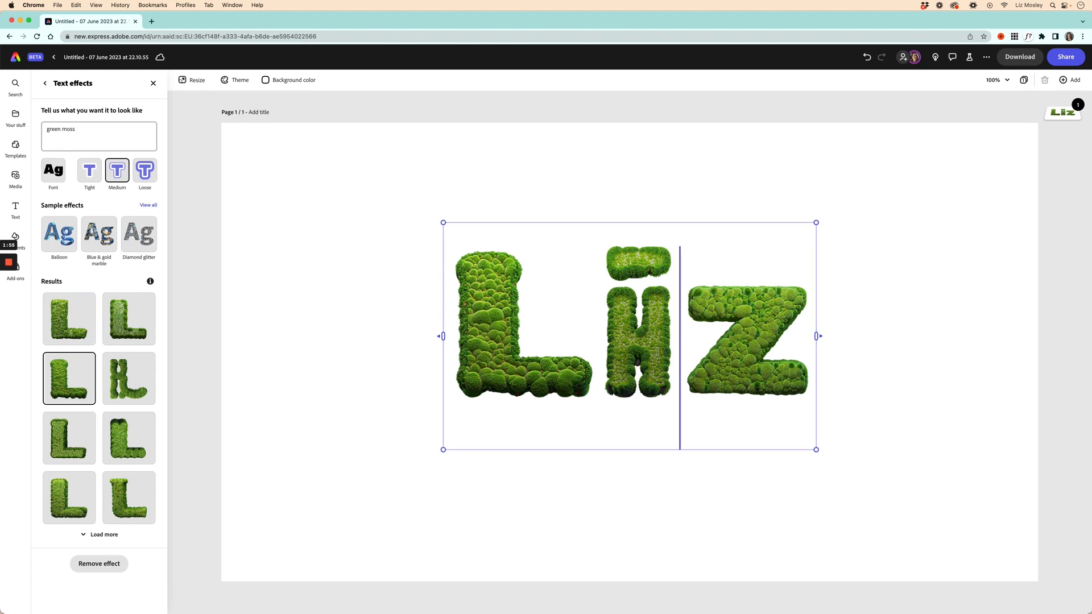
pyautogui.click(636, 334)
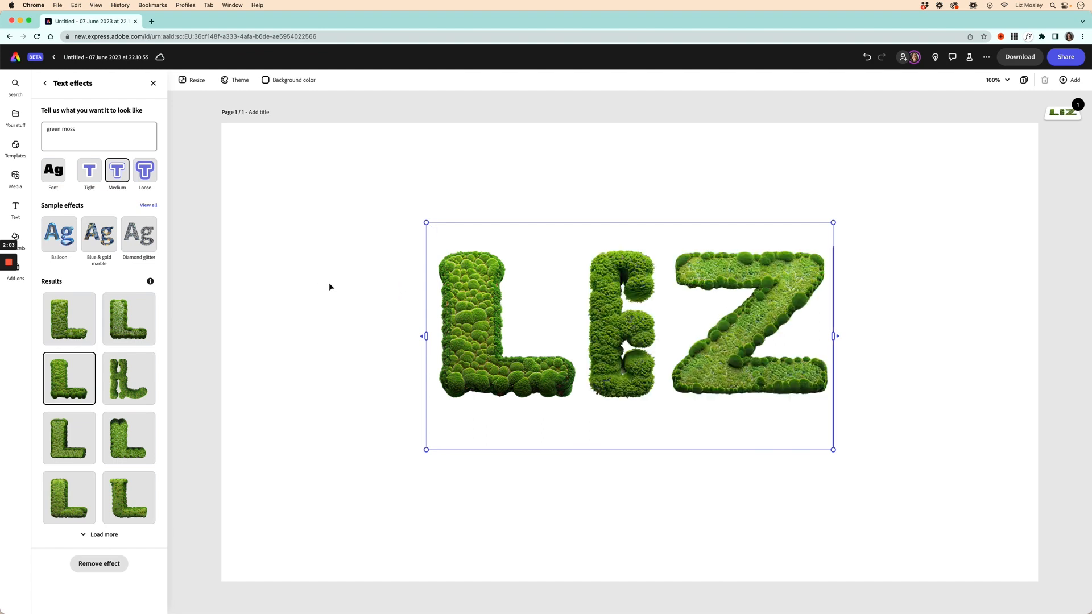
pyautogui.click(129, 436)
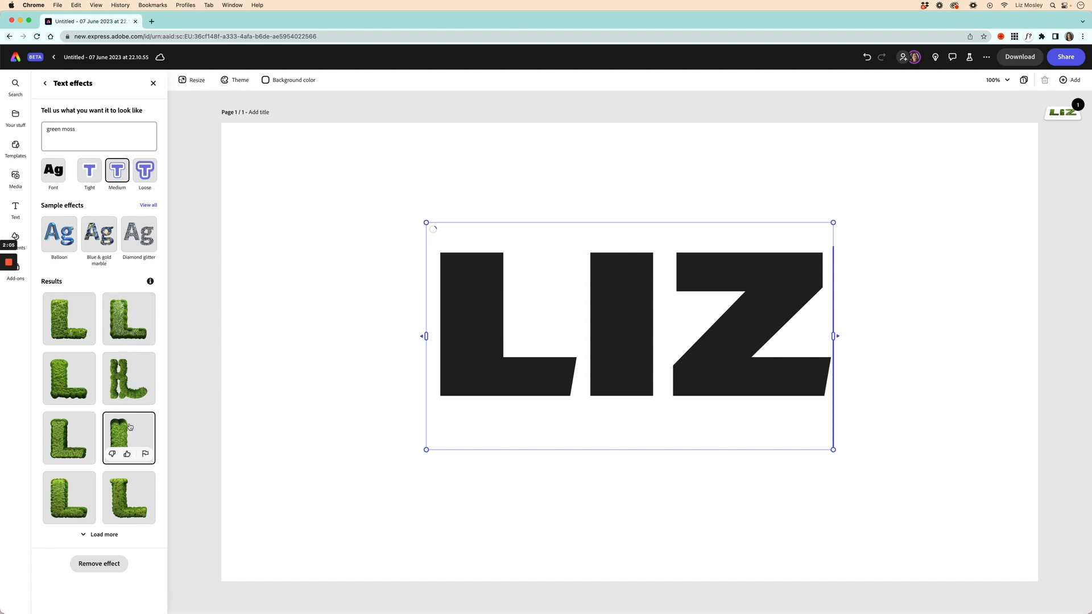
pyautogui.click(129, 437)
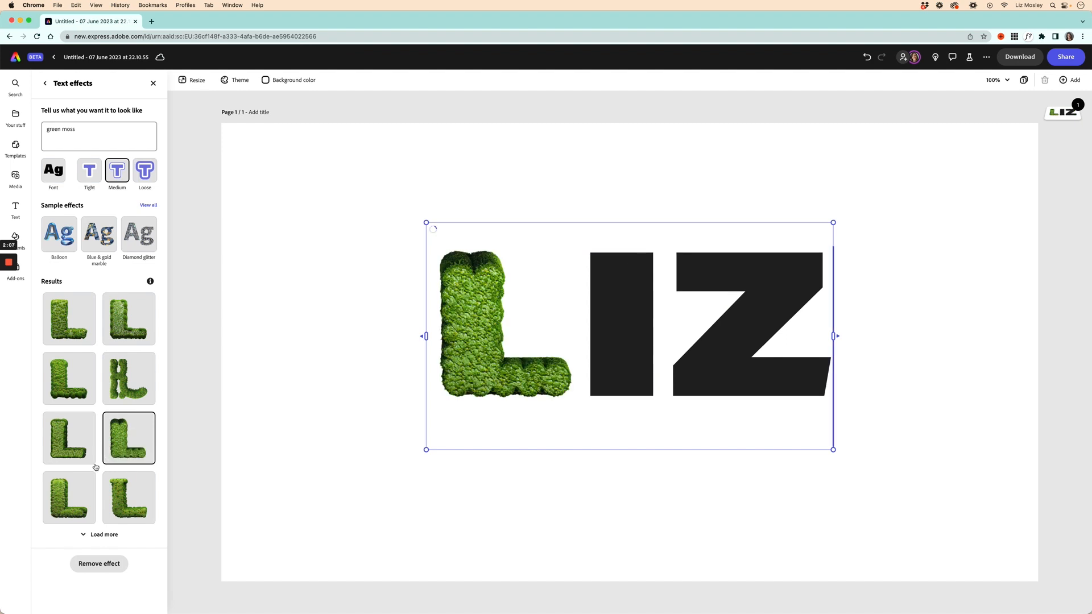
pyautogui.moveTo(73, 491)
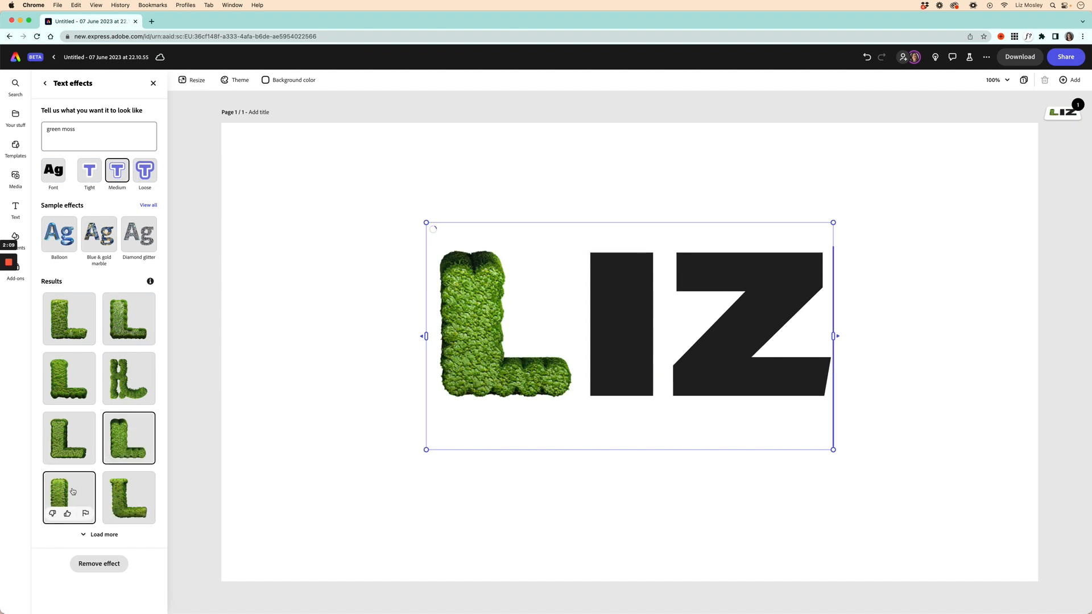
pyautogui.click(68, 497)
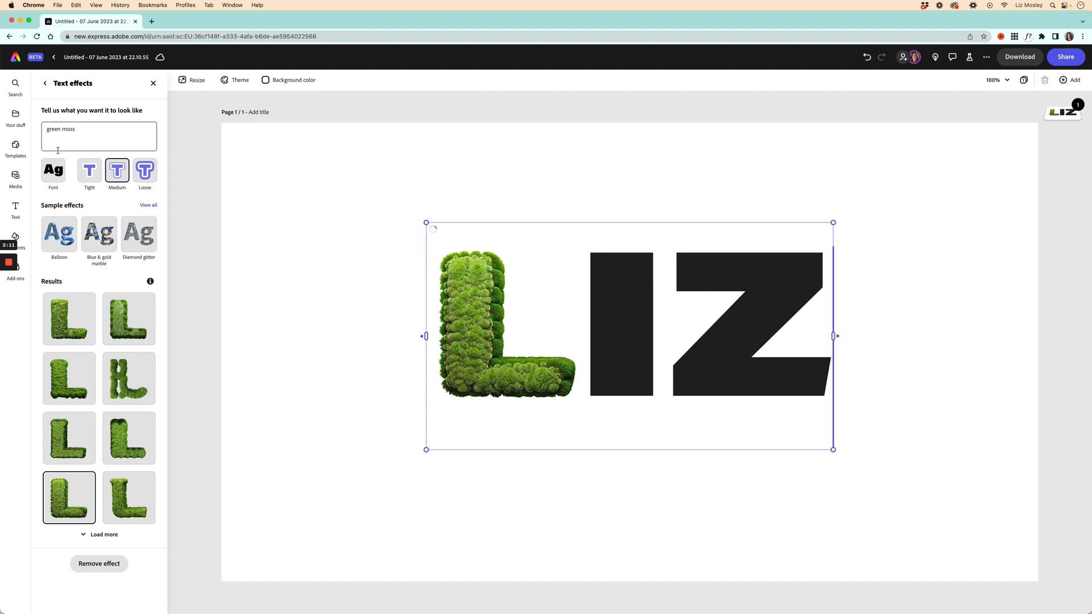
pyautogui.moveTo(105, 181)
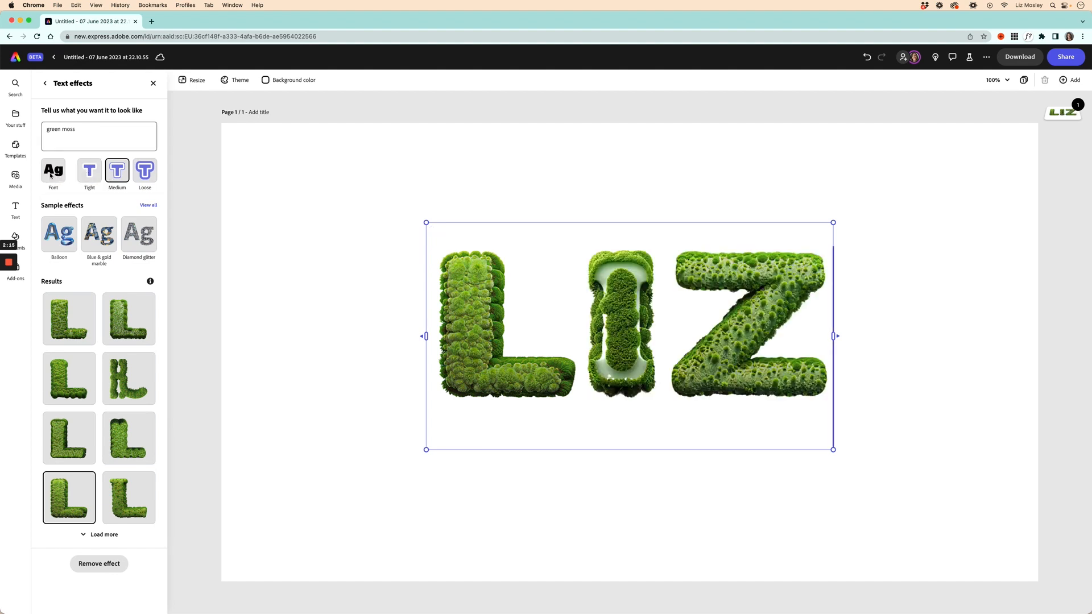
# - Choose the Loose fit shape, regenerate the moss effect, and apply the first new result
pyautogui.click(53, 173)
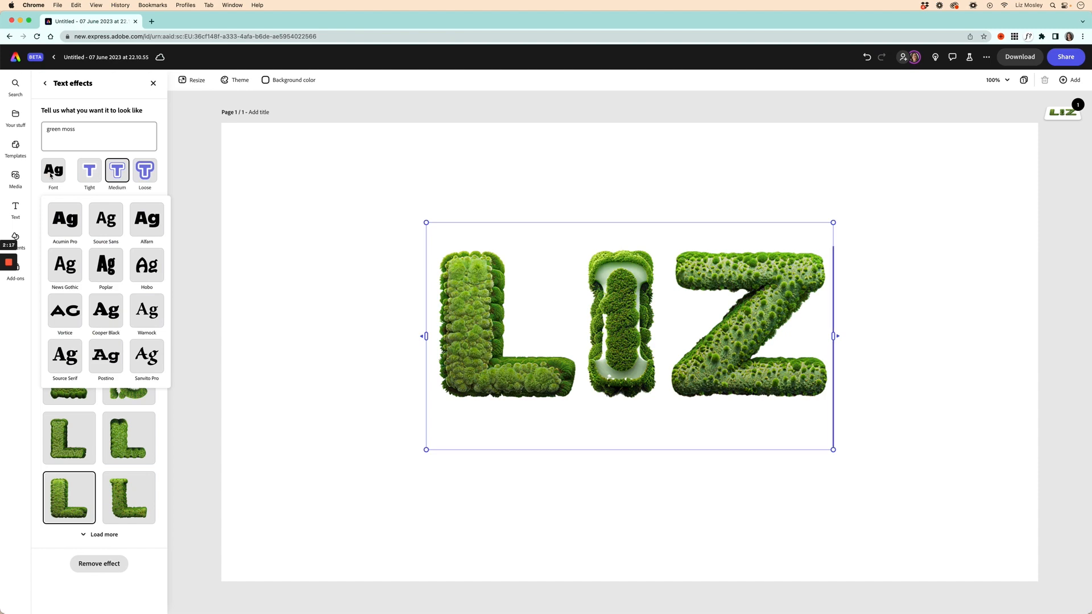
pyautogui.click(89, 171)
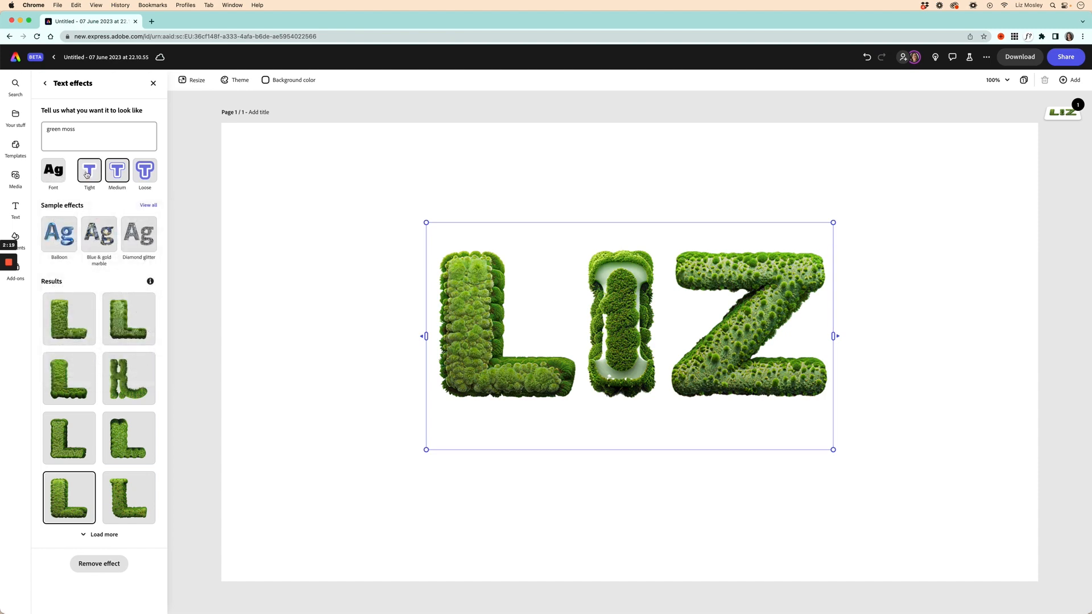
pyautogui.click(145, 170)
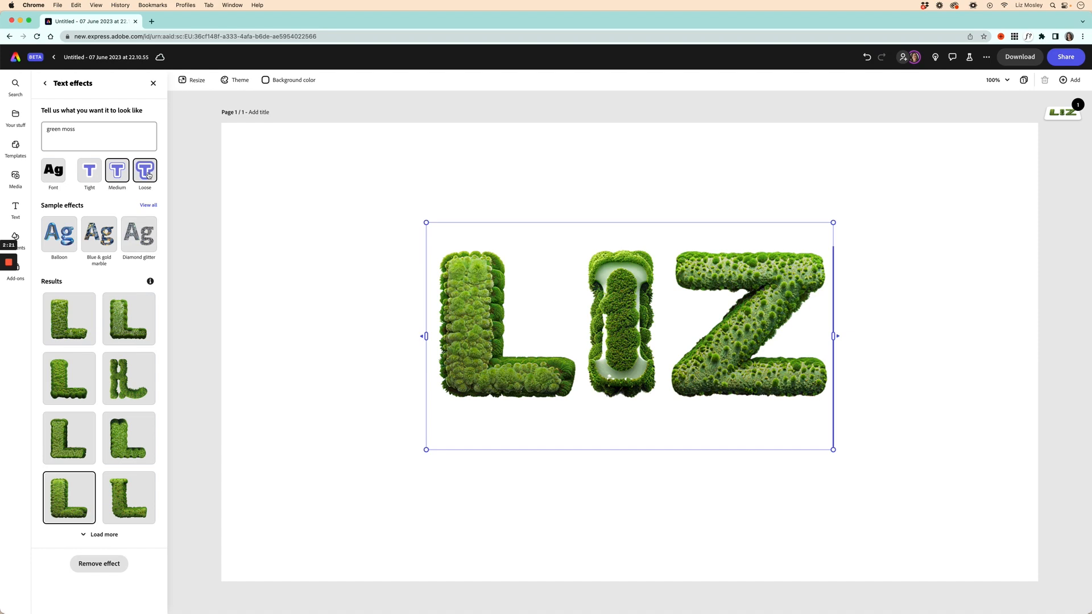
pyautogui.click(145, 170)
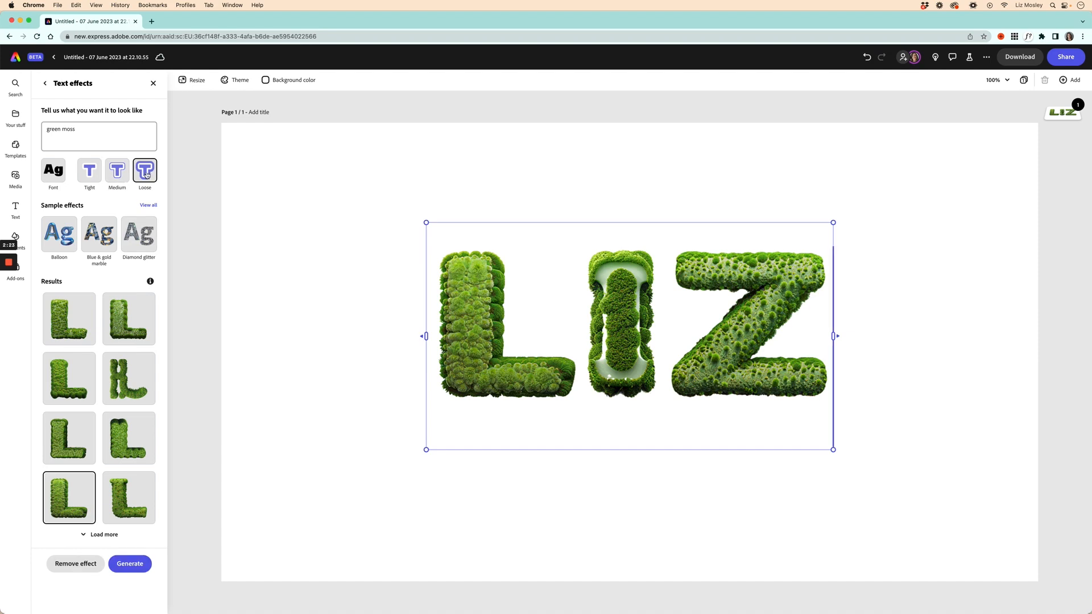
pyautogui.click(130, 563)
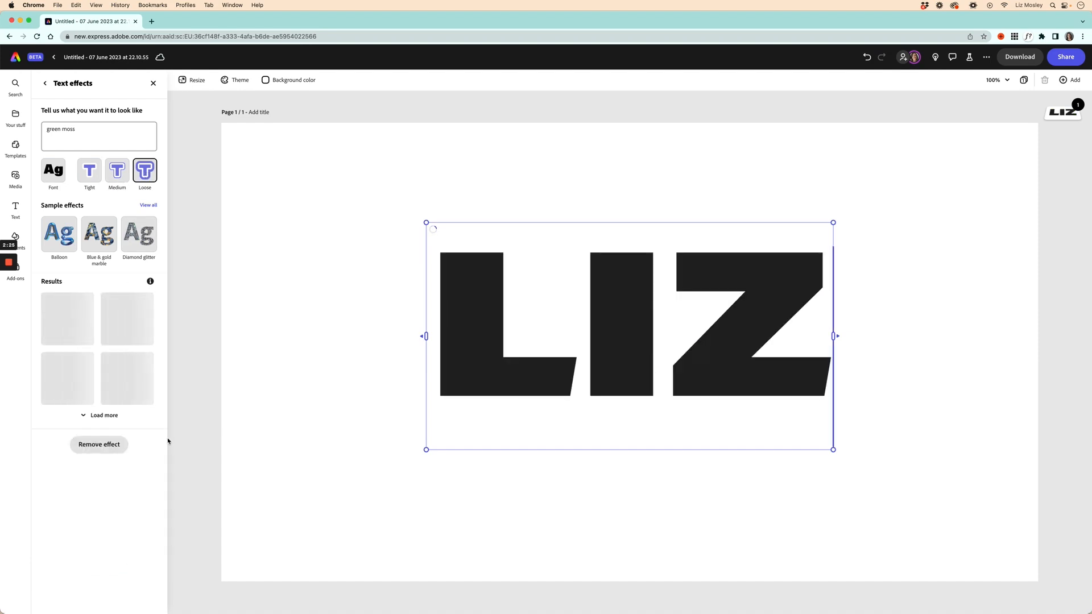
pyautogui.moveTo(314, 207)
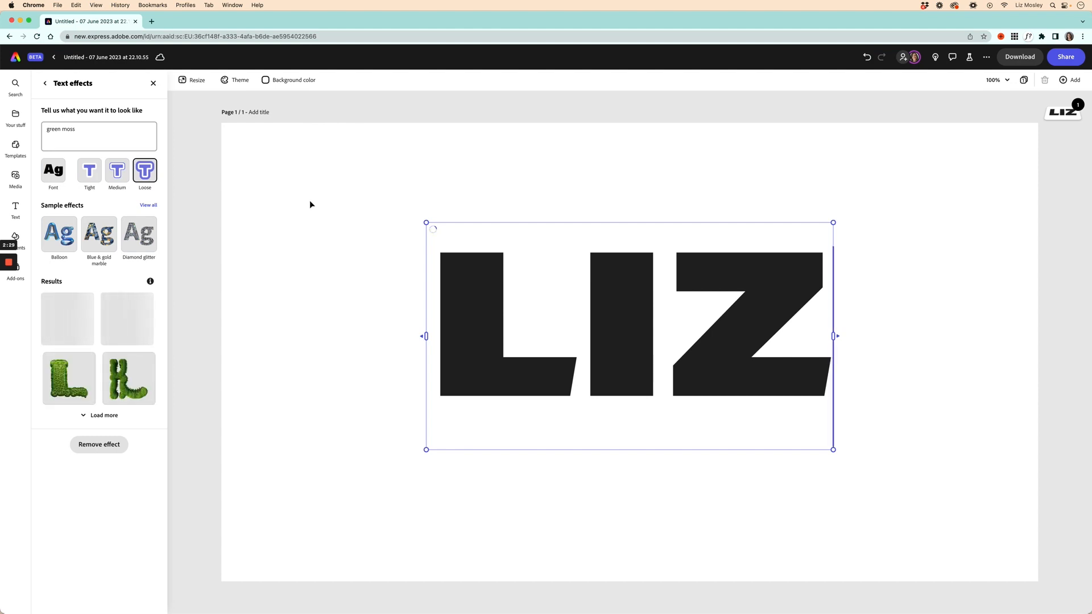
pyautogui.click(68, 319)
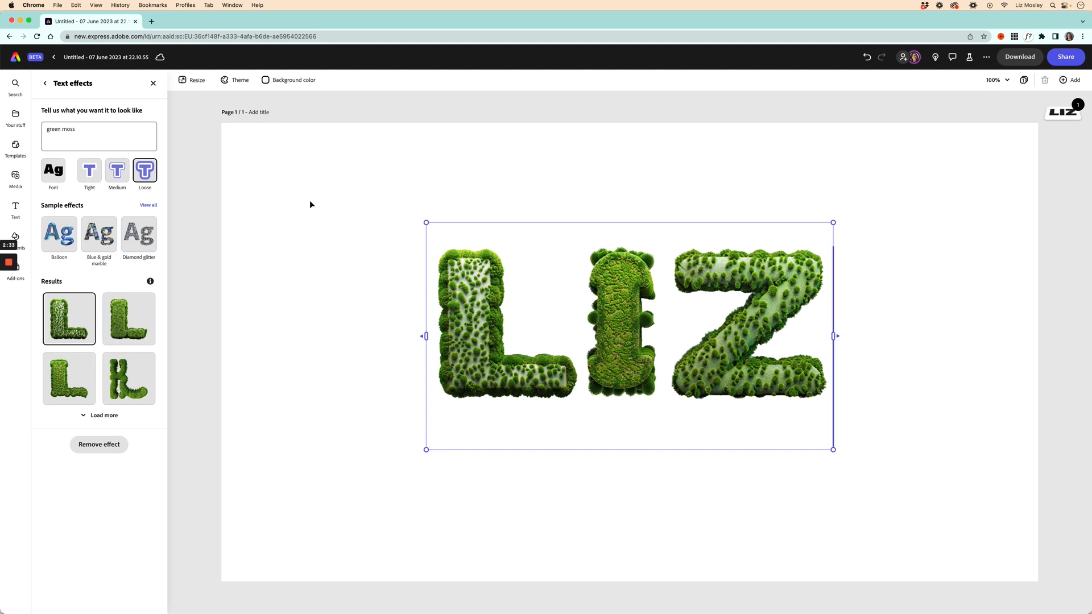
pyautogui.moveTo(68, 318)
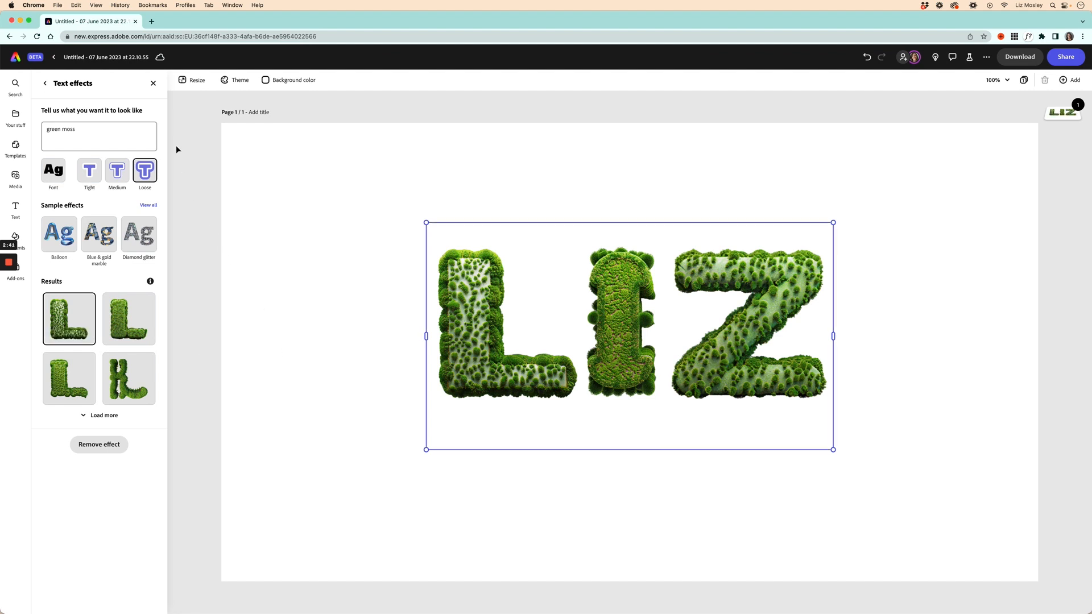
# - Set a lilac page background and give the LIZ text a Classic drop shadow
pyautogui.click(44, 83)
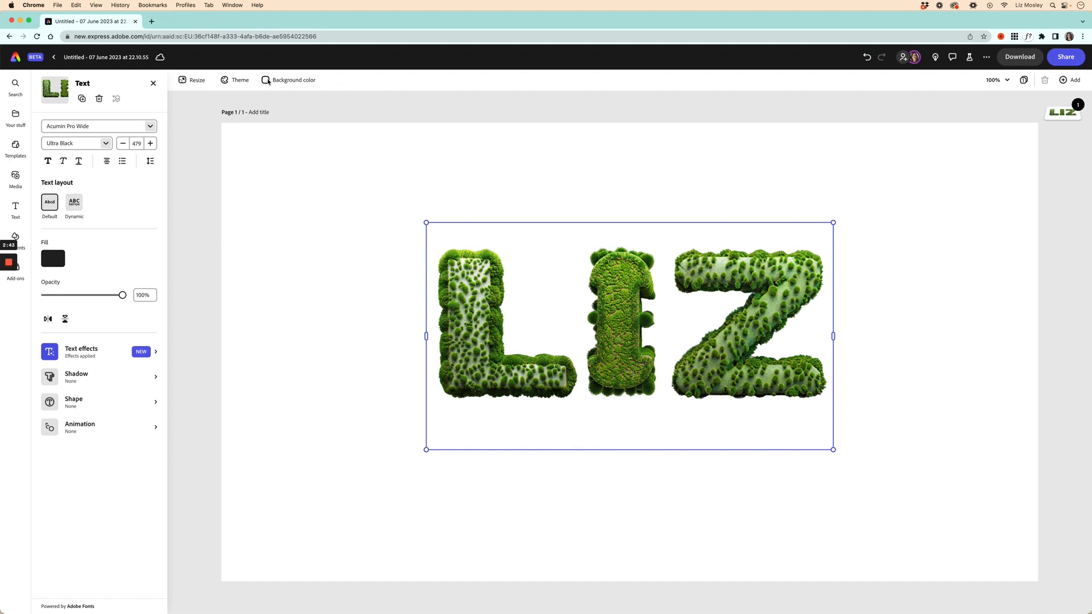
pyautogui.click(293, 79)
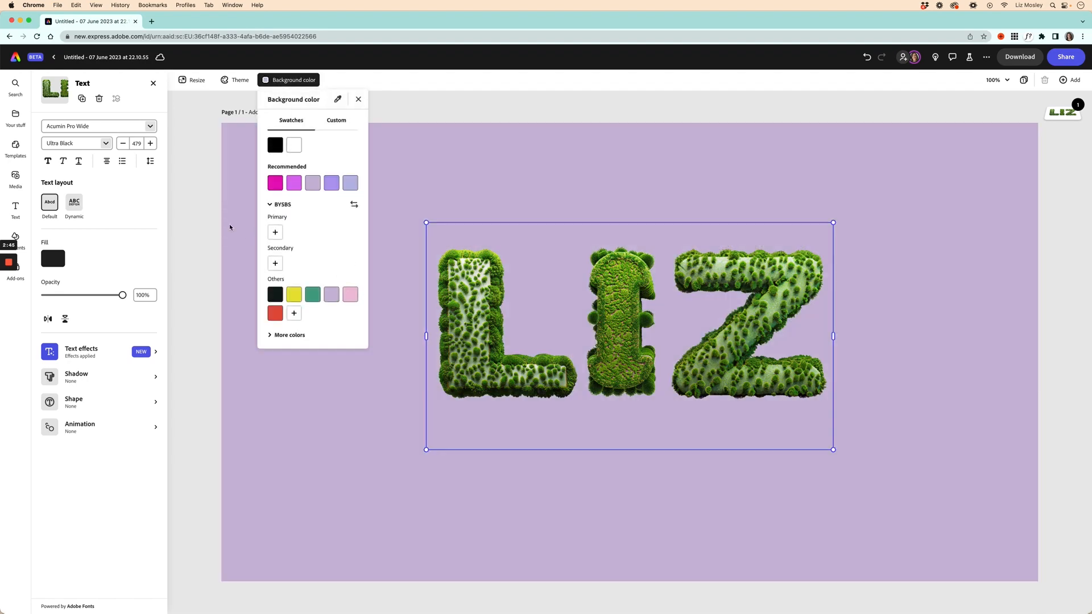
pyautogui.click(358, 99)
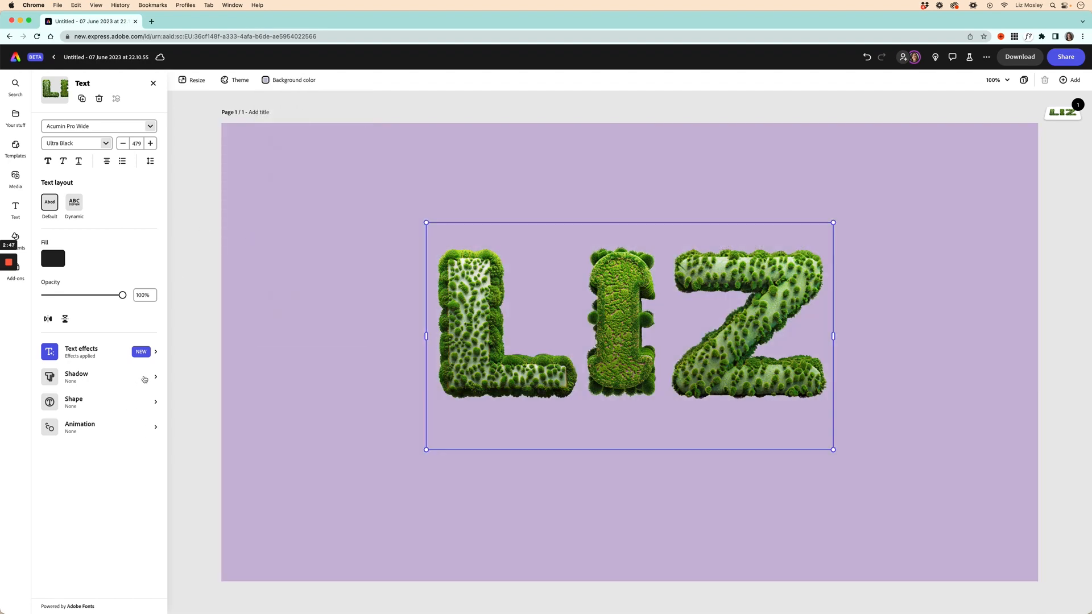
pyautogui.click(76, 376)
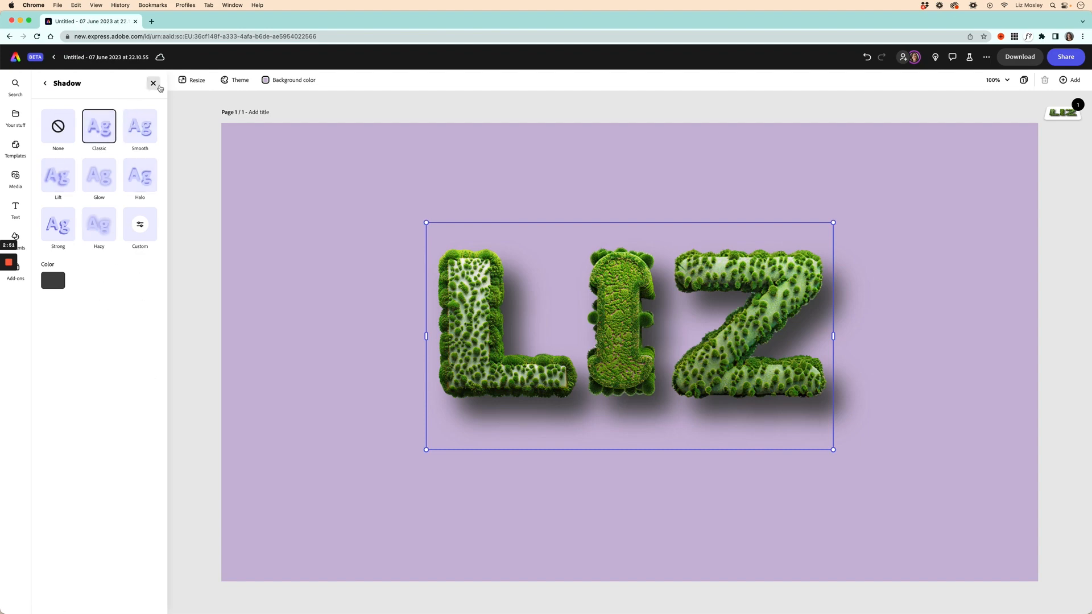
pyautogui.click(153, 83)
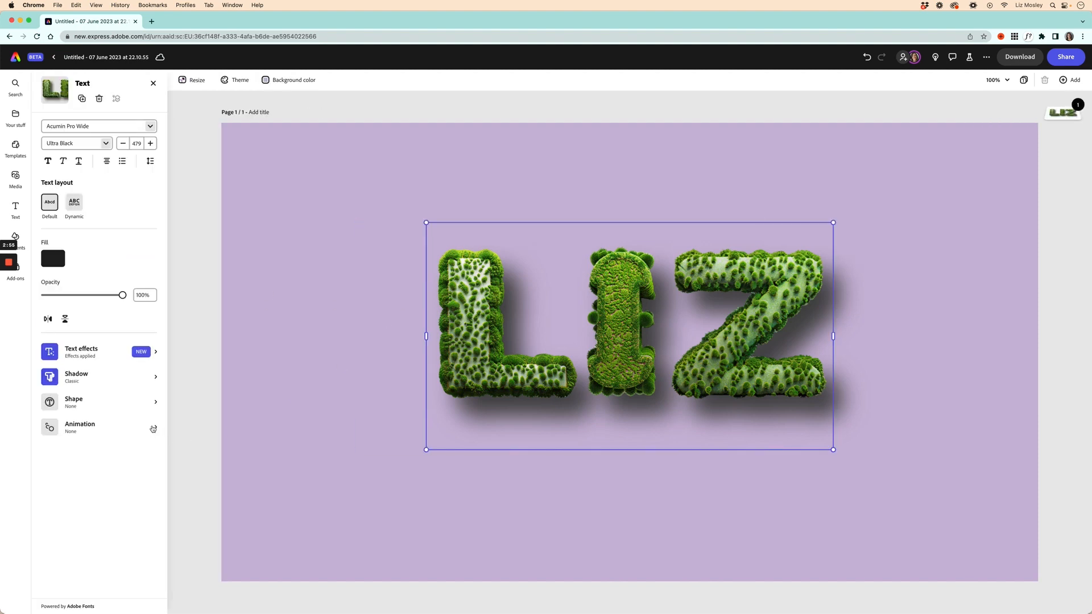
pyautogui.click(80, 427)
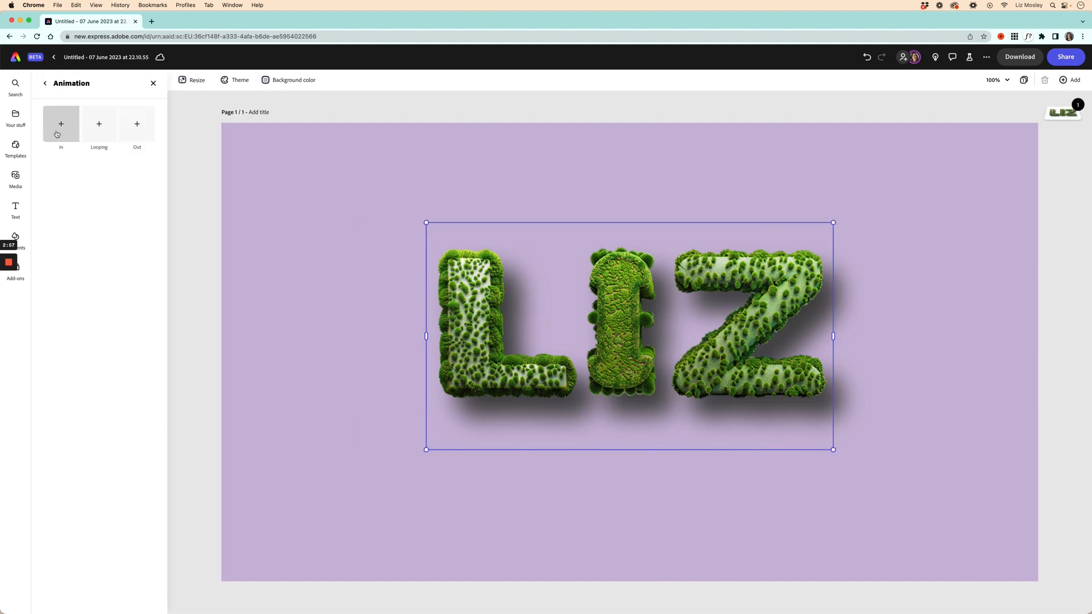
# - Apply the Bungee entrance animation to LIZ and bring up the MP4 download settings
pyautogui.click(60, 128)
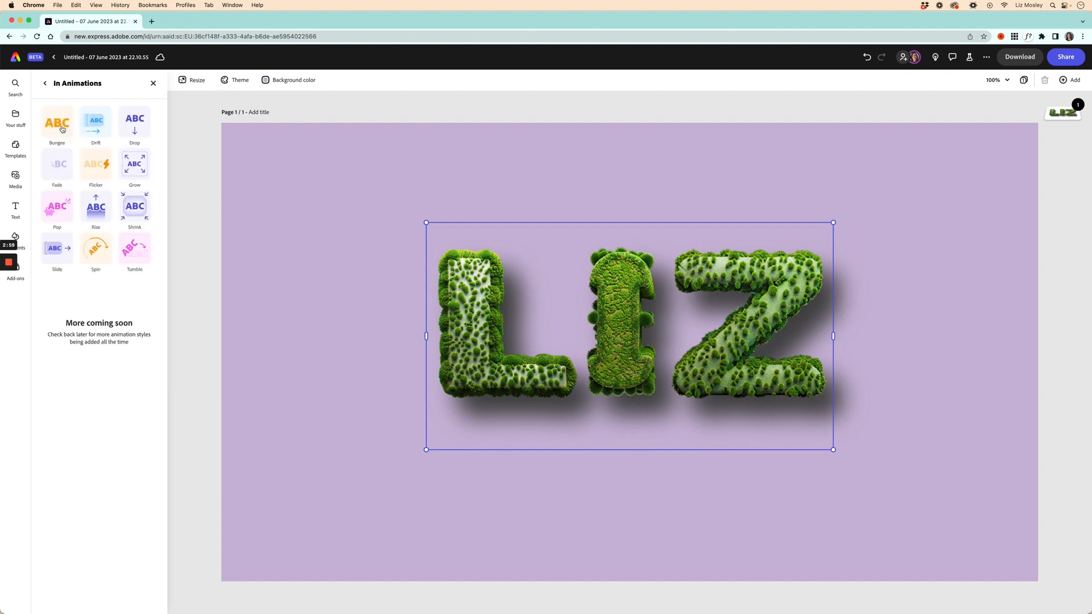
pyautogui.click(57, 124)
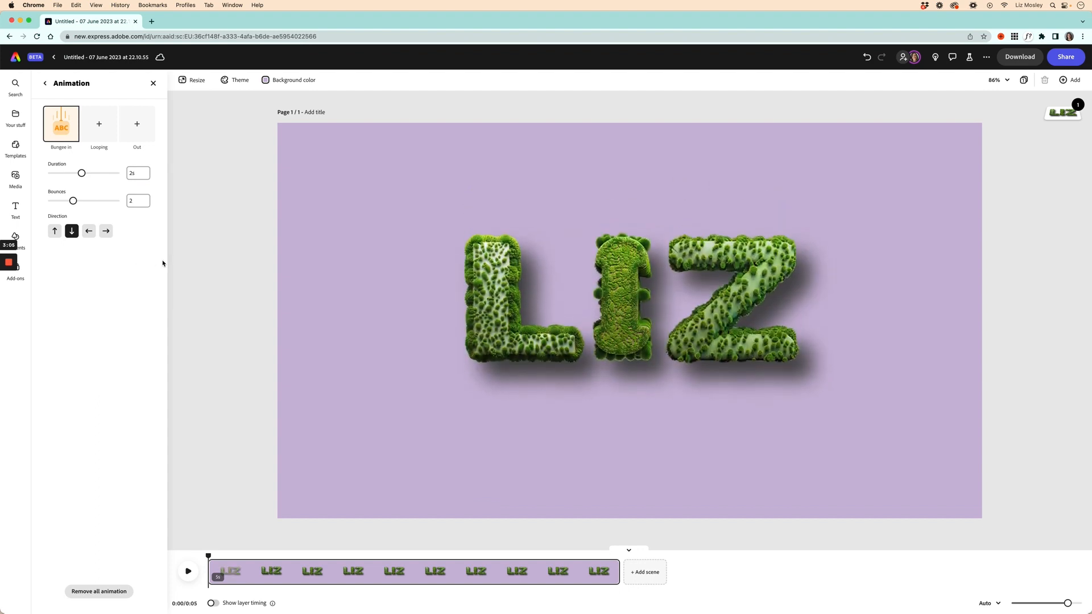
pyautogui.click(627, 306)
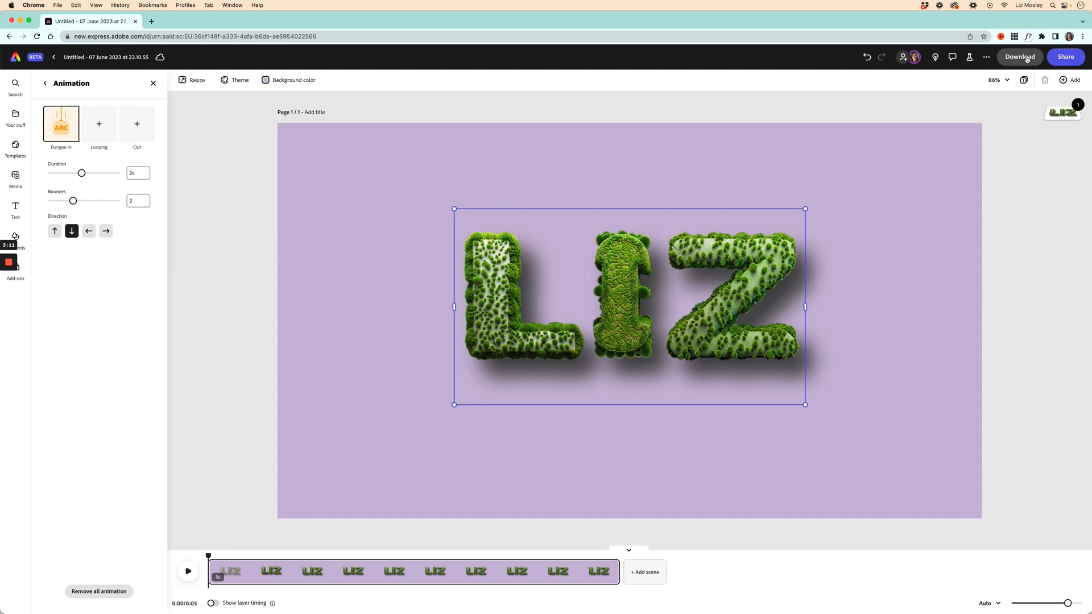
pyautogui.click(1019, 57)
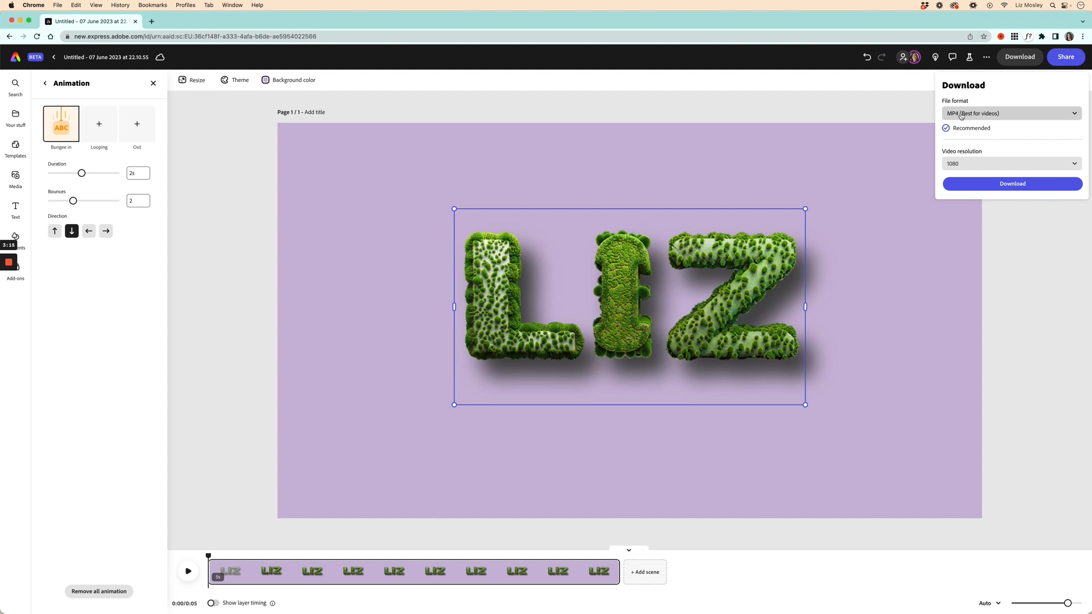
pyautogui.moveTo(479, 118)
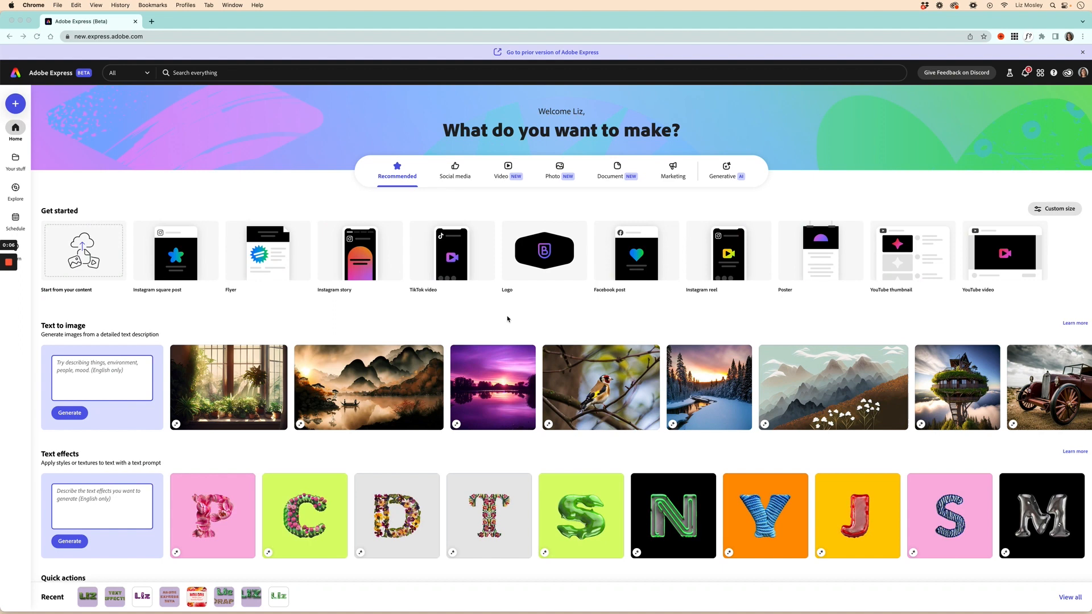
pyautogui.moveTo(90, 186)
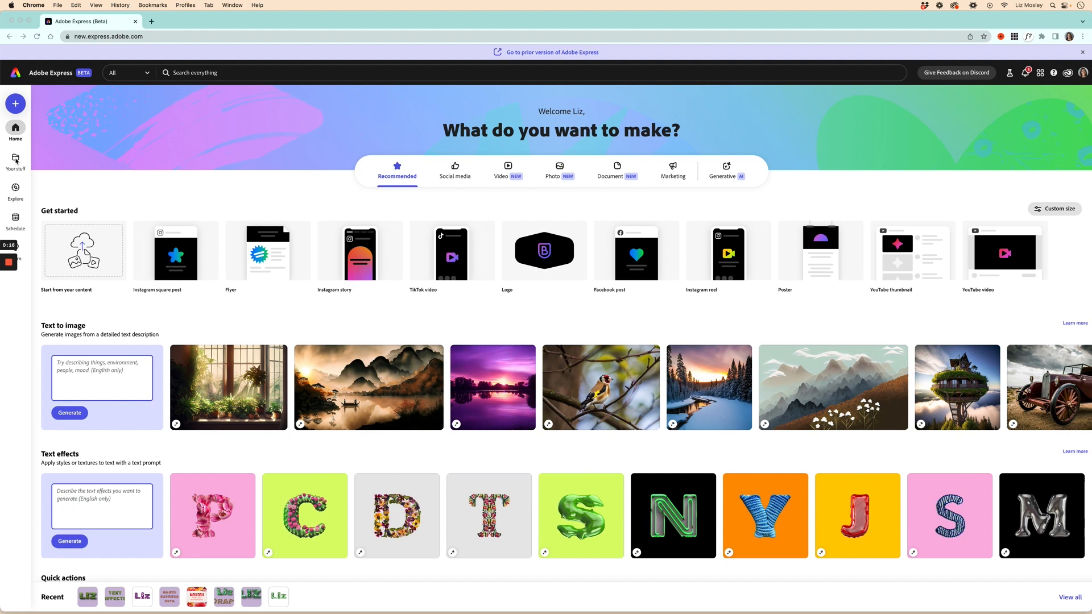
# - From Your stuff > Brands, create a new brand named 'Social Power'
pyautogui.click(14, 161)
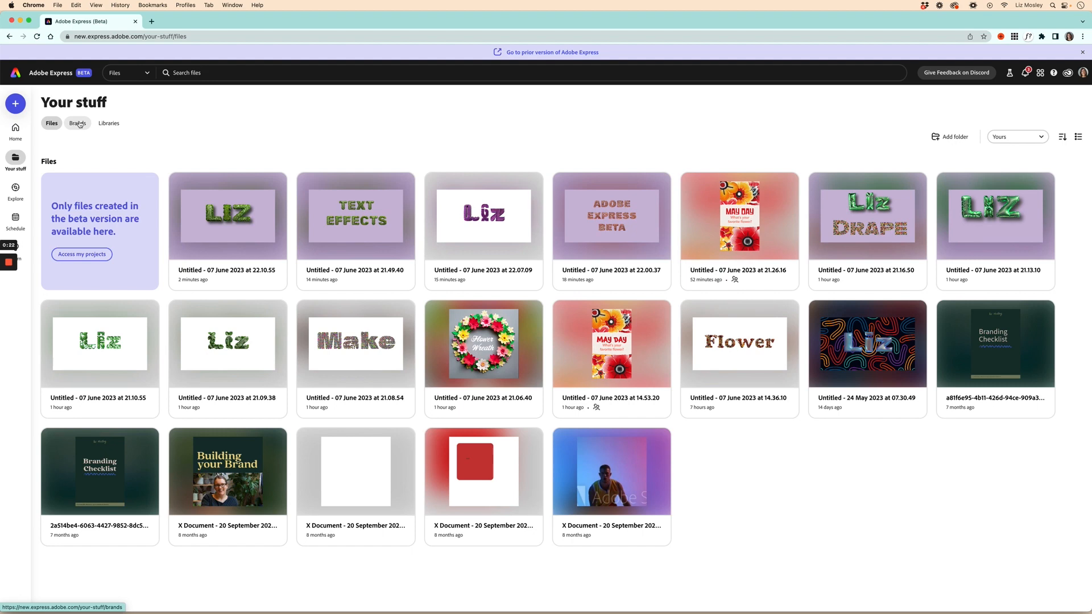
pyautogui.click(77, 122)
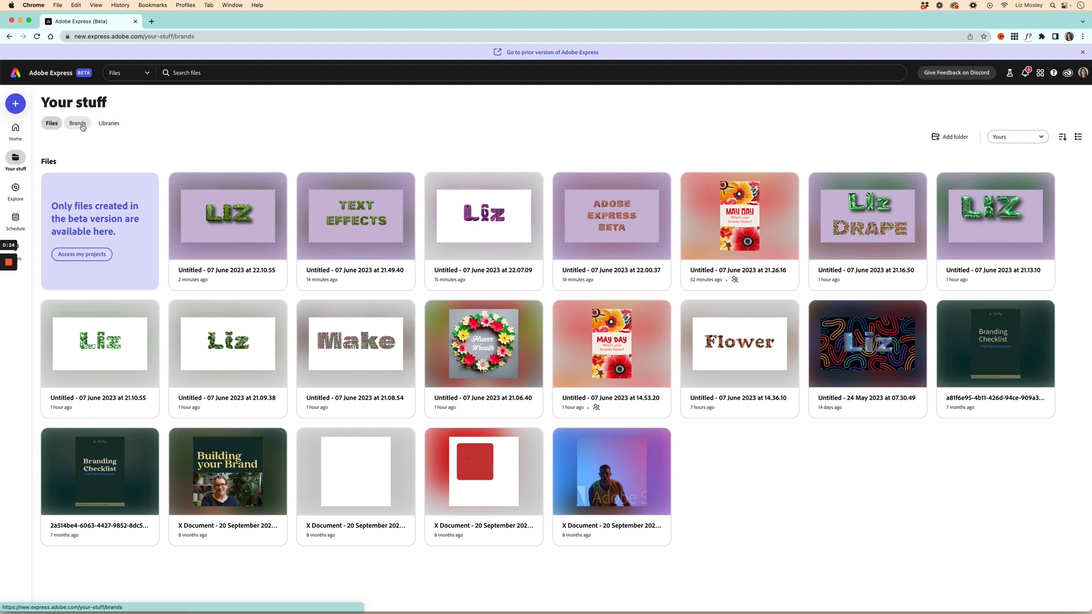
pyautogui.click(77, 123)
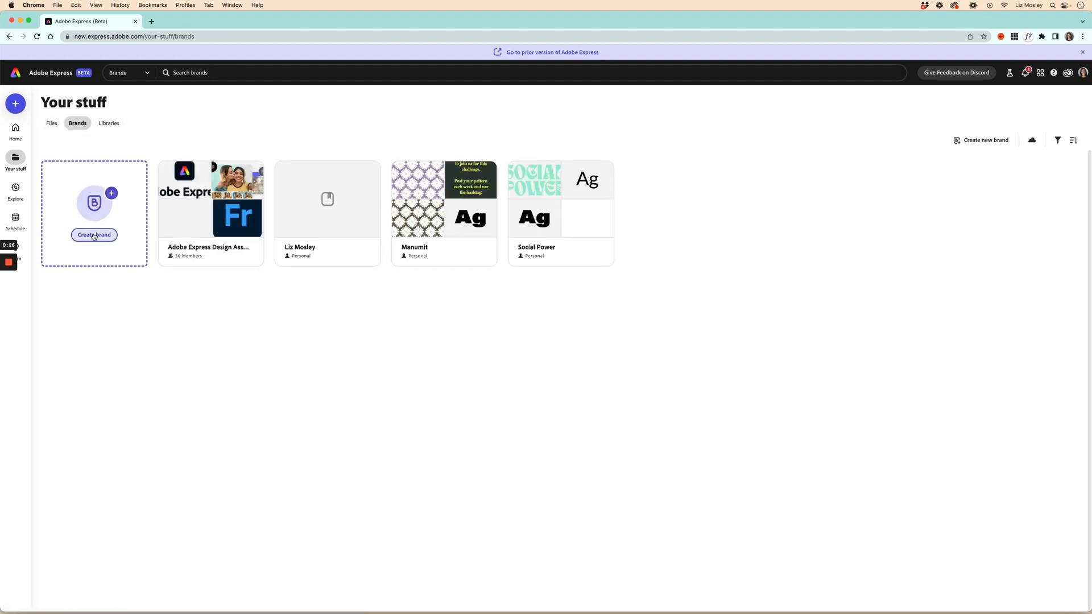
pyautogui.click(95, 234)
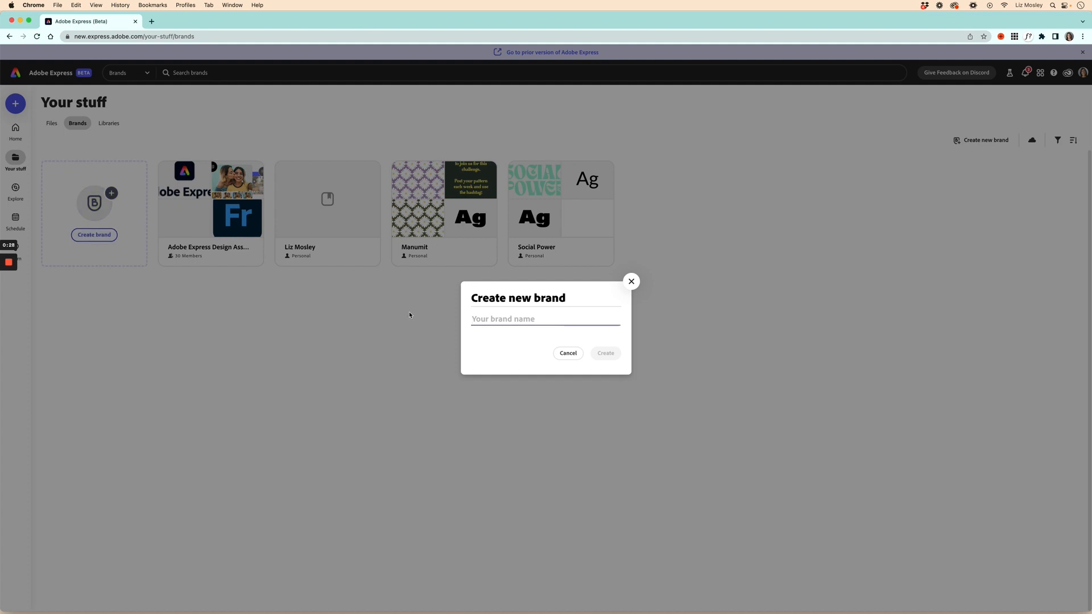
pyautogui.write('Social P')
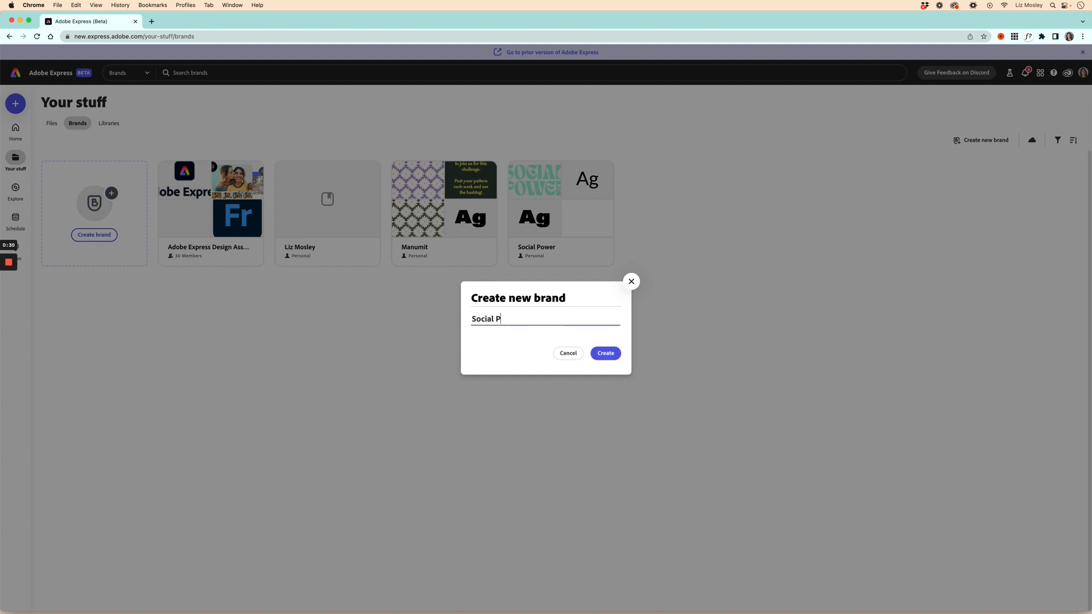
pyautogui.write('ower')
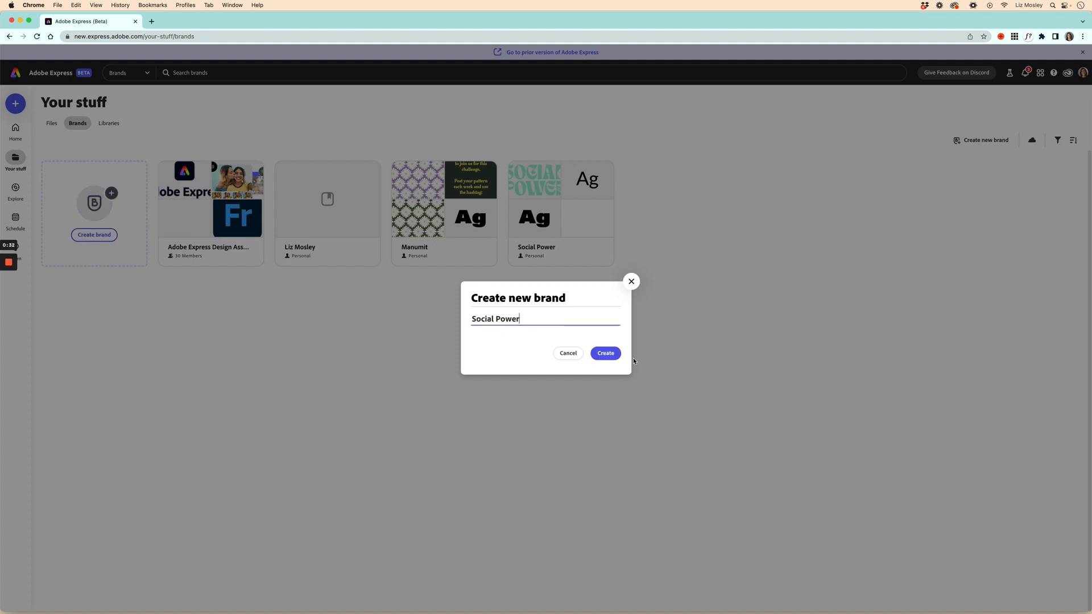
pyautogui.click(603, 352)
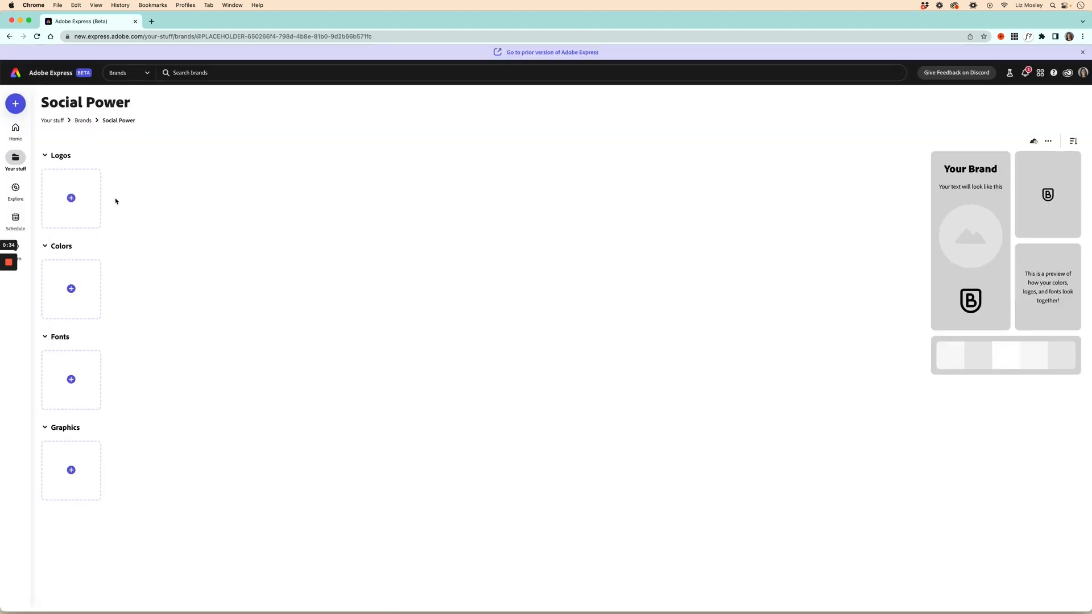
pyautogui.moveTo(71, 199)
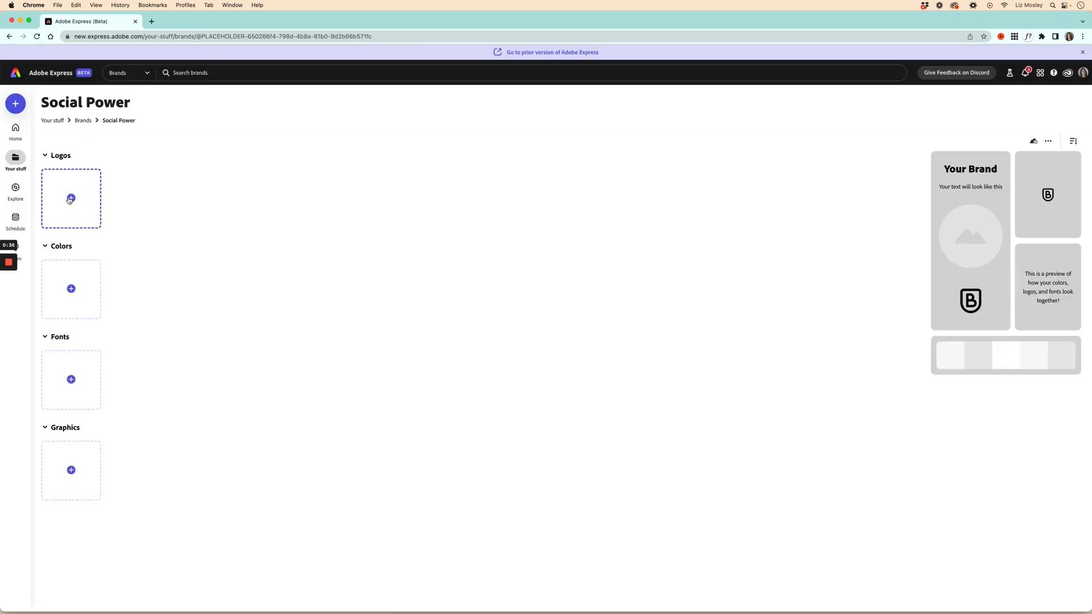
# - Upload the four Social Power logo files and save the mint brand colour #99ECCE
pyautogui.click(70, 198)
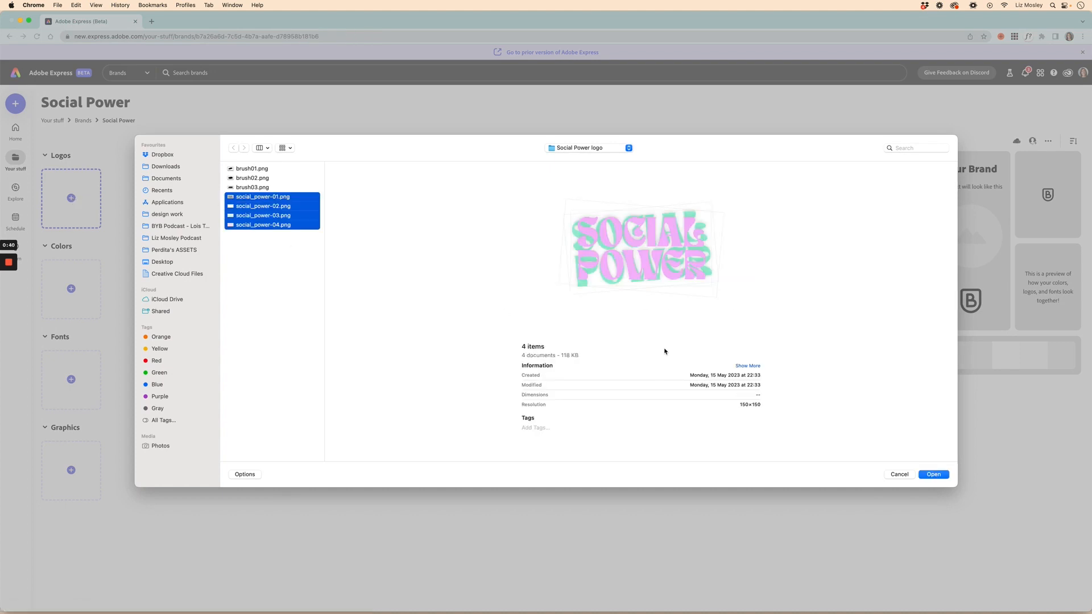
pyautogui.click(932, 474)
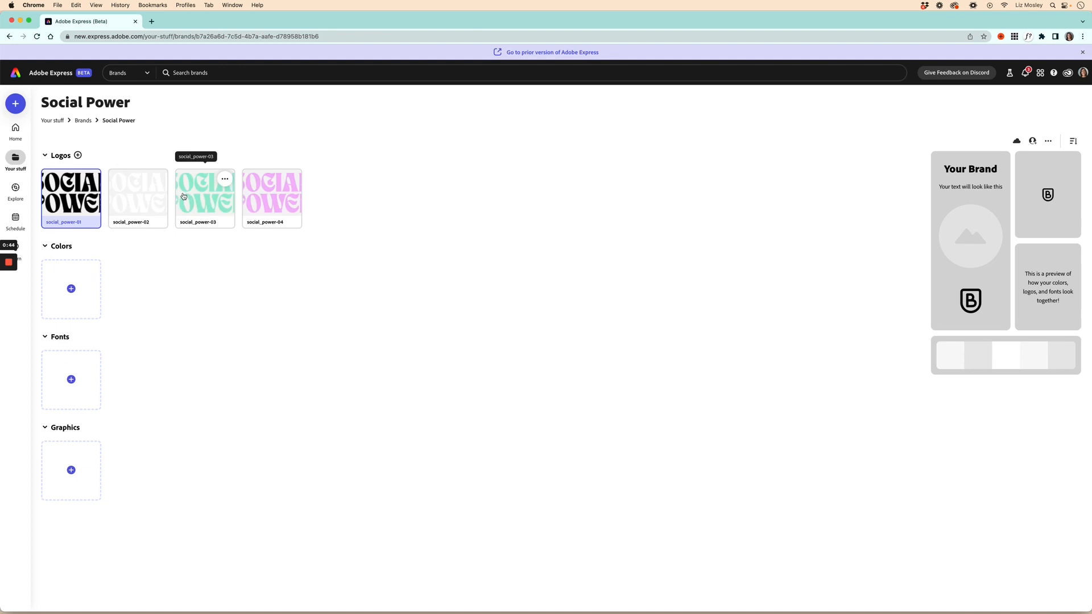
pyautogui.click(70, 288)
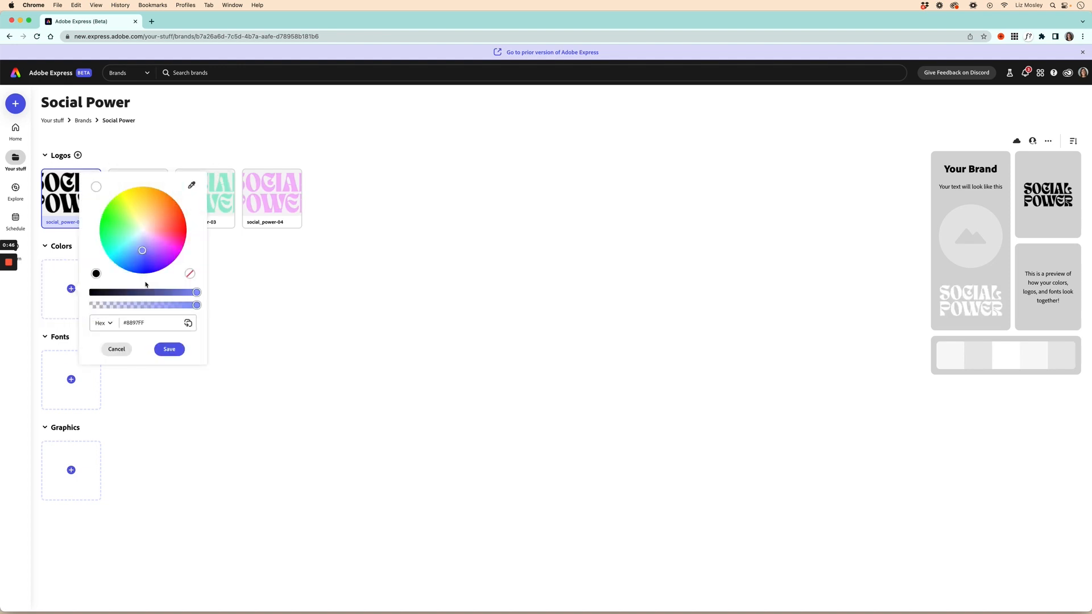
pyautogui.moveTo(193, 206)
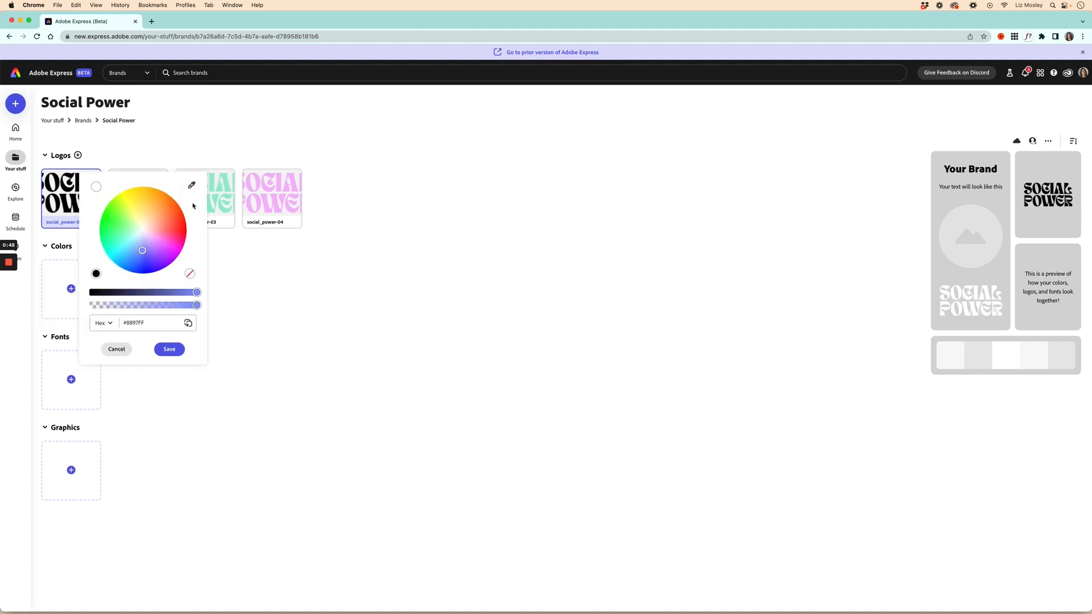
pyautogui.moveTo(192, 185)
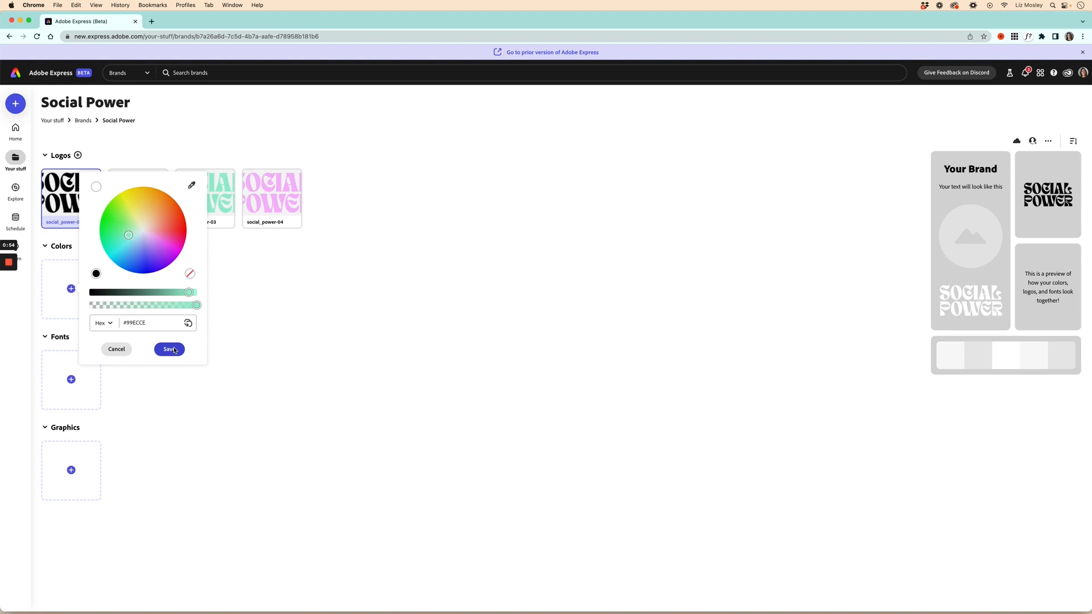
pyautogui.click(168, 349)
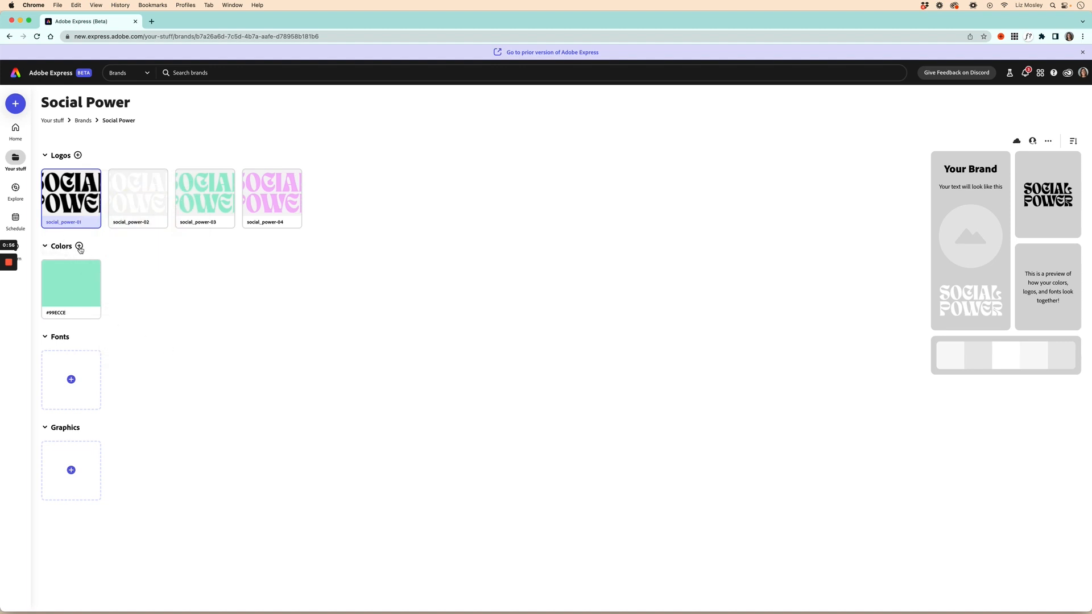
# - Add eyedropper-sampled pink #F5B7FB, black #000000 and white #FFFFFF as brand colours
pyautogui.click(71, 281)
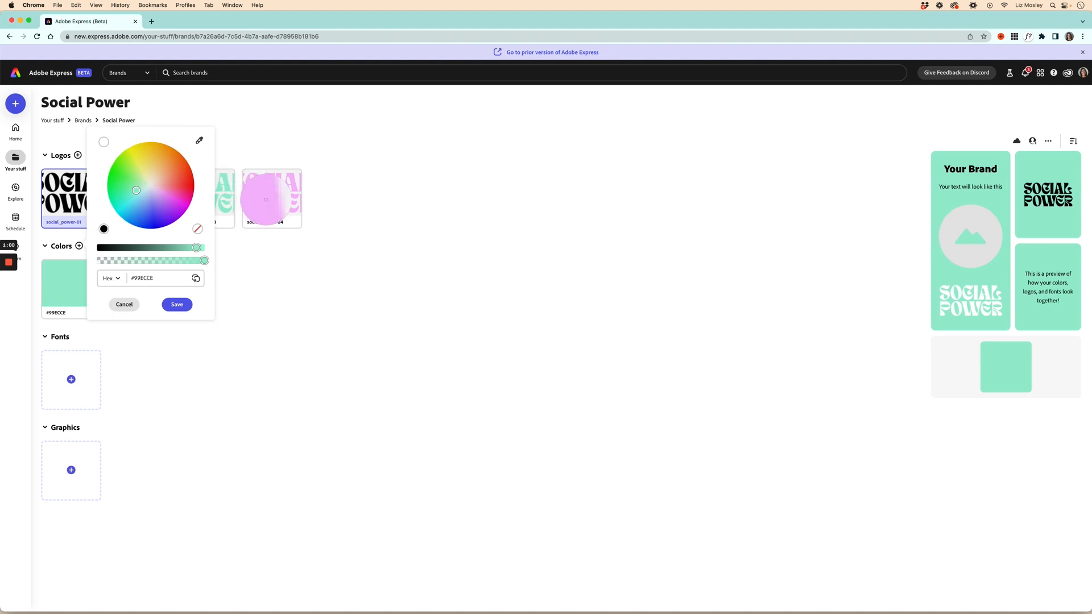
pyautogui.click(178, 305)
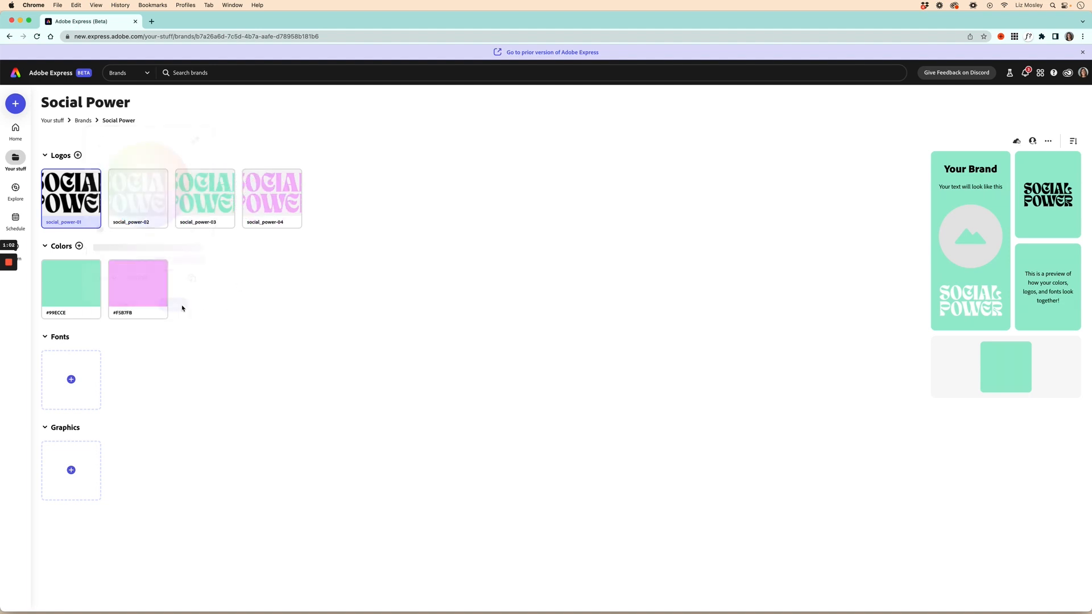
pyautogui.click(138, 284)
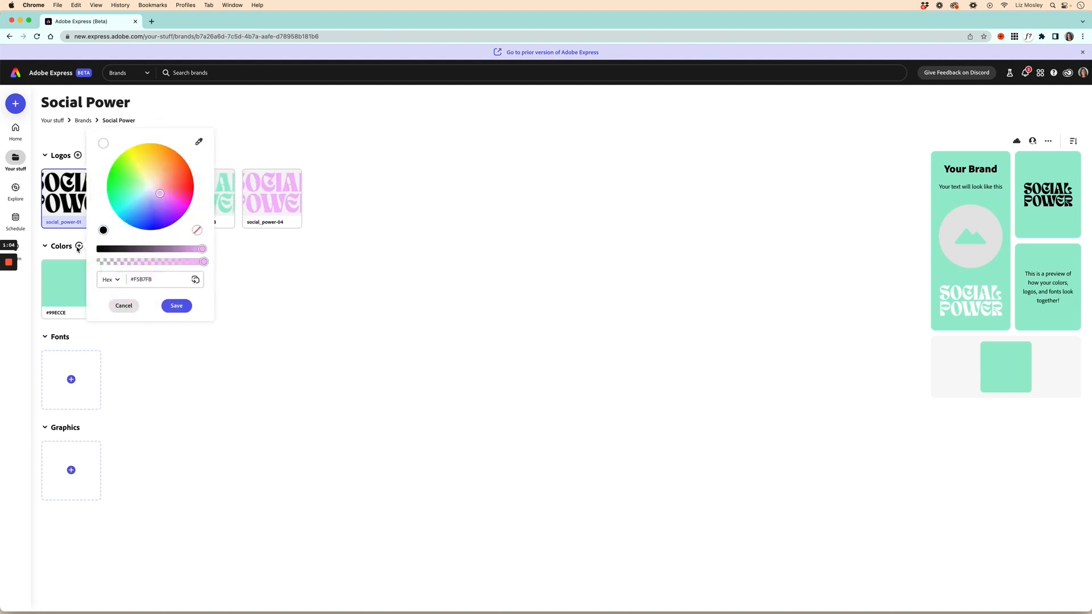
pyautogui.click(176, 305)
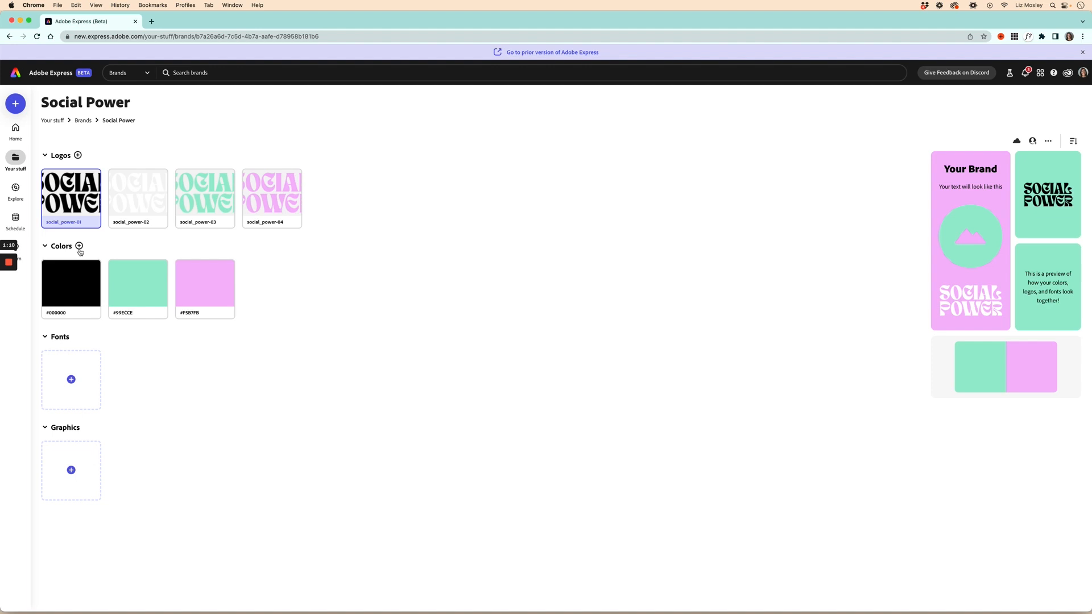
pyautogui.click(71, 283)
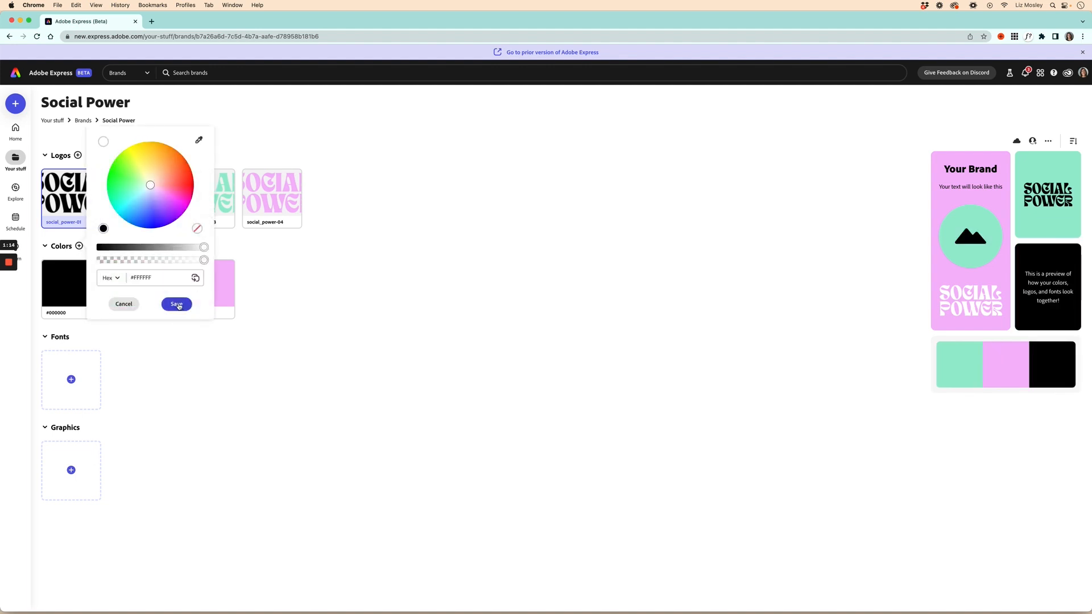
pyautogui.click(175, 303)
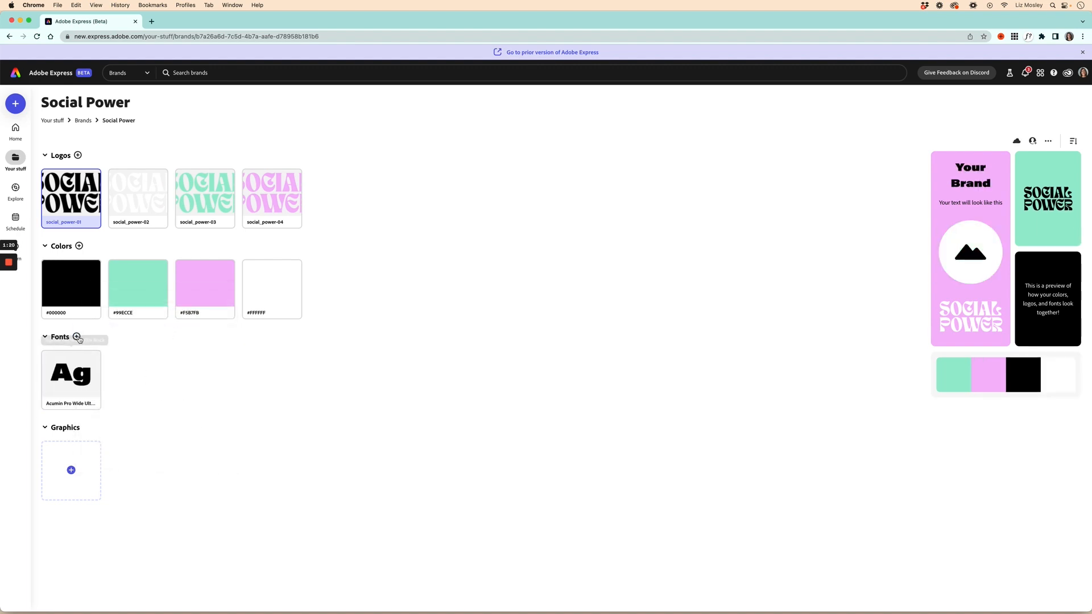
# - Search 'lato' and add Lato Regular as a second brand font
pyautogui.click(78, 339)
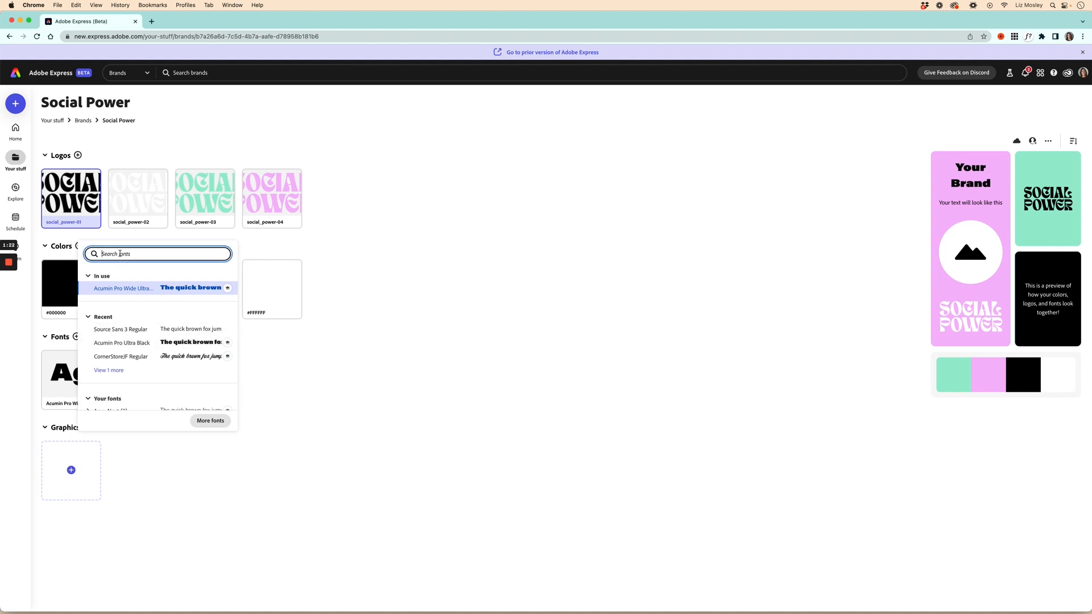
pyautogui.write('lato')
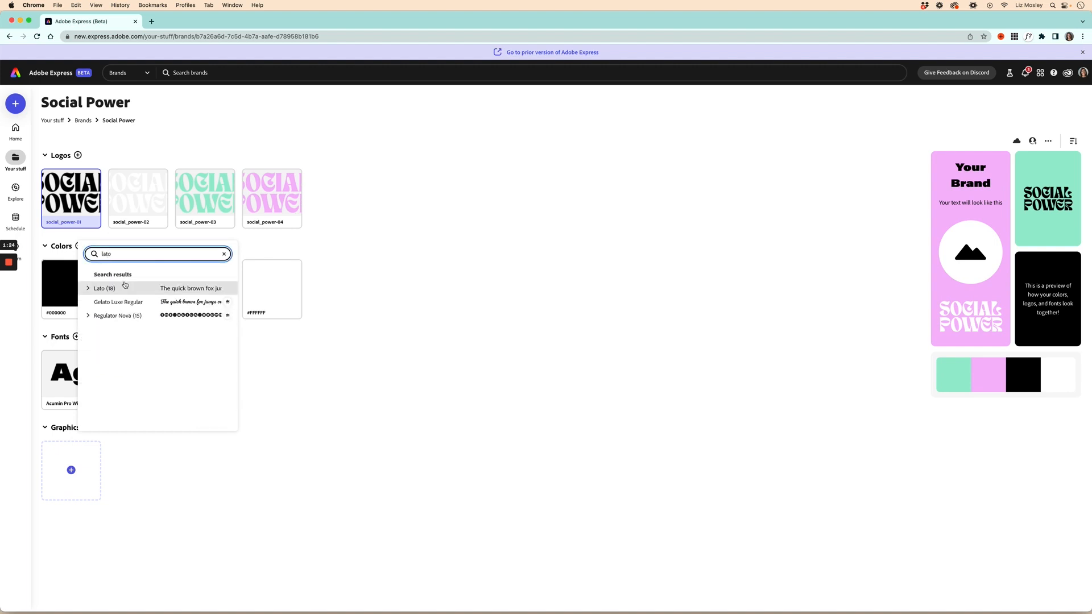
pyautogui.click(103, 287)
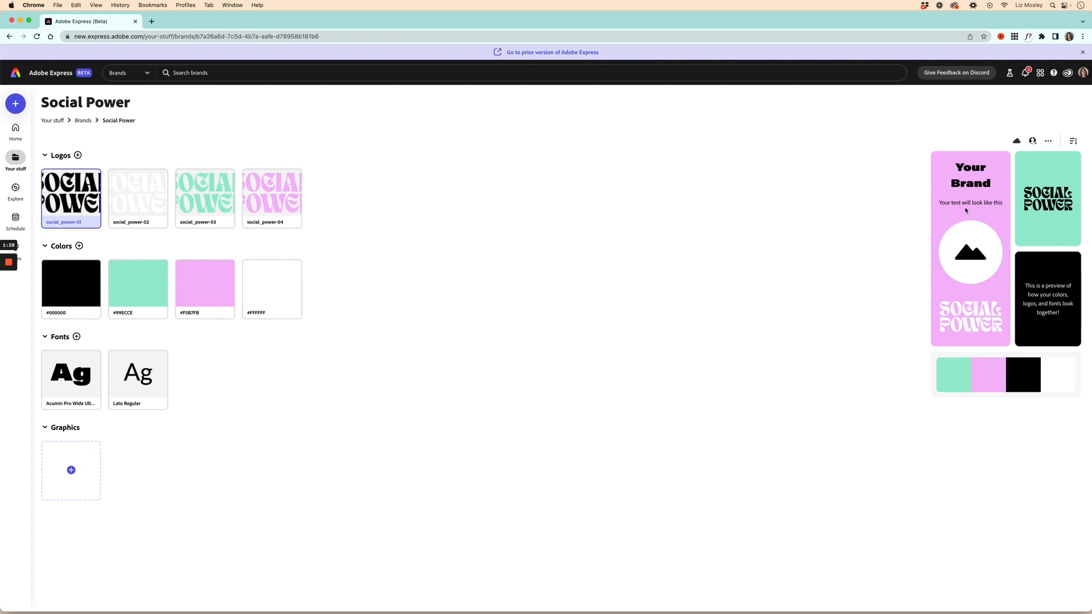
pyautogui.moveTo(1033, 252)
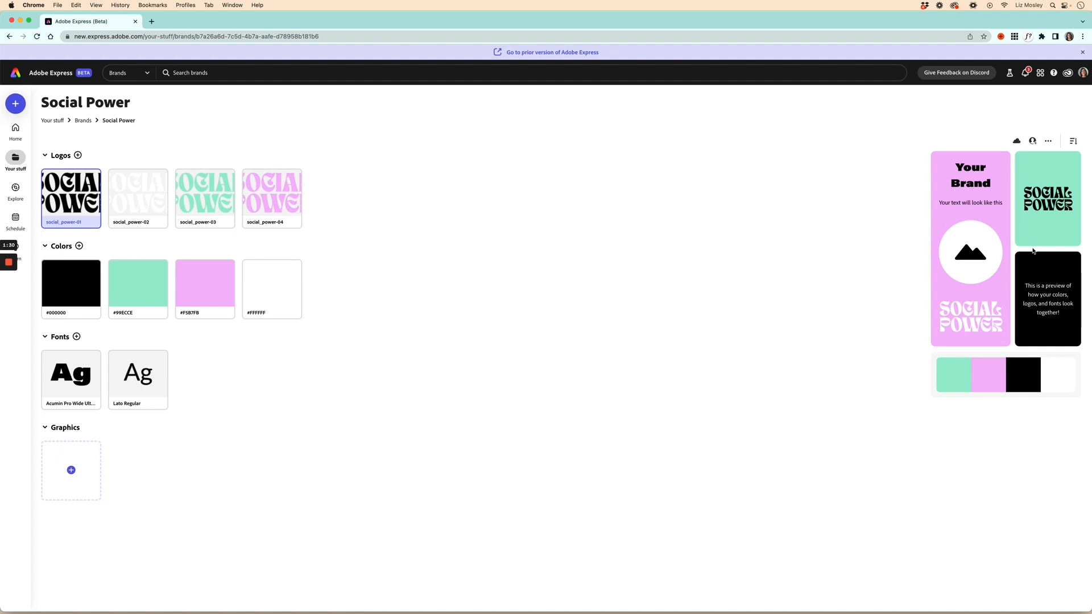
pyautogui.moveTo(278, 442)
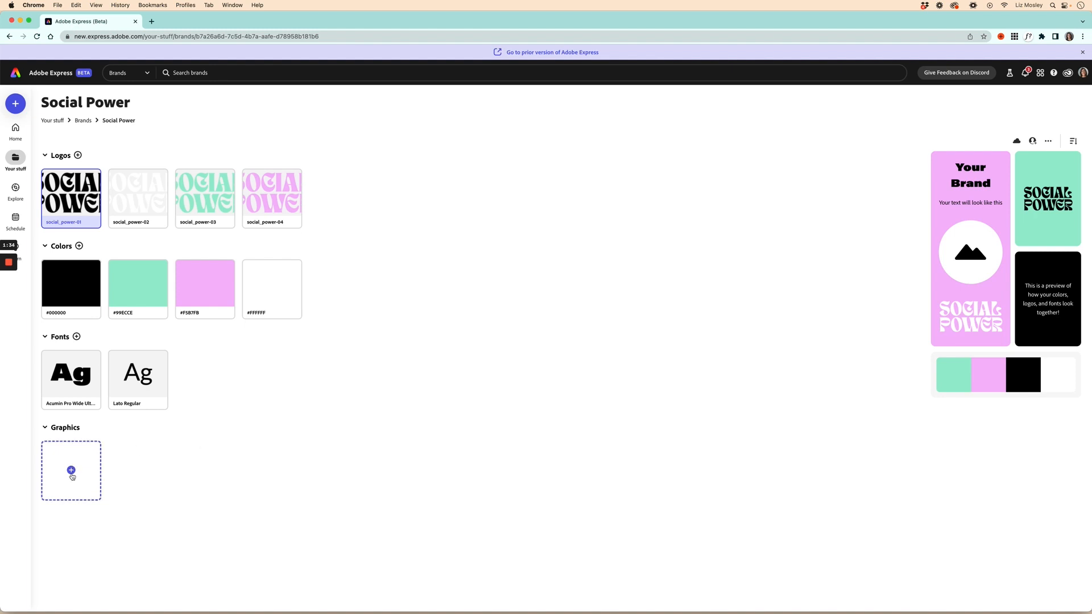
# - Upload brush01.png, brush02.png and brush03.png as graphics in the Social Power brand
pyautogui.click(71, 469)
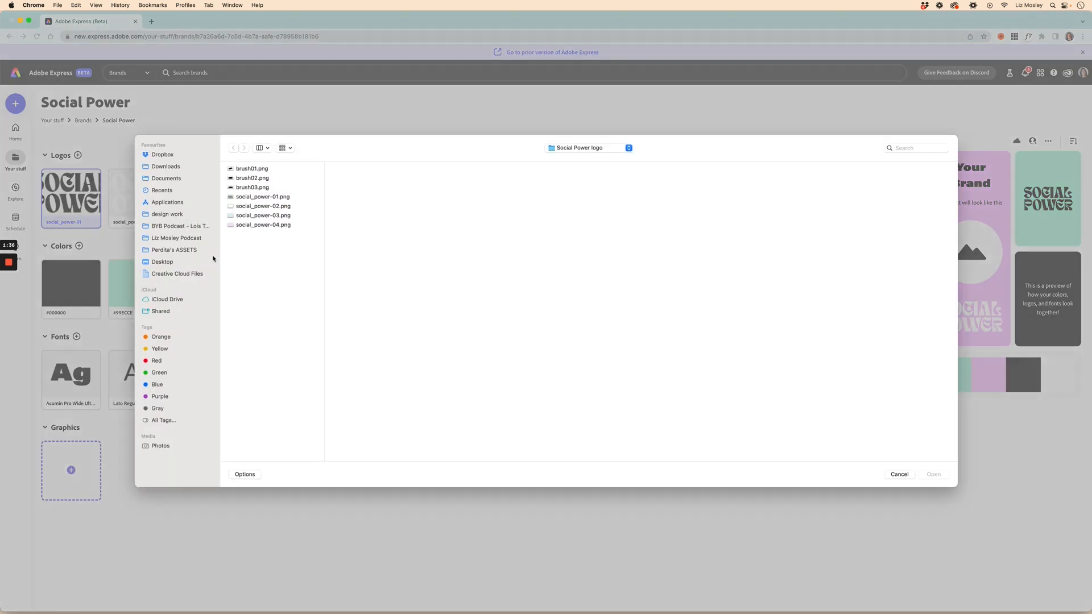
pyautogui.click(252, 187)
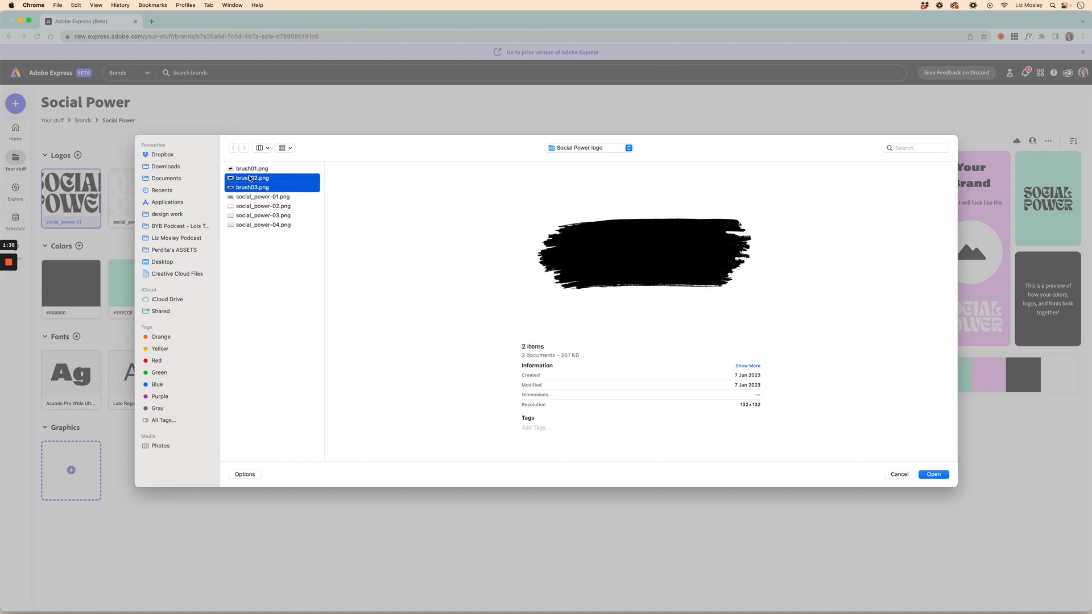
pyautogui.click(252, 168)
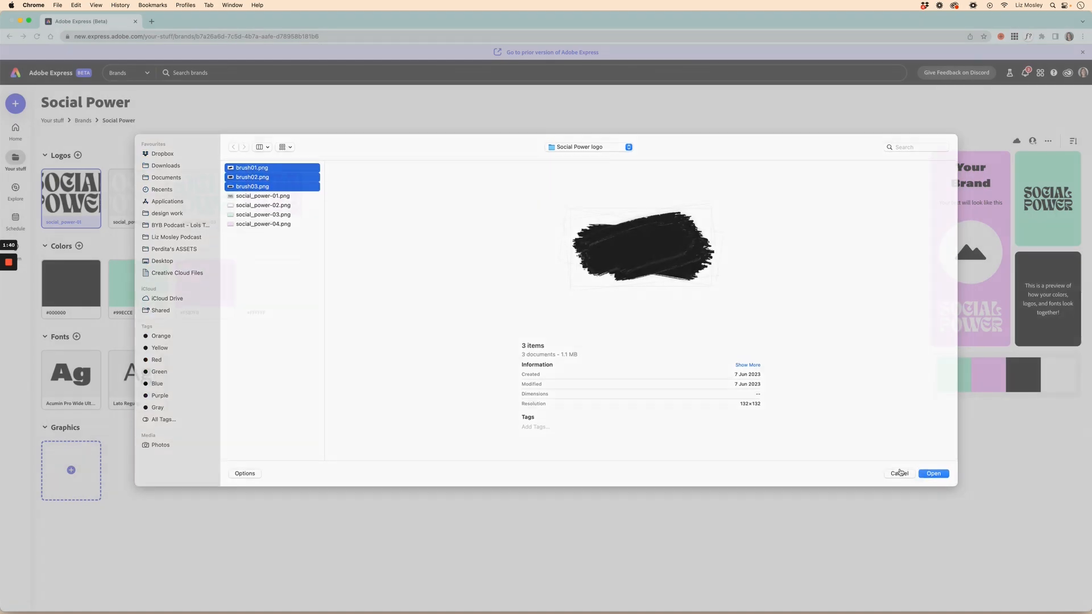
pyautogui.click(932, 473)
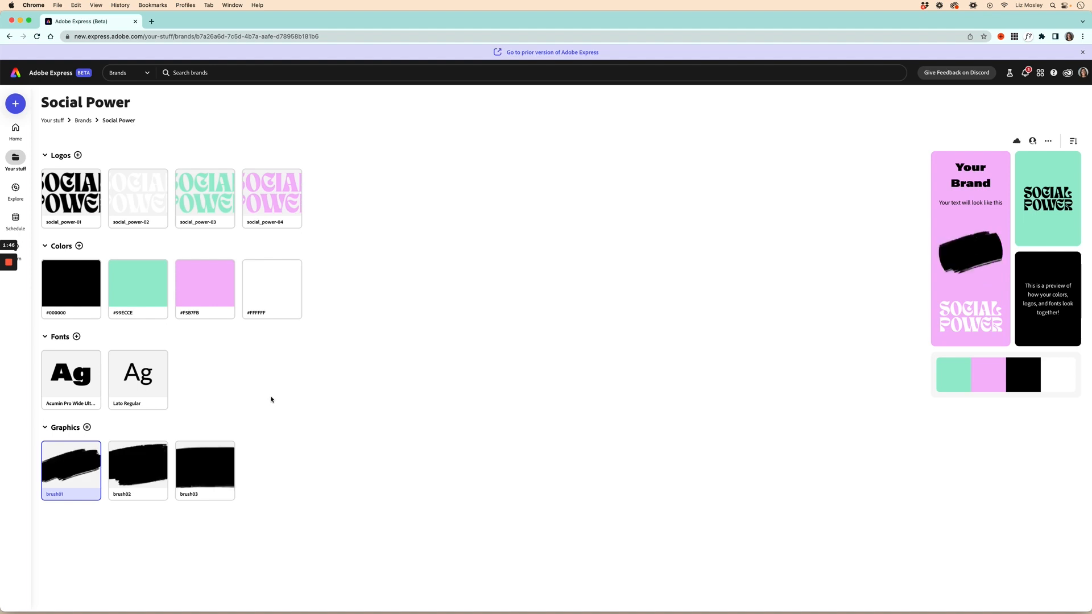
pyautogui.moveTo(79, 149)
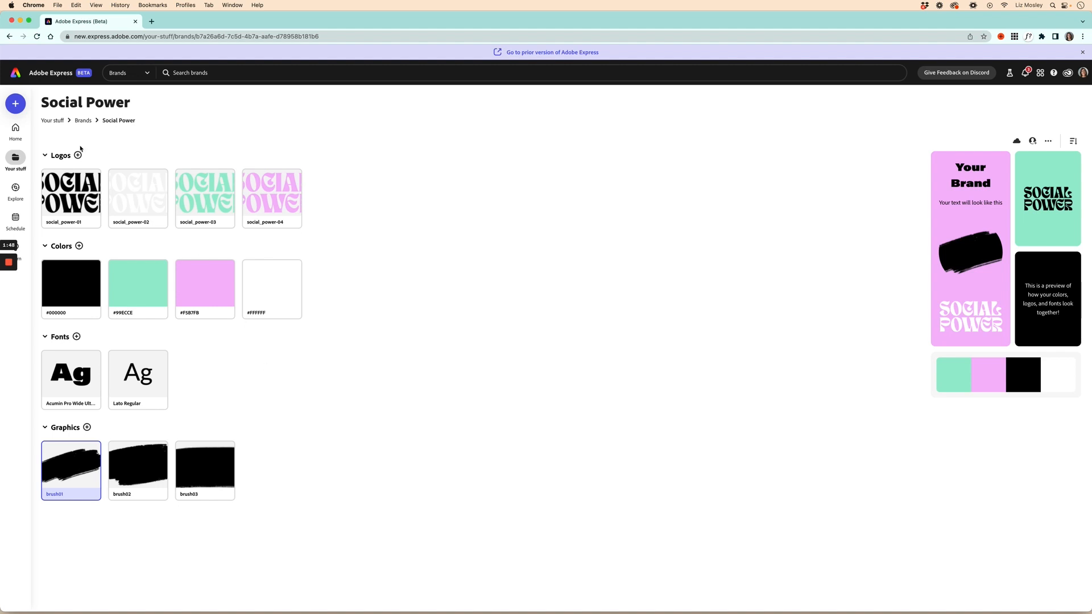
# - Delete the older empty Social Power brand from the Brands list and confirm
pyautogui.click(83, 121)
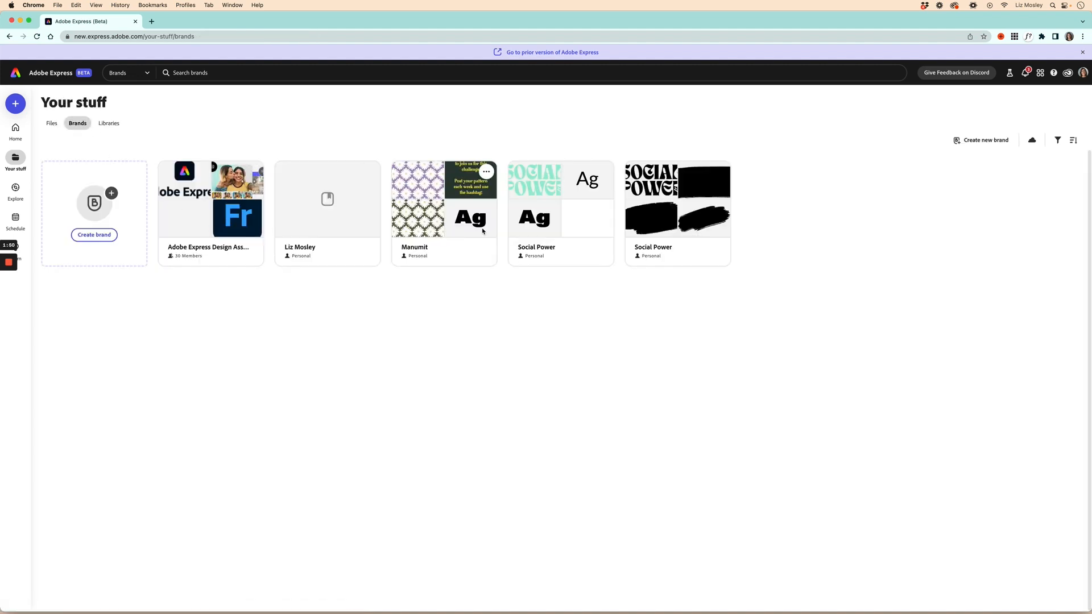
pyautogui.click(603, 173)
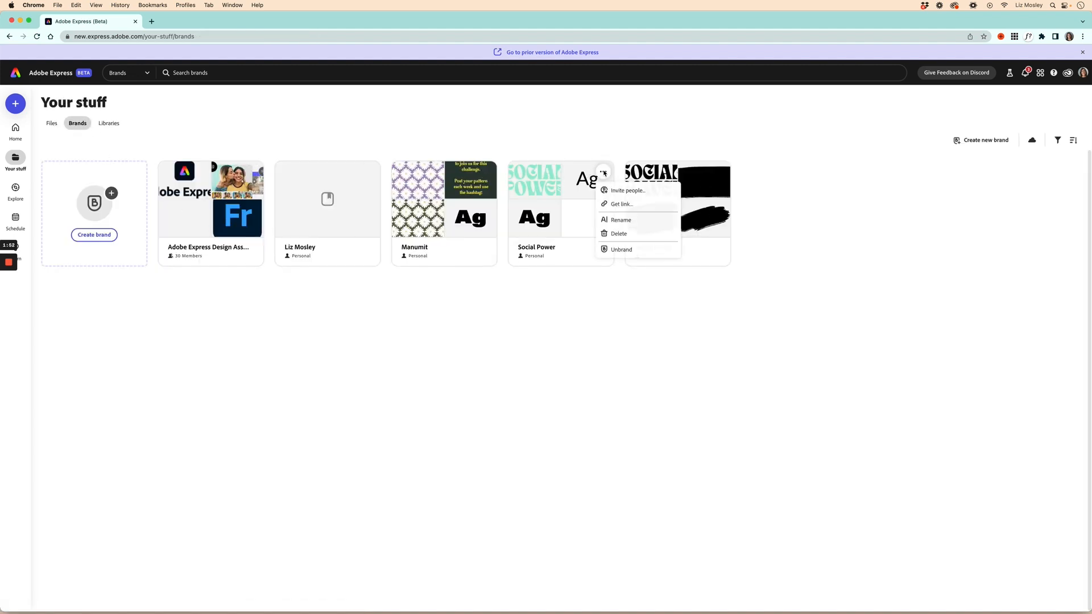
pyautogui.click(618, 233)
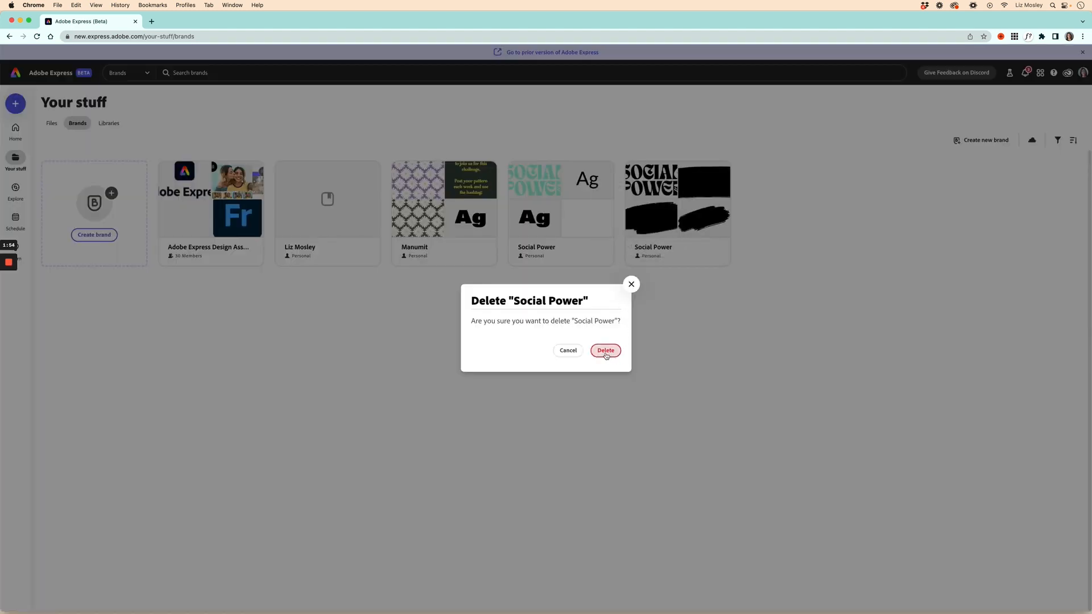
pyautogui.click(604, 350)
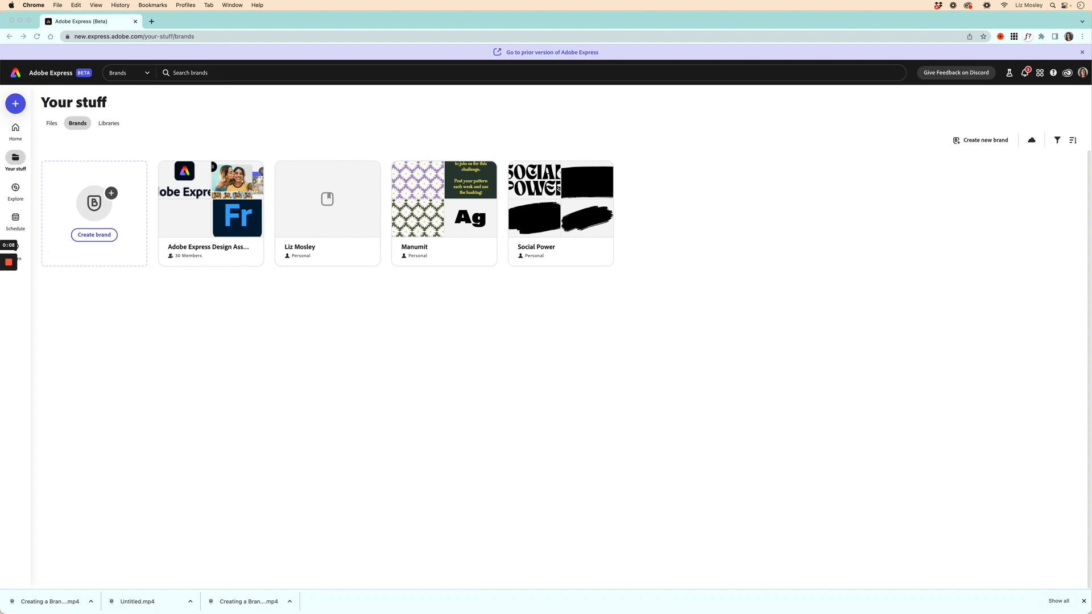
pyautogui.moveTo(799, 600)
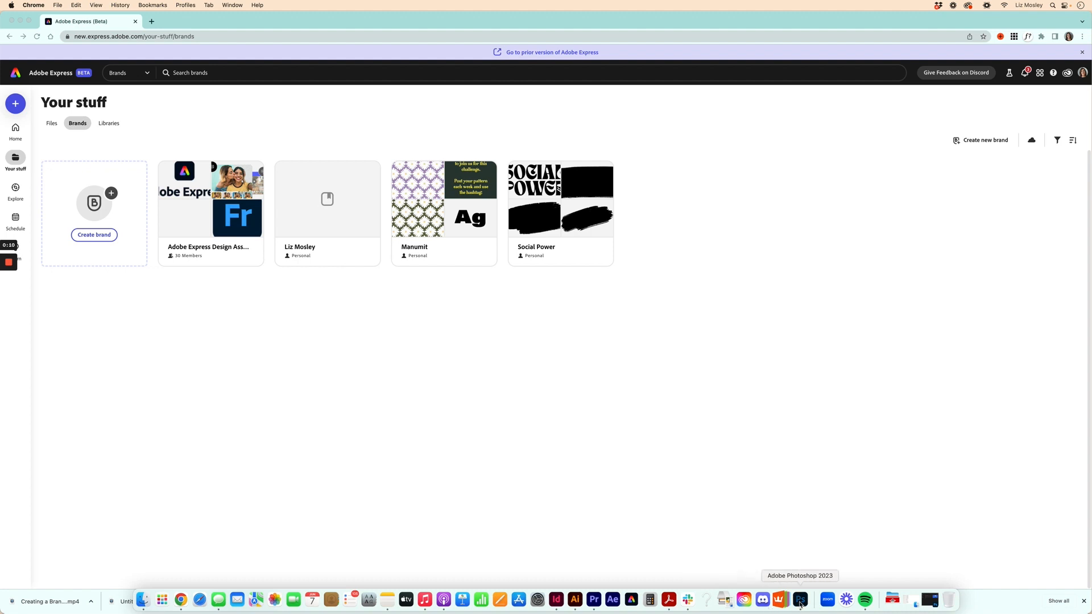
# - In Photoshop, open the image and create a new library named Social Power
pyautogui.click(800, 600)
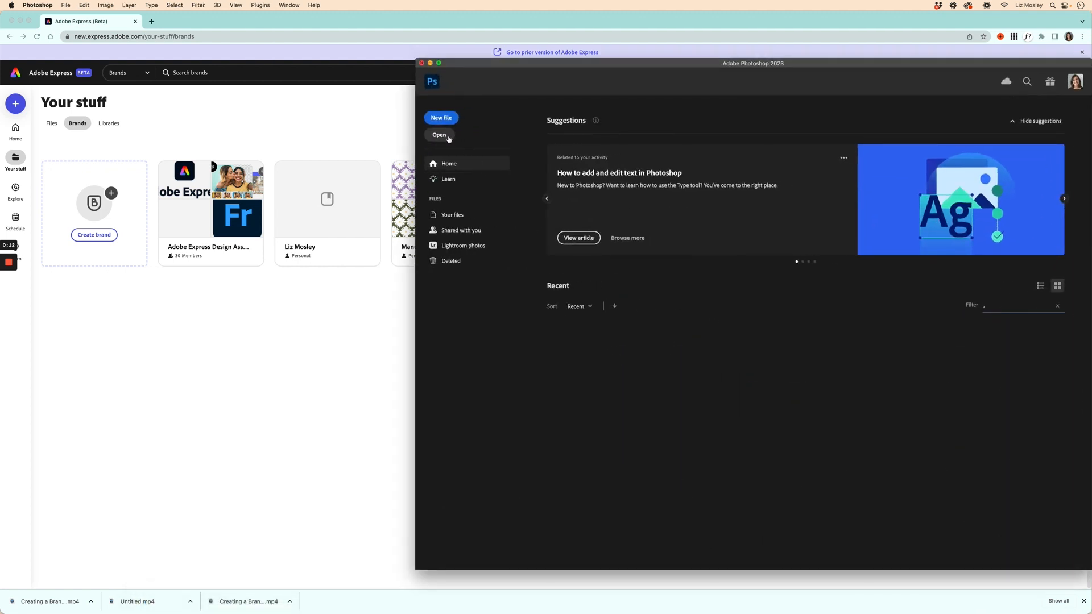
pyautogui.click(439, 135)
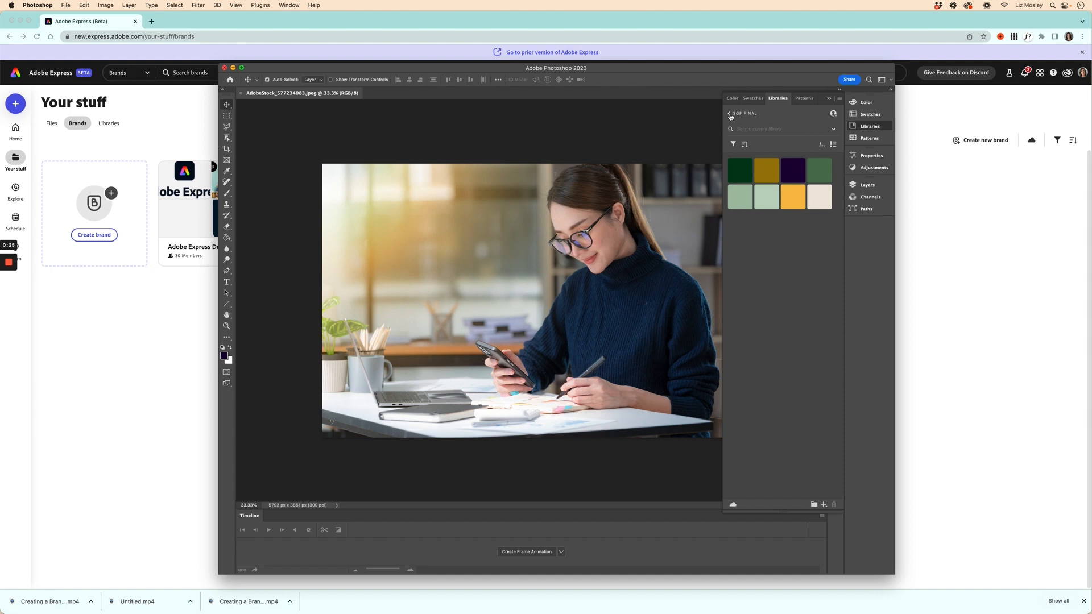
pyautogui.click(822, 504)
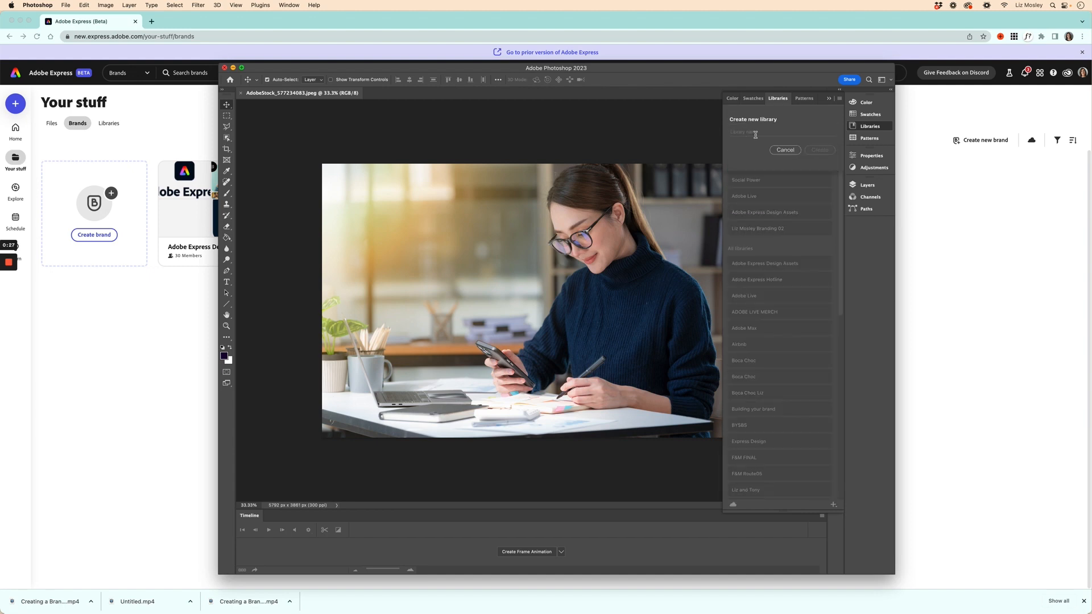
pyautogui.write('Social Po')
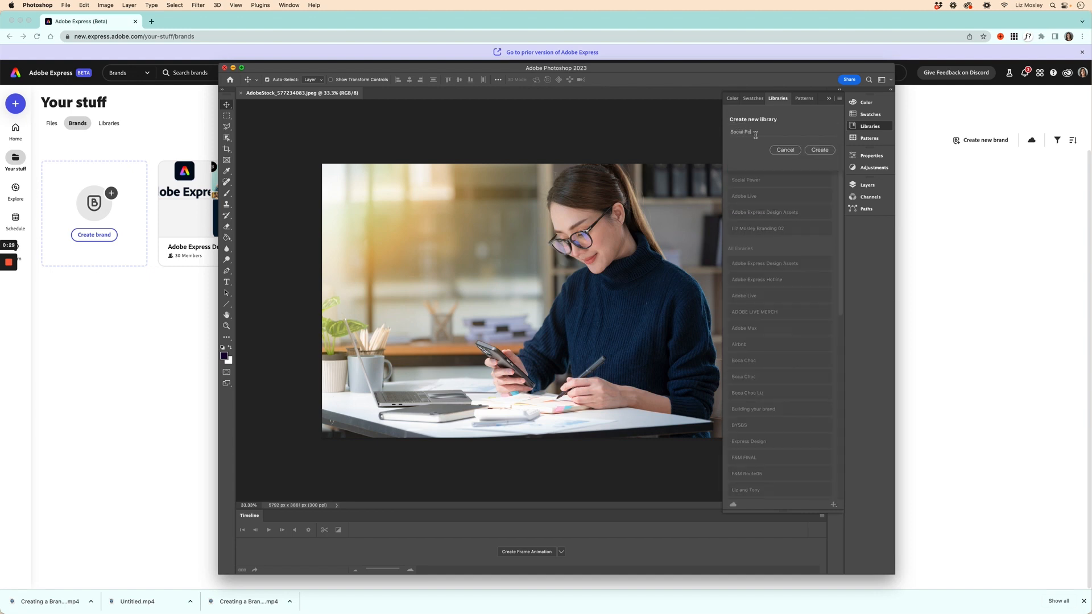
pyautogui.click(820, 150)
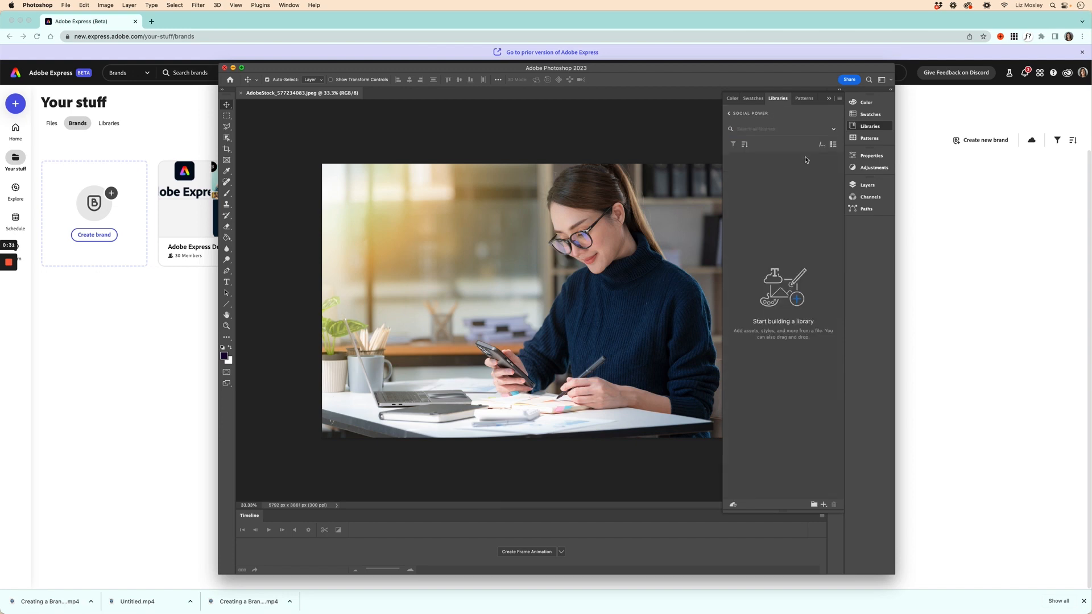
pyautogui.moveTo(496, 346)
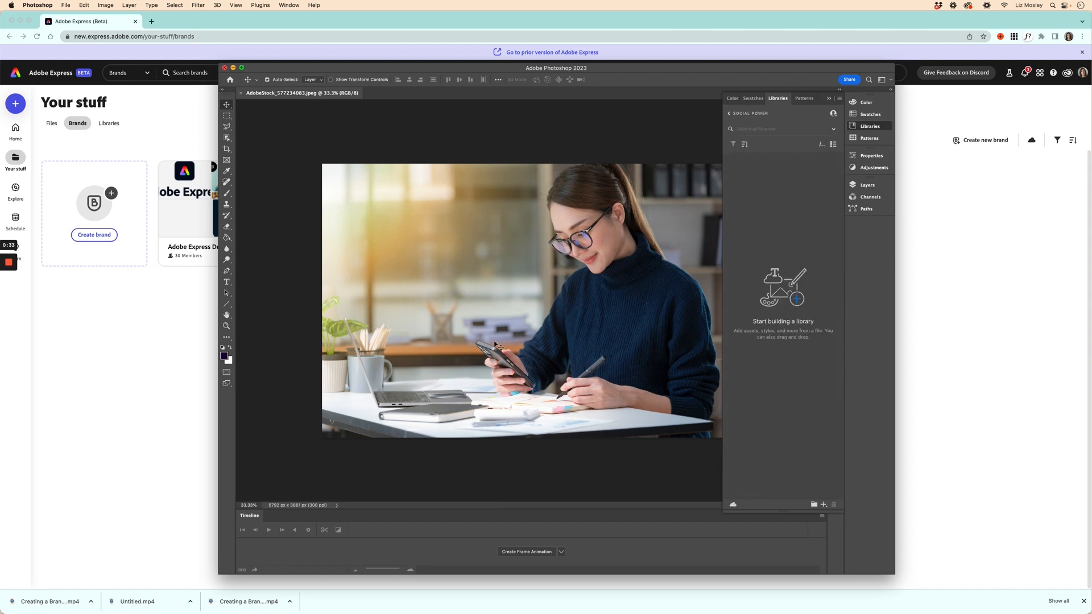
pyautogui.moveTo(759, 342)
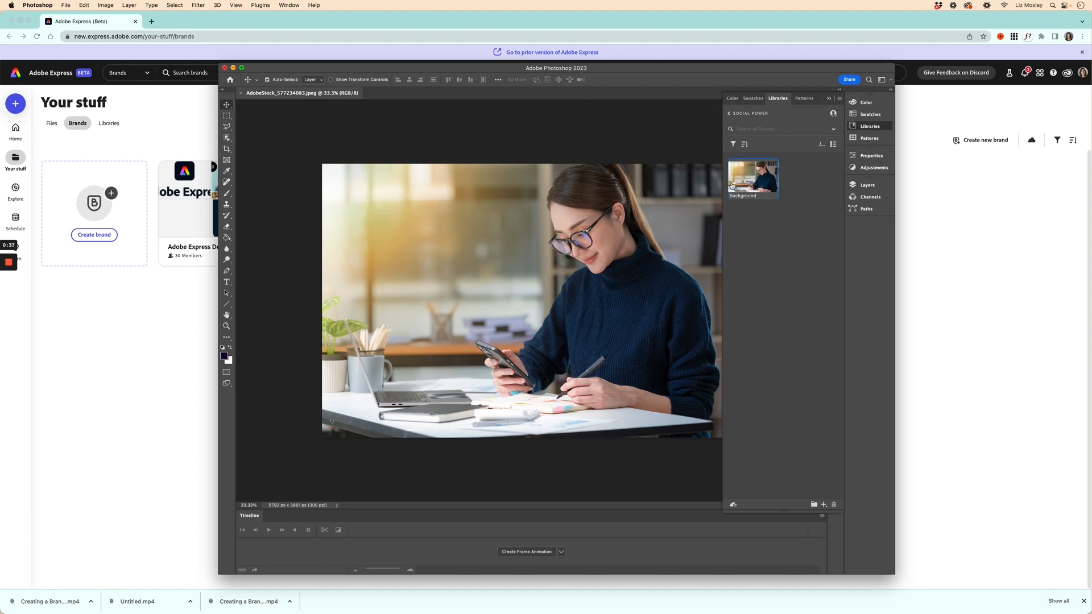
pyautogui.moveTo(132, 382)
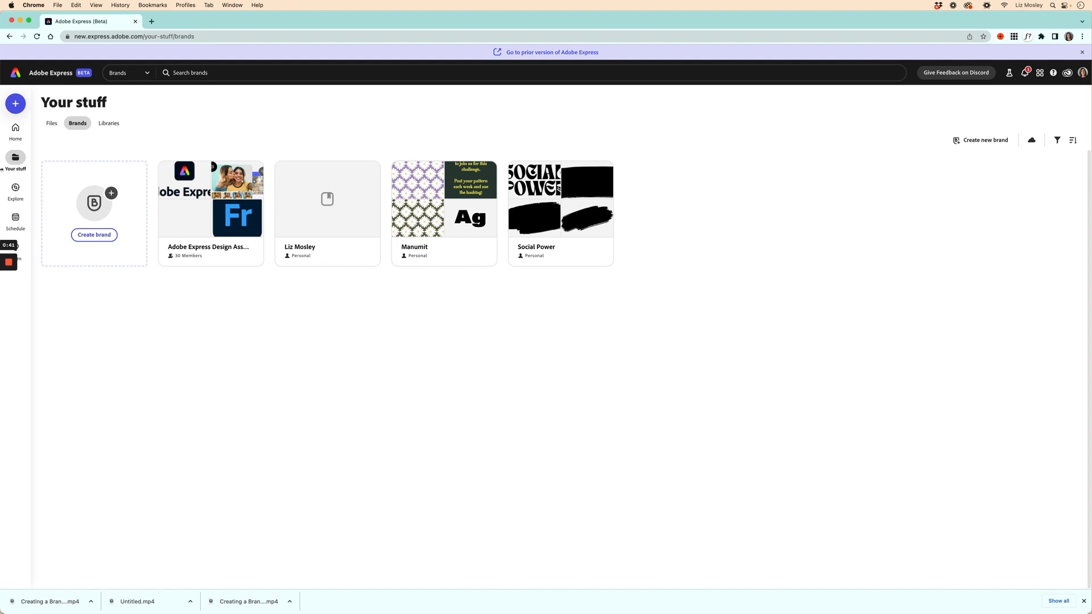
# - Start a new blank Instagram story and show Brands & Libraries under Your stuff
pyautogui.click(15, 104)
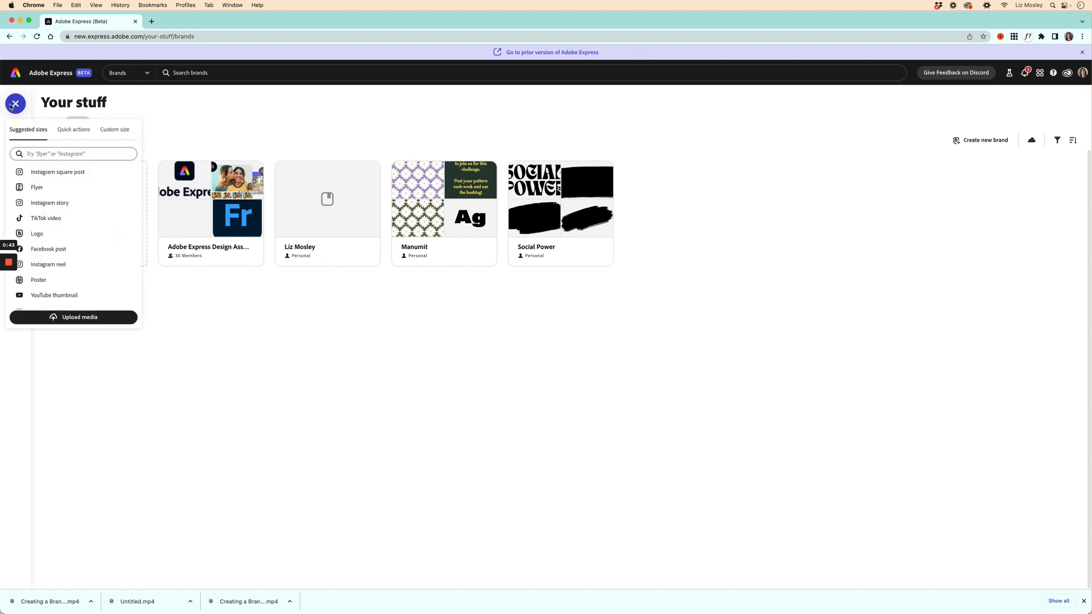
pyautogui.moveTo(57, 203)
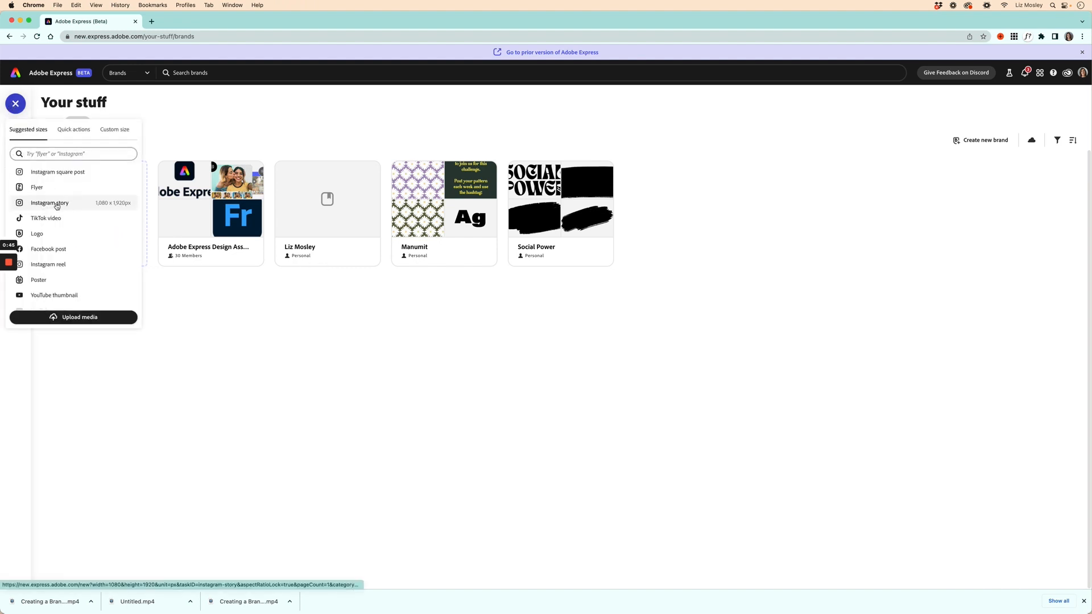
pyautogui.click(50, 203)
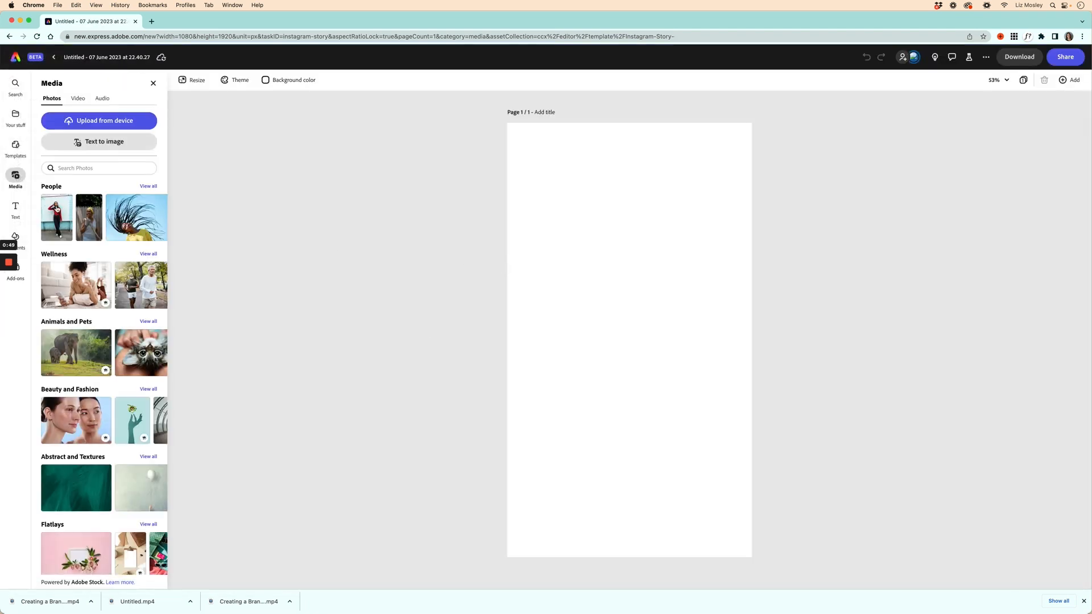
pyautogui.click(15, 114)
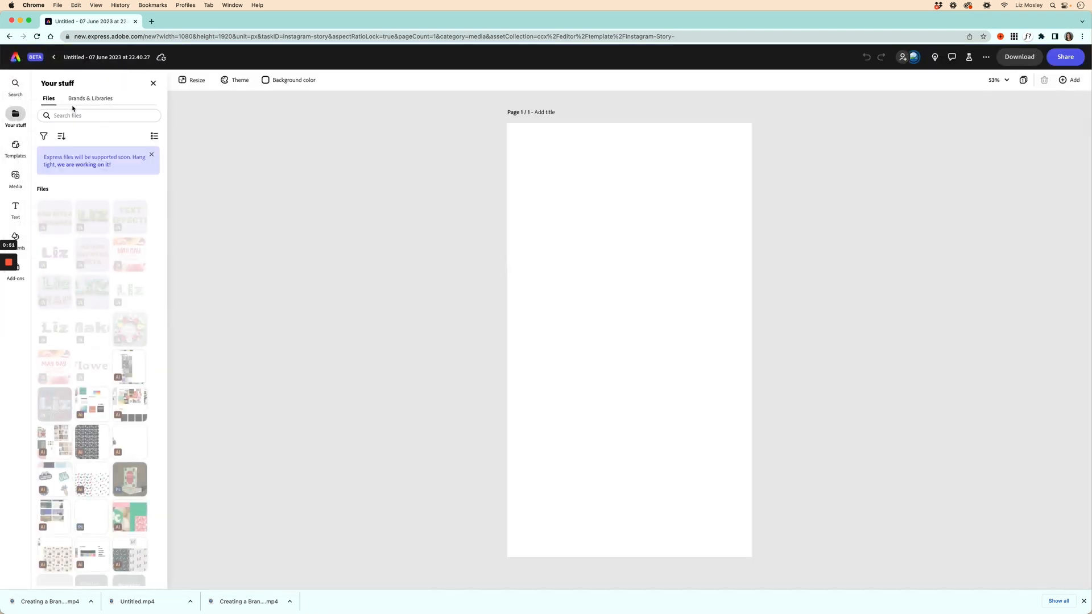
pyautogui.click(91, 98)
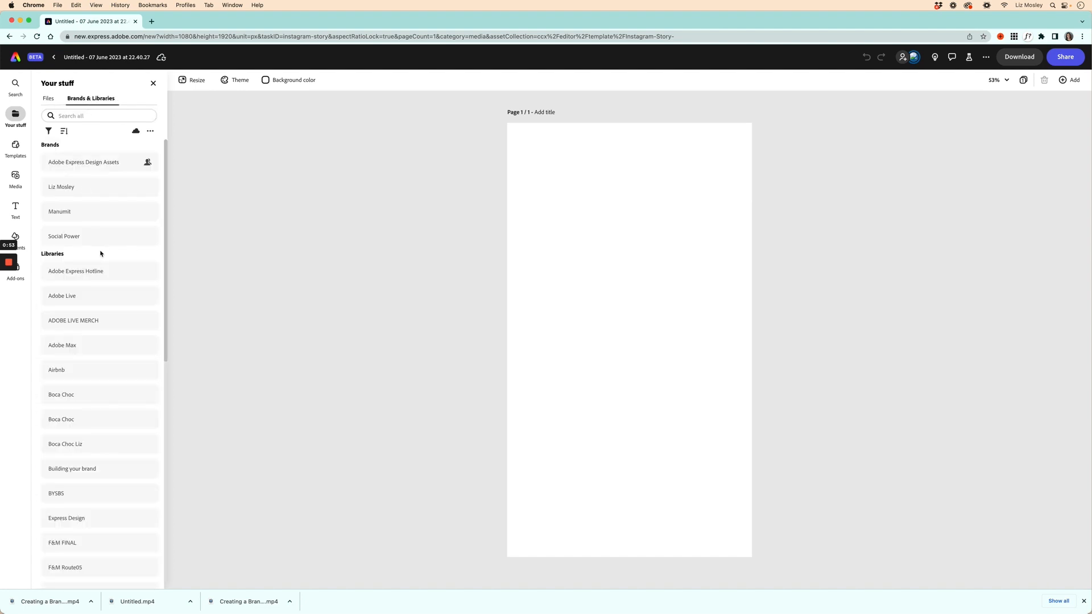
pyautogui.moveTo(88, 237)
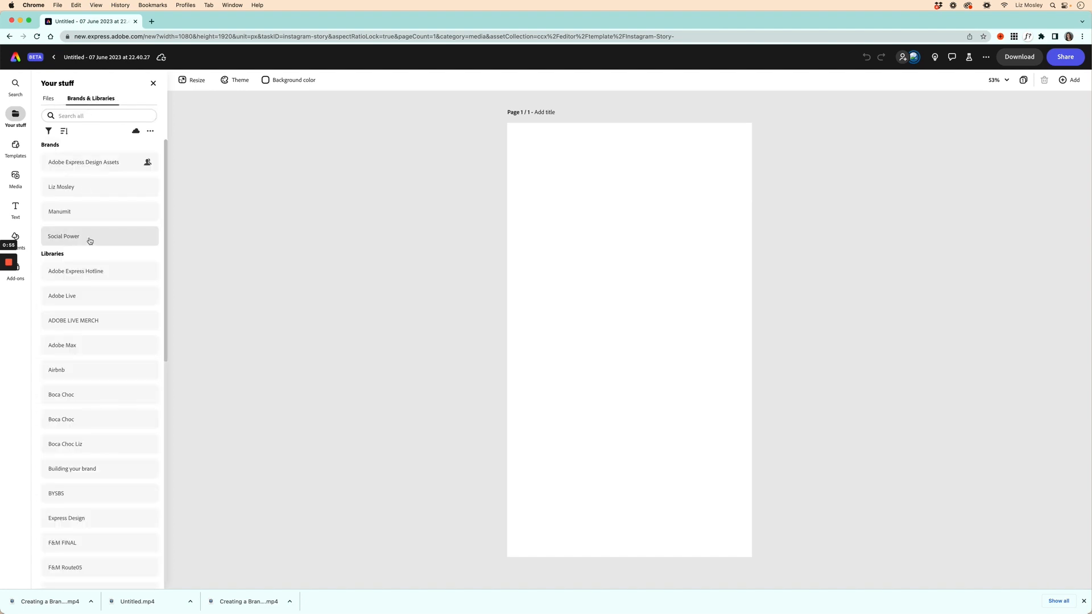
# - Open the Social Power library that holds the Background photo
pyautogui.click(63, 236)
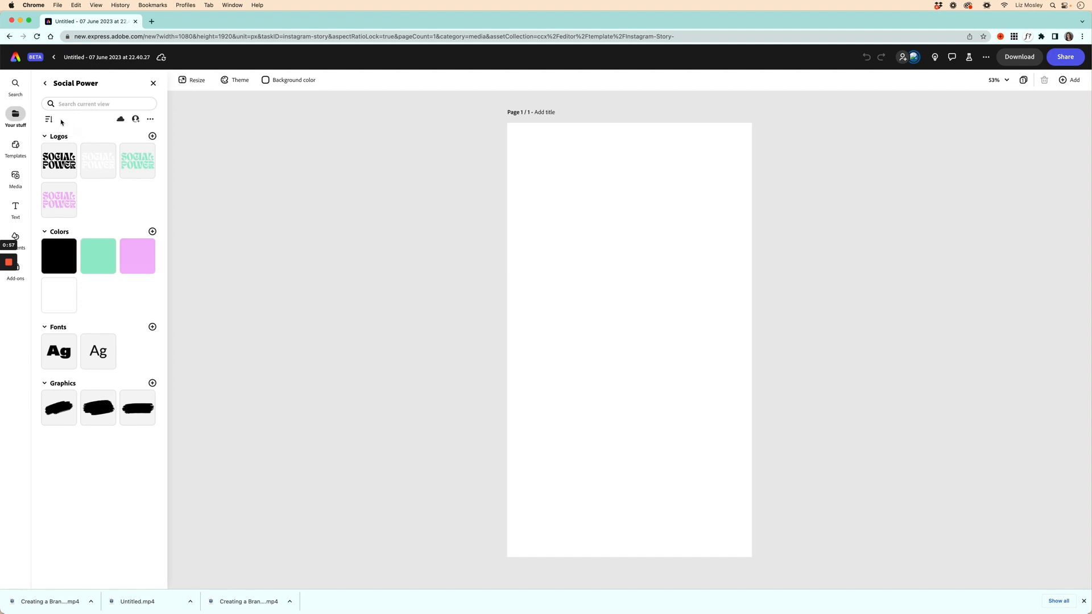
pyautogui.click(44, 83)
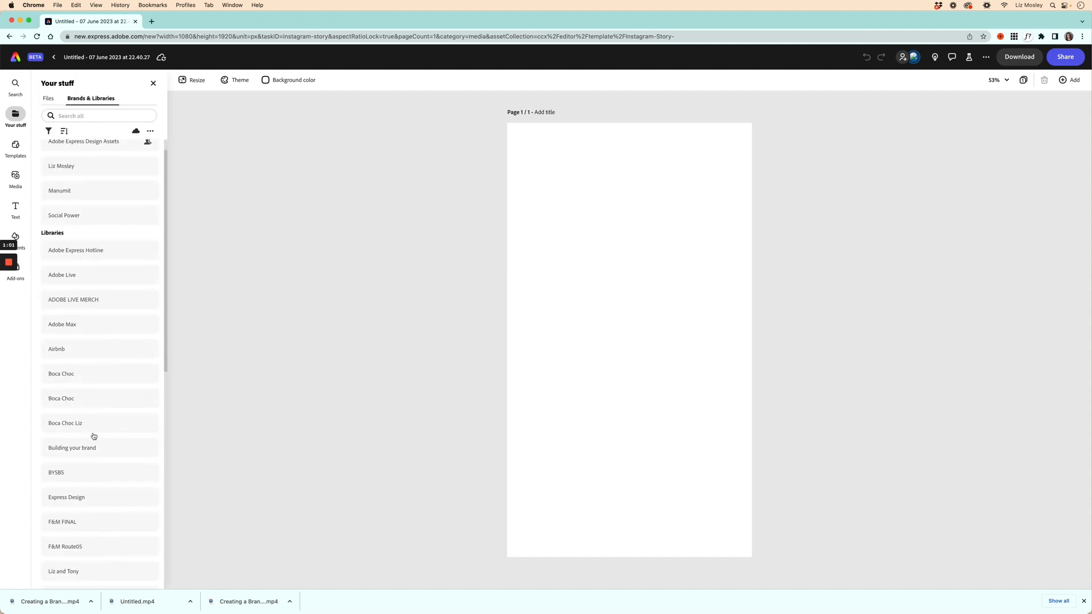
pyautogui.scroll(-3)
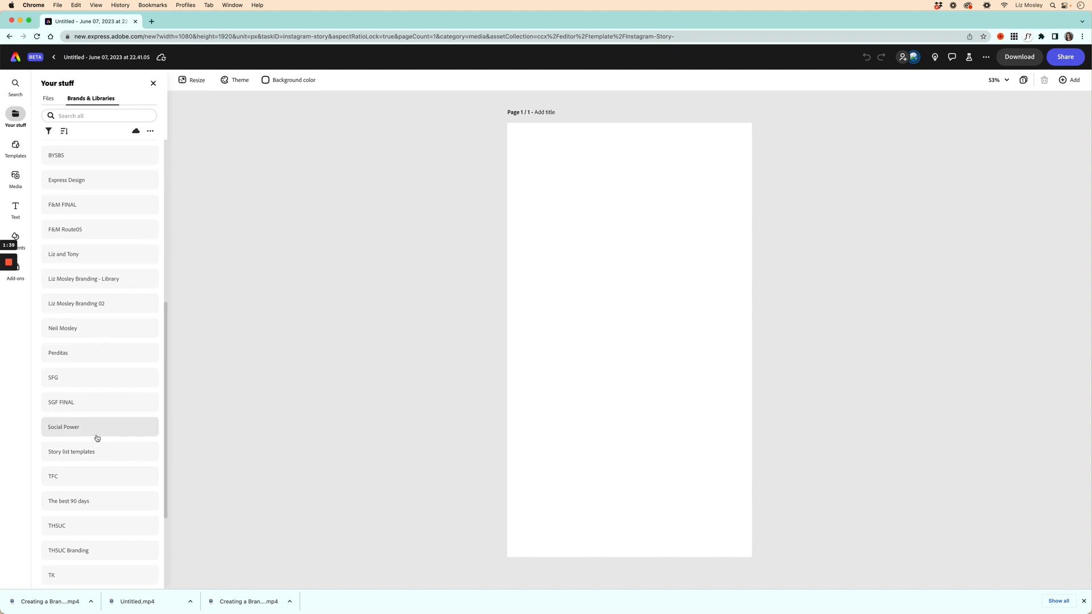
pyautogui.click(64, 427)
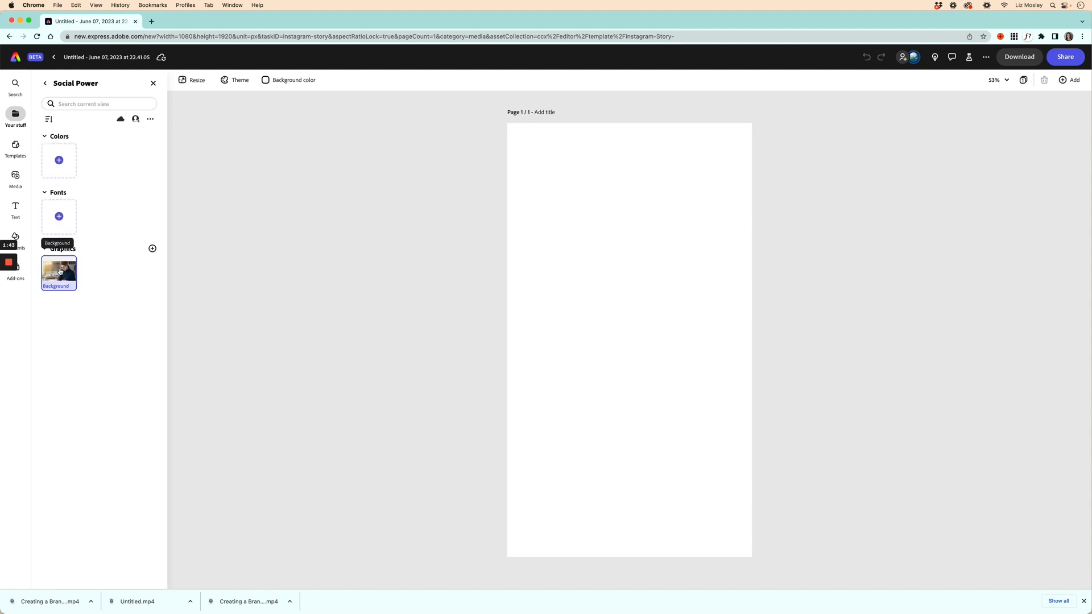
# - Place the Background photo on the story and add the Social Power brand logo at the top
pyautogui.click(58, 273)
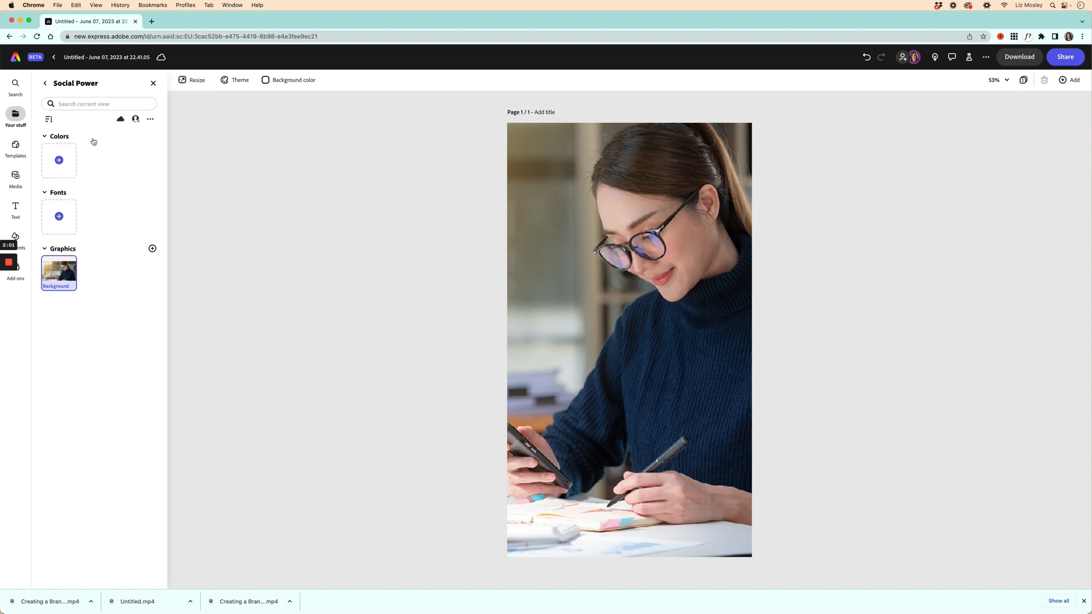
pyautogui.click(45, 83)
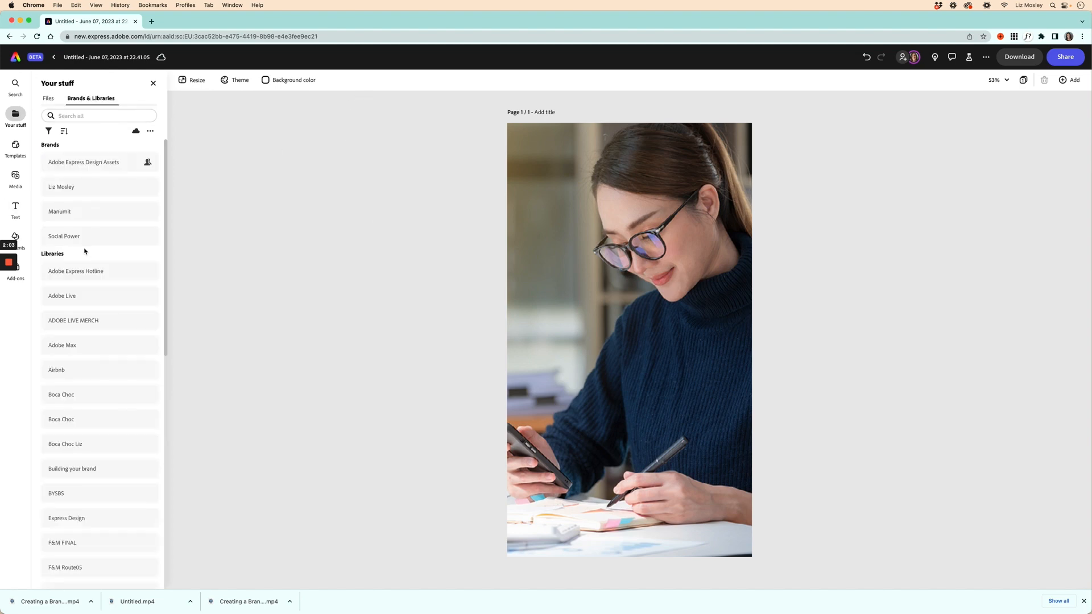
pyautogui.click(64, 237)
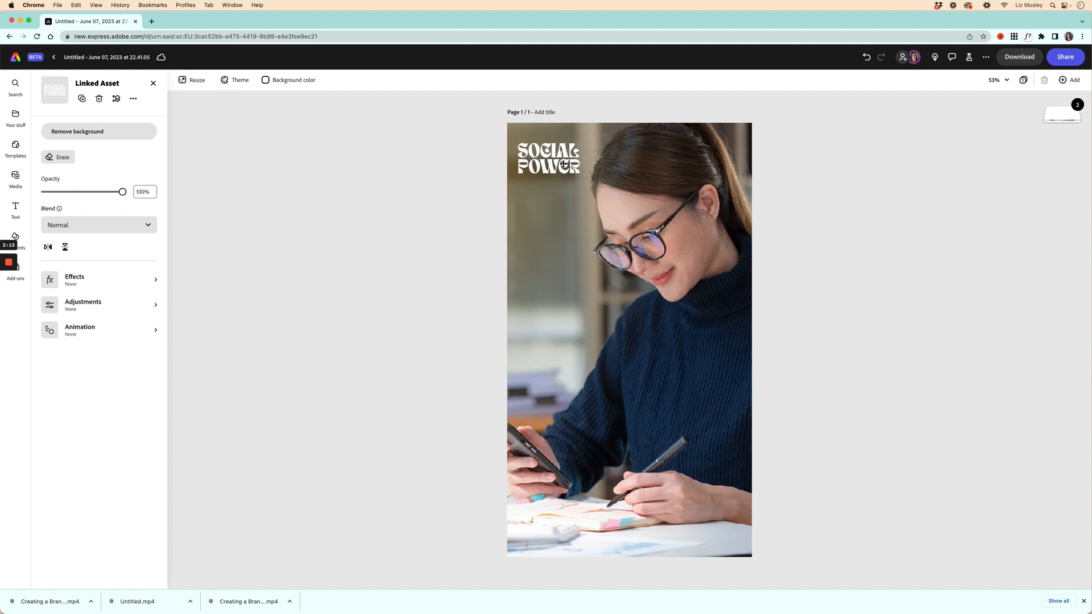
pyautogui.click(547, 157)
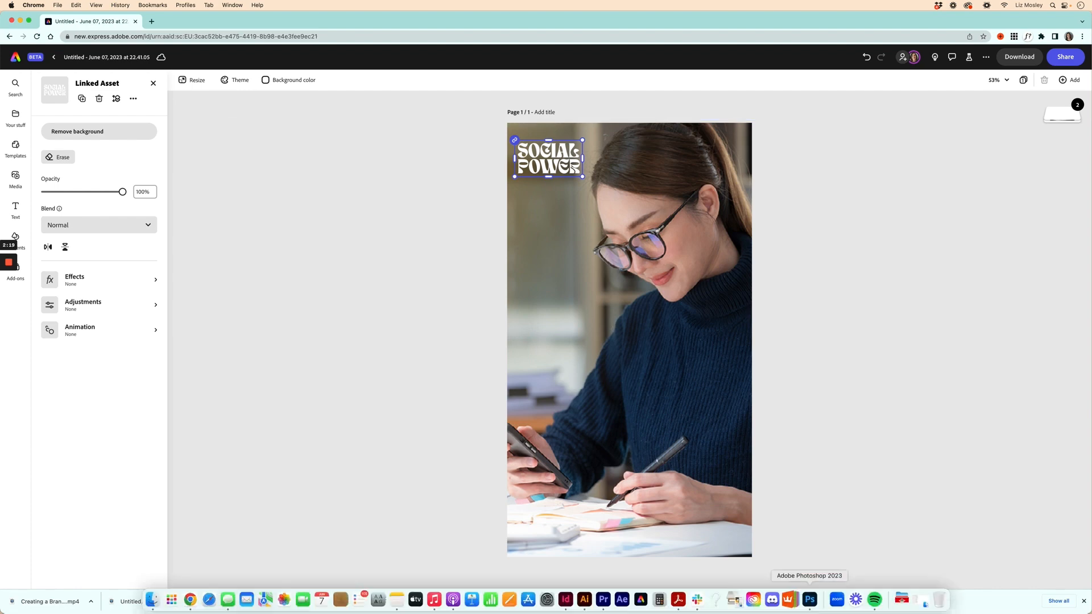
# - In Photoshop, convert the linked Background photo to Black & White
pyautogui.click(804, 599)
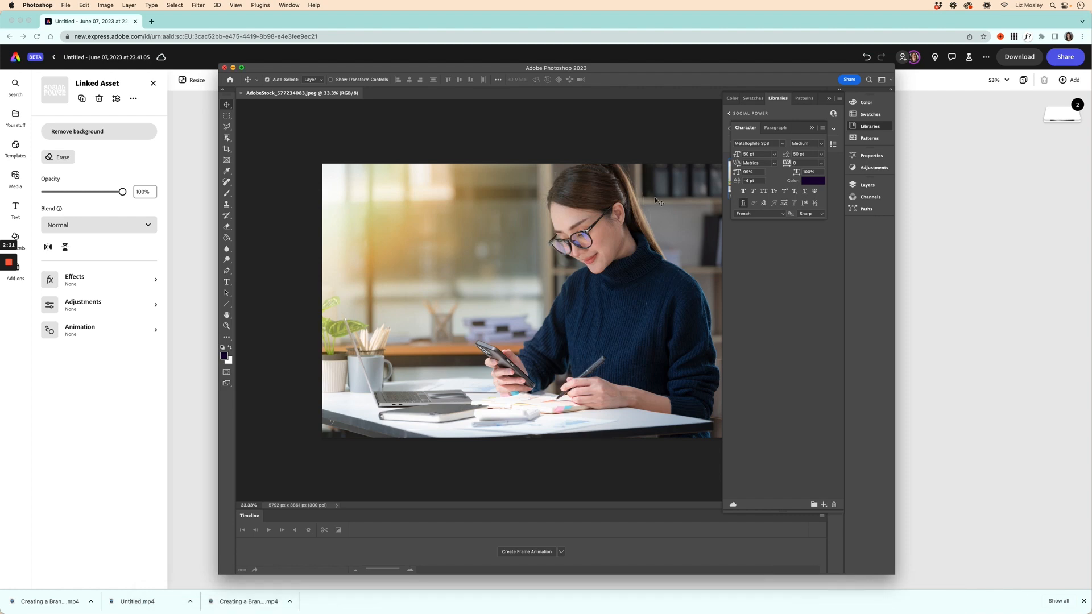
pyautogui.moveTo(335, 128)
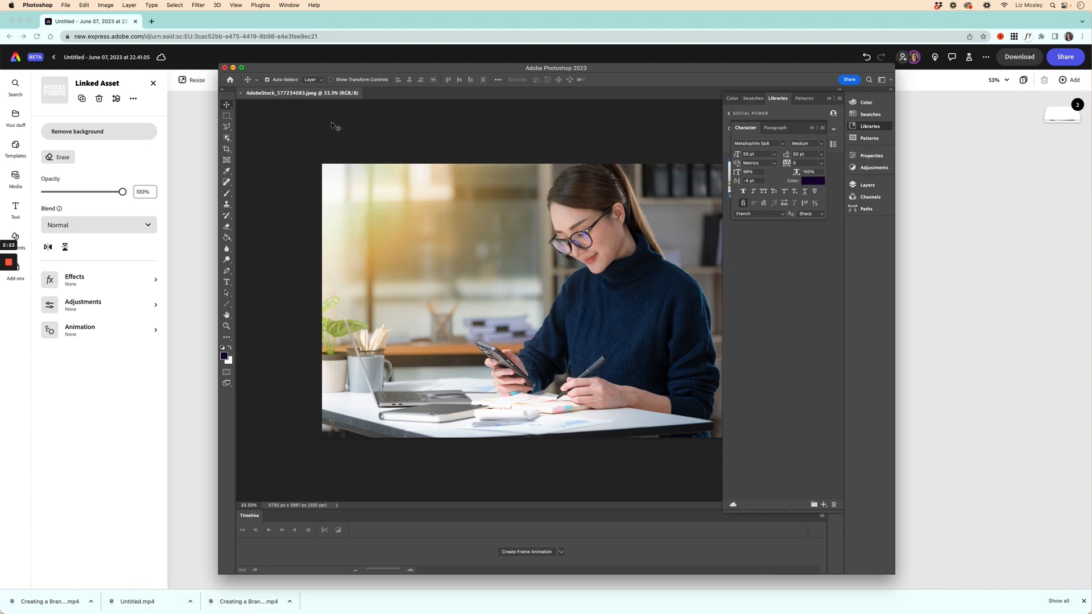
pyautogui.moveTo(747, 138)
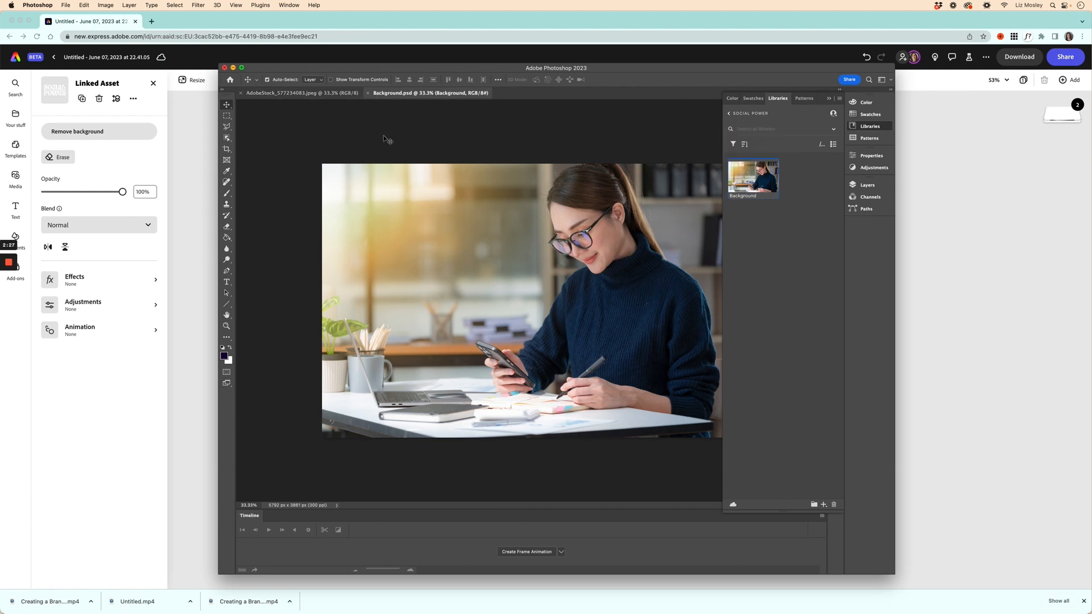
pyautogui.click(105, 4)
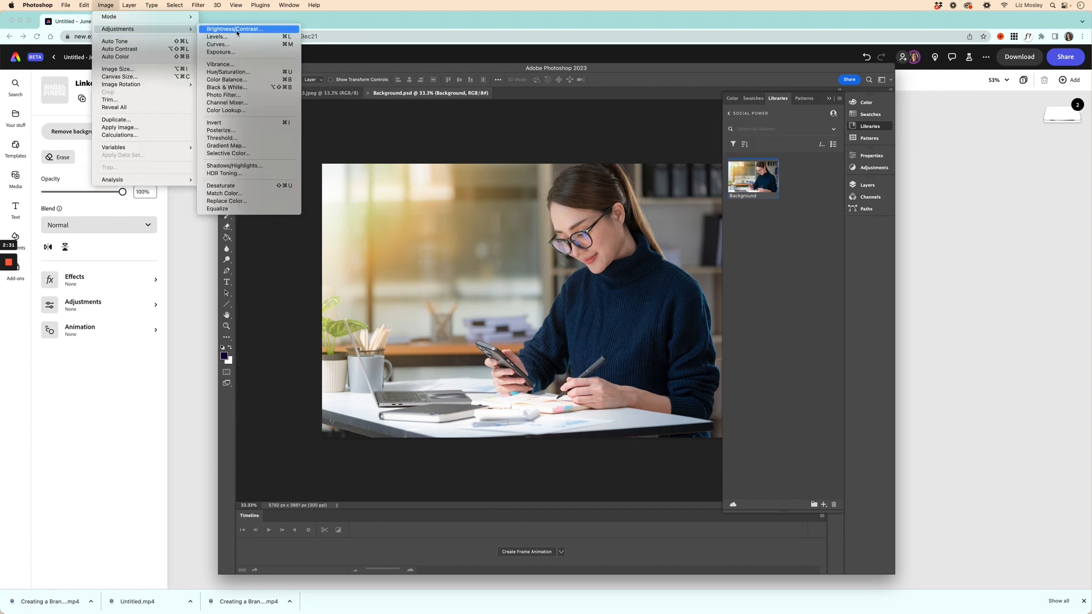
pyautogui.click(226, 87)
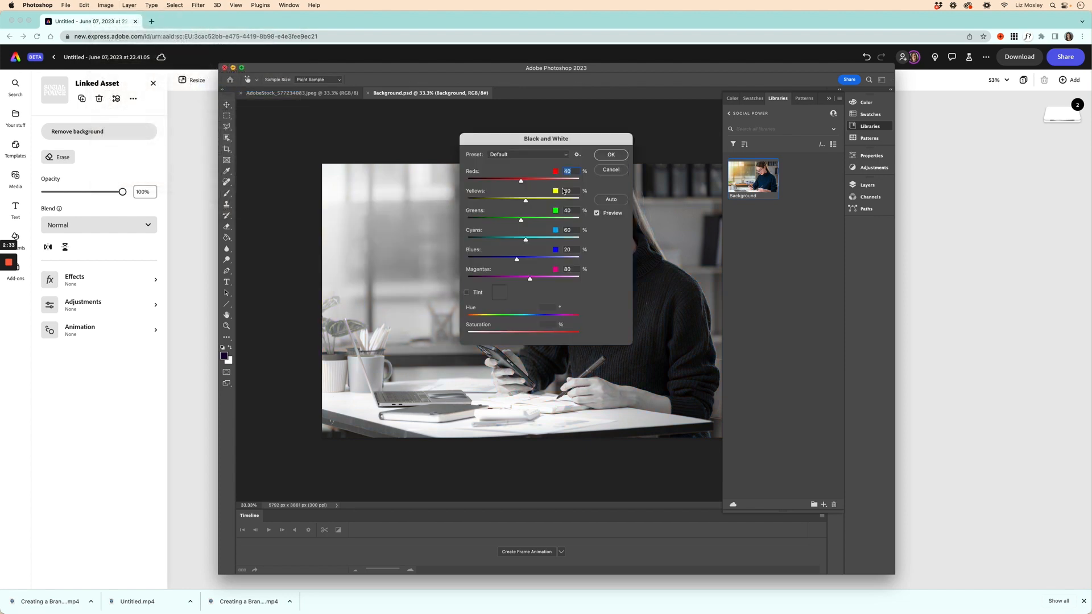
pyautogui.click(610, 154)
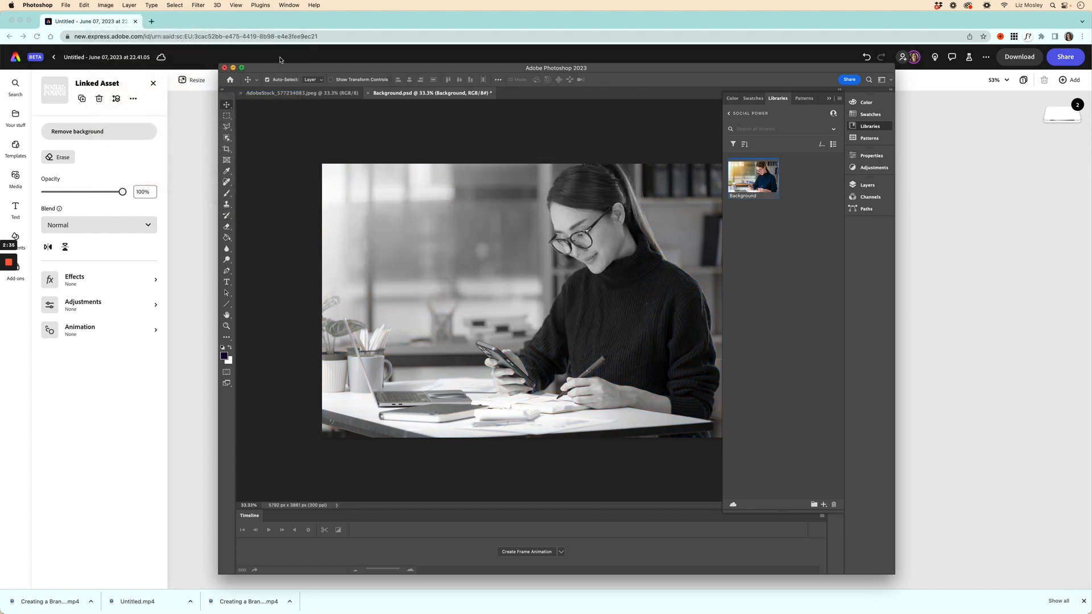
# - Apply Brightness/Contrast with increased contrast to the photo
pyautogui.click(105, 5)
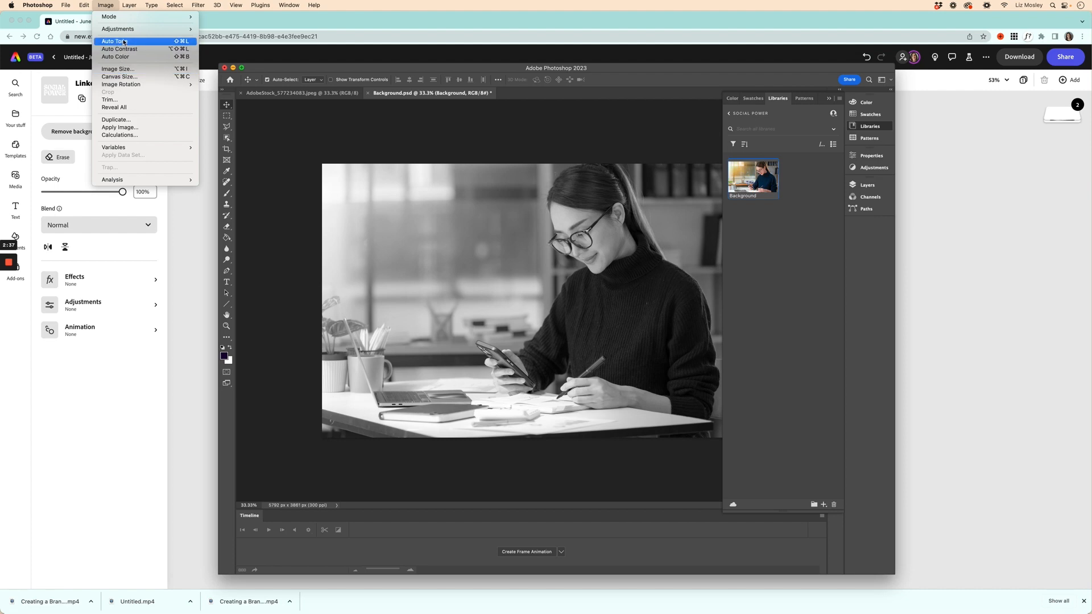
pyautogui.click(117, 28)
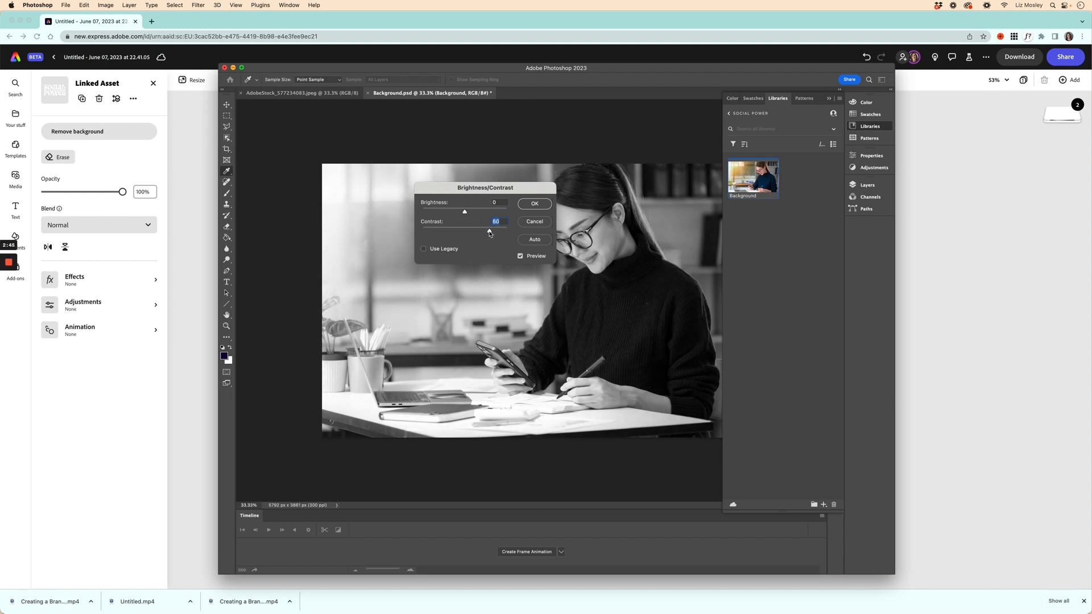
pyautogui.click(534, 204)
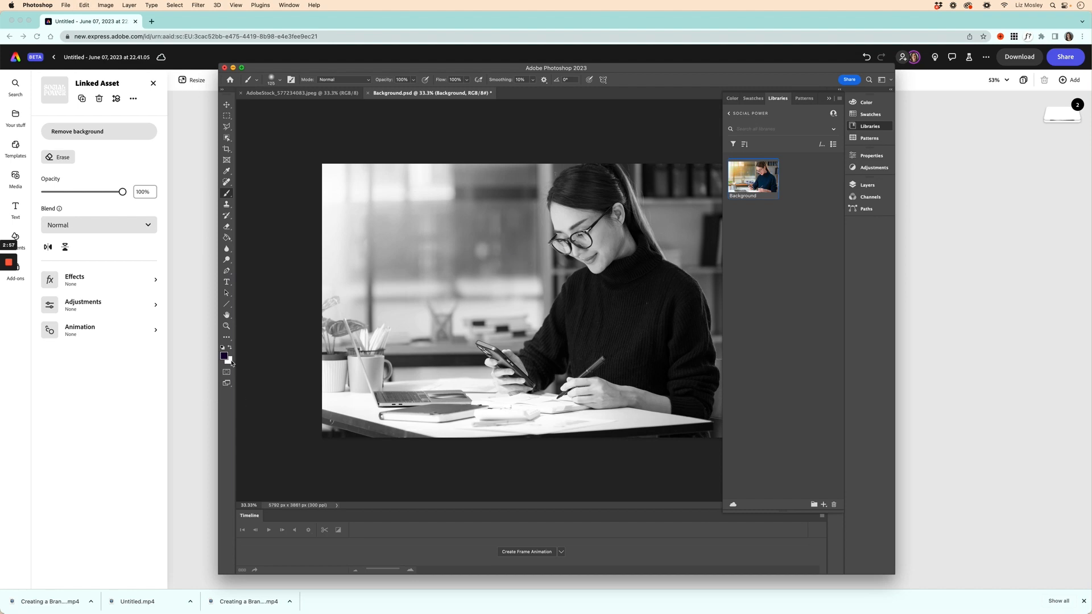
# - Paint white zigzag brush scribbles on the photo and return to the Express story
pyautogui.click(223, 356)
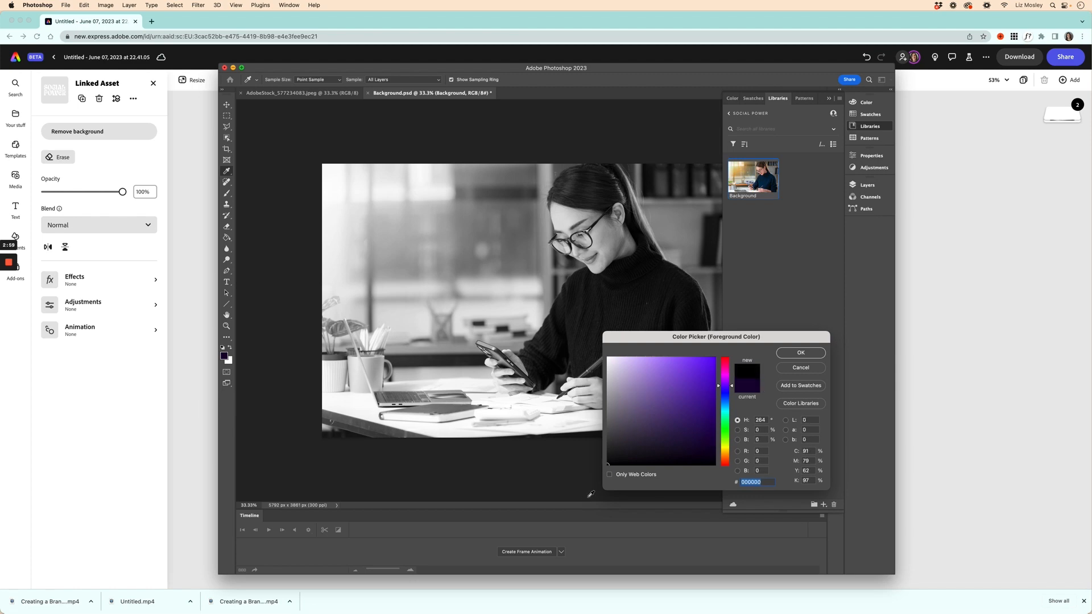
pyautogui.click(800, 353)
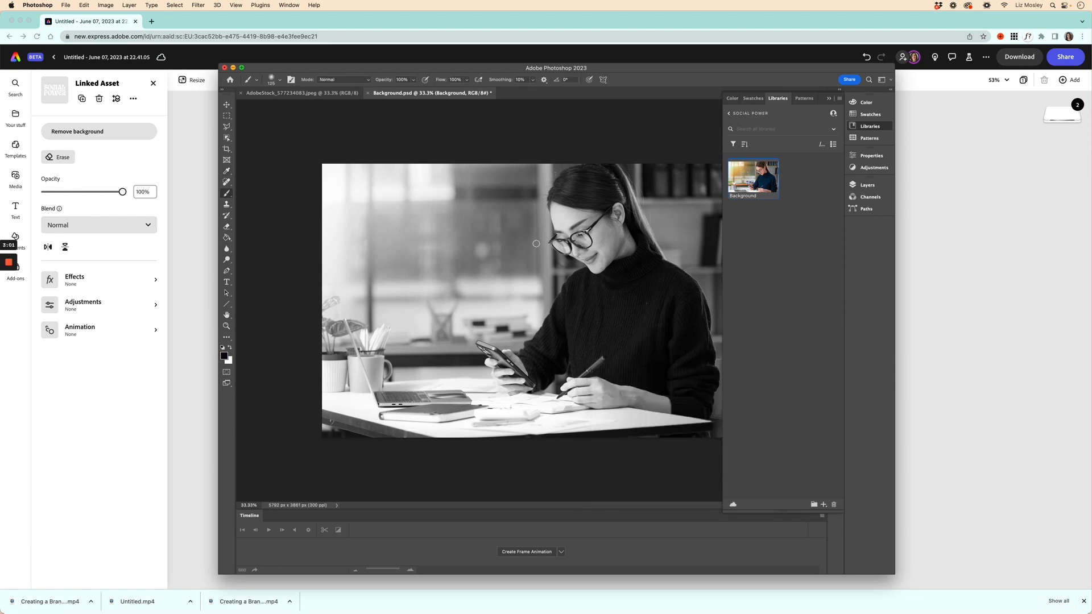
pyautogui.moveTo(509, 246)
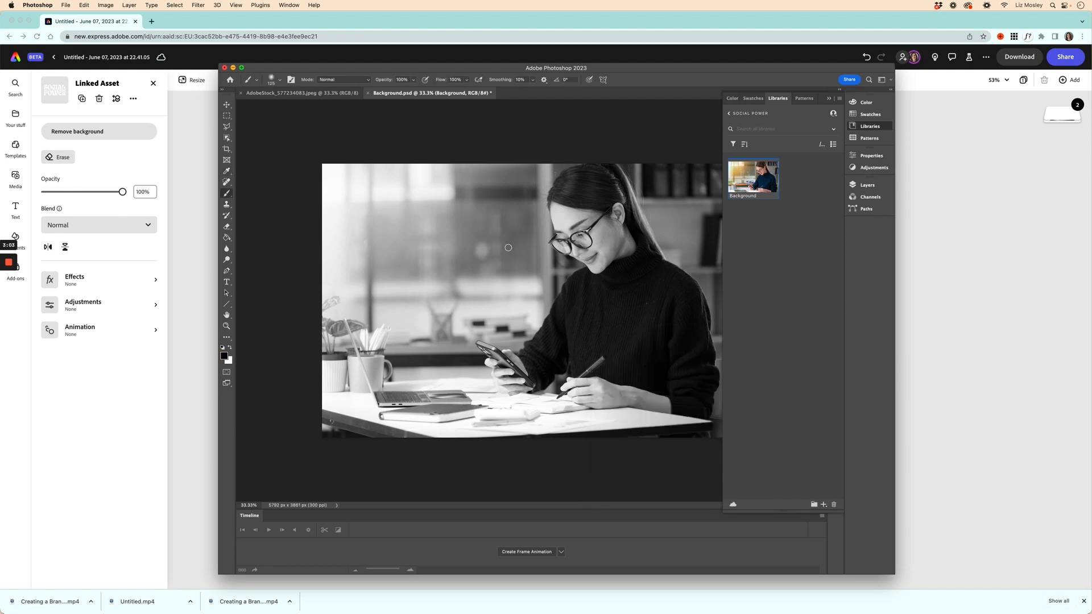
pyautogui.click(272, 79)
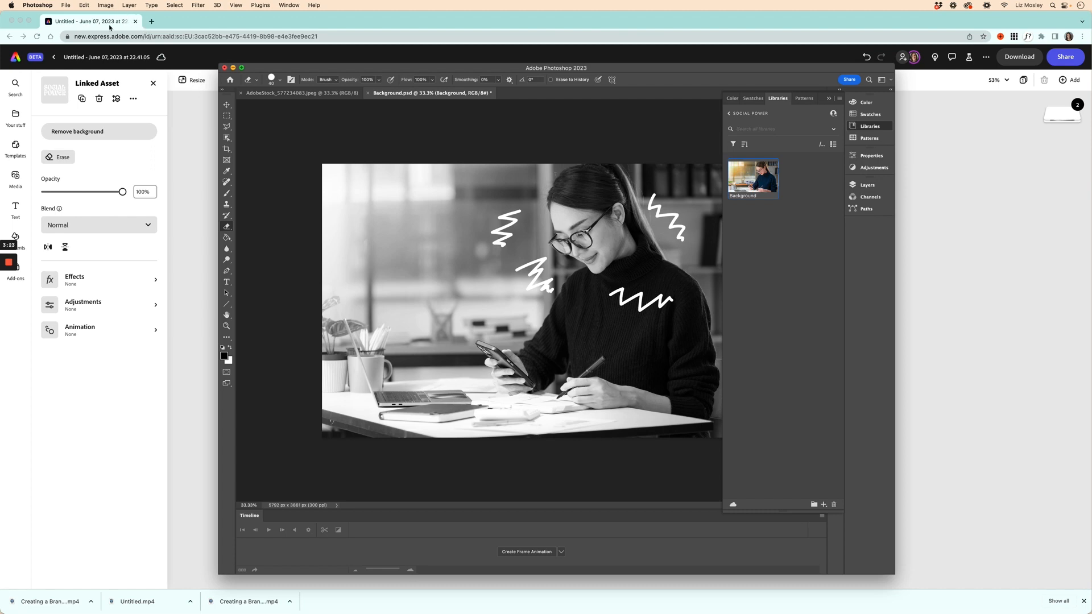
pyautogui.click(65, 4)
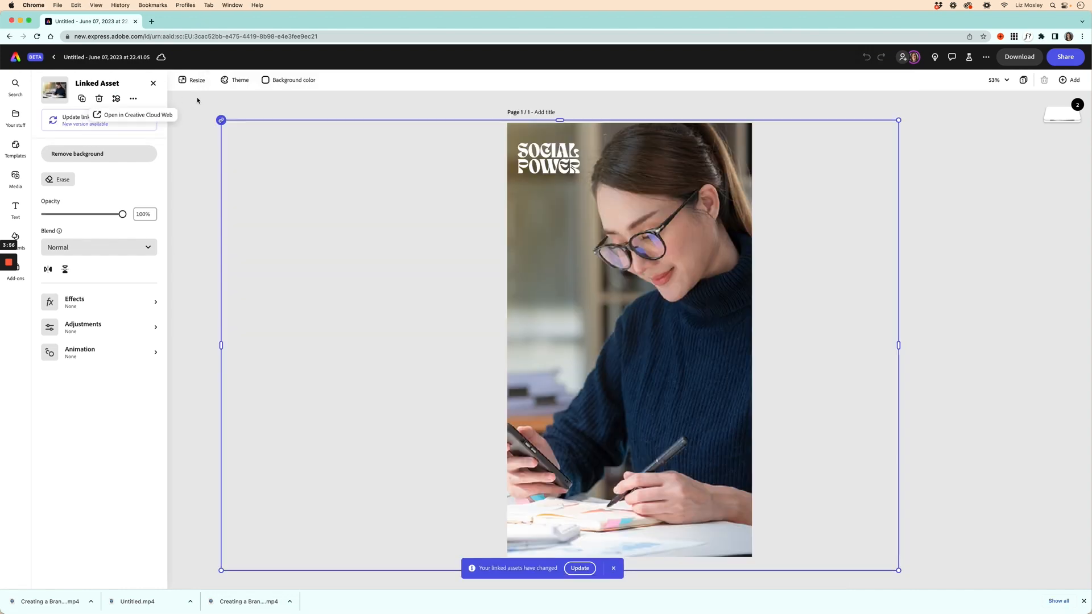
pyautogui.moveTo(206, 103)
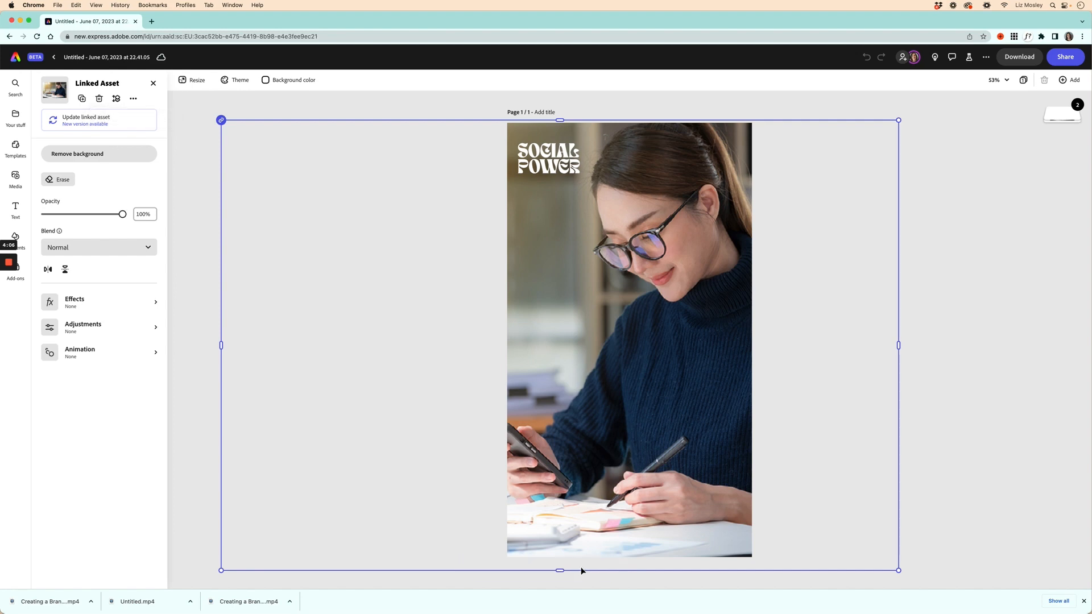
# - Update the linked asset so the story shows the scribbled black-and-white photo
pyautogui.click(85, 120)
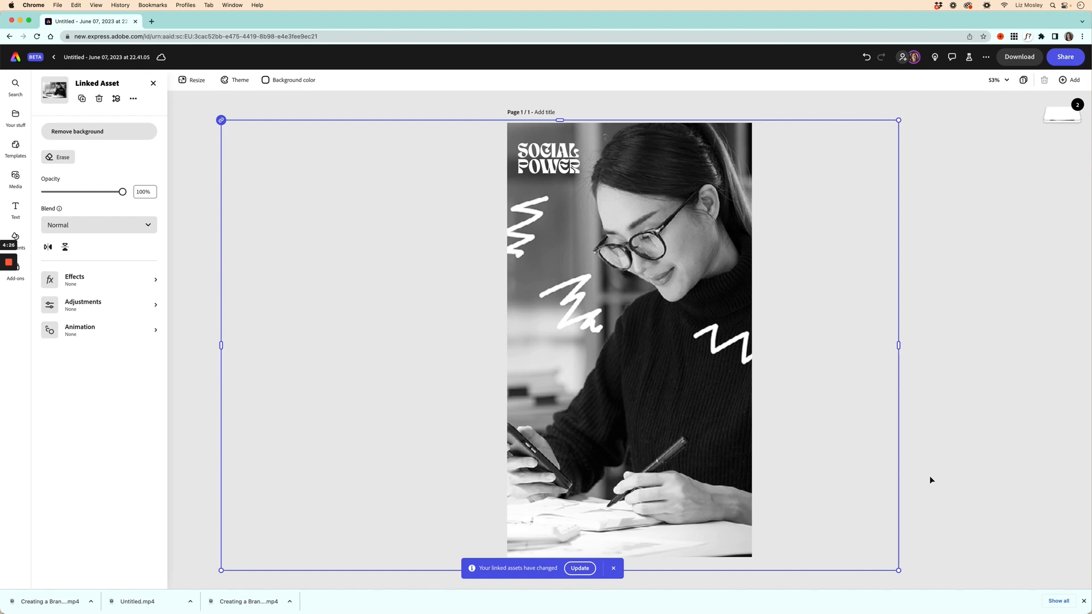
pyautogui.moveTo(67, 370)
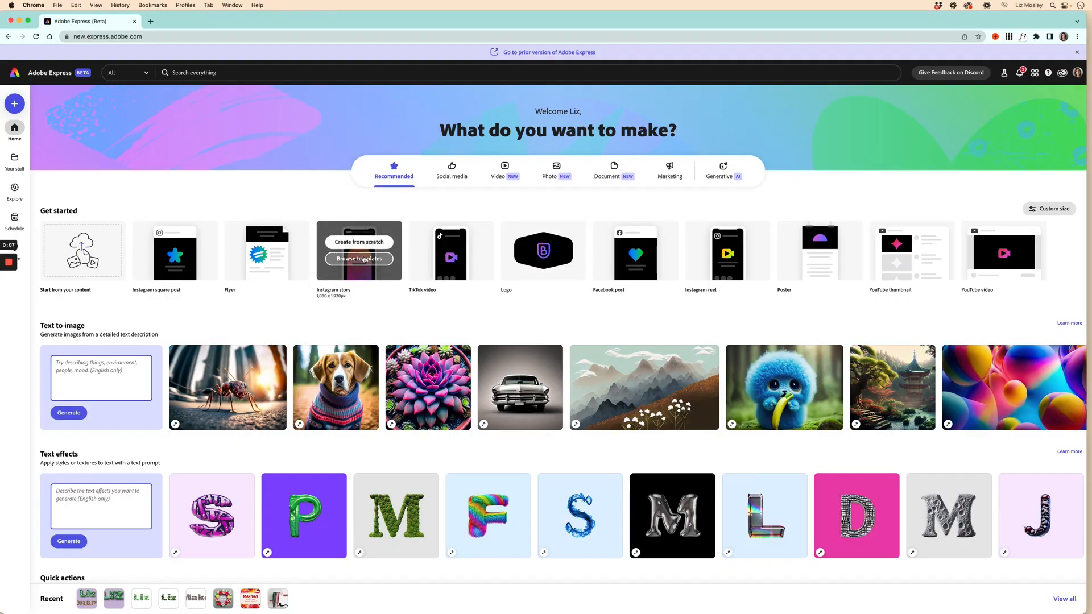
# - Create an Instagram story from the May Day flower template and show its sharing options
pyautogui.click(359, 258)
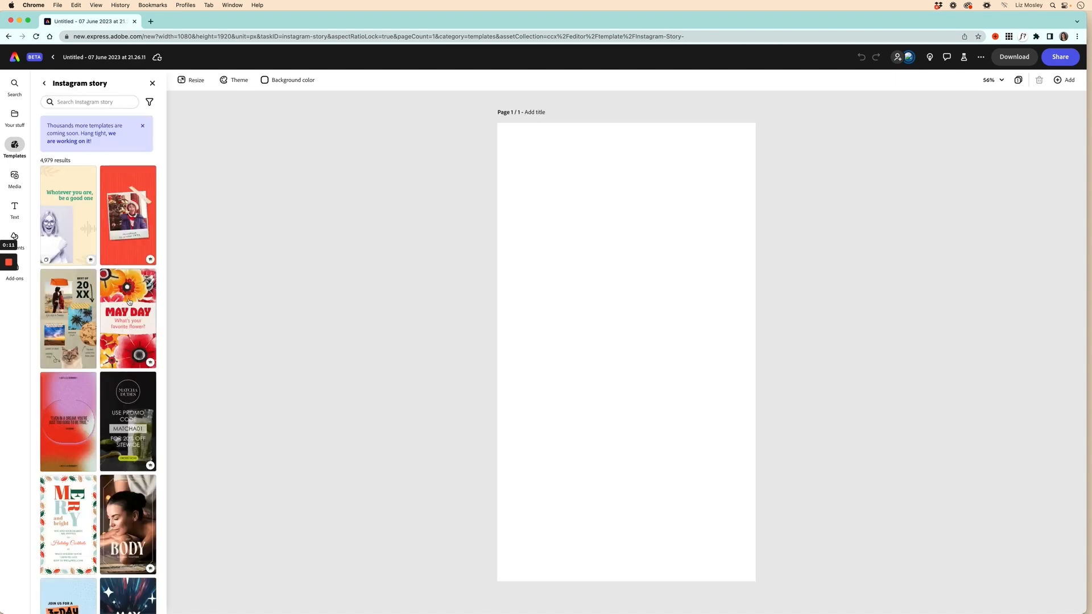
pyautogui.click(127, 299)
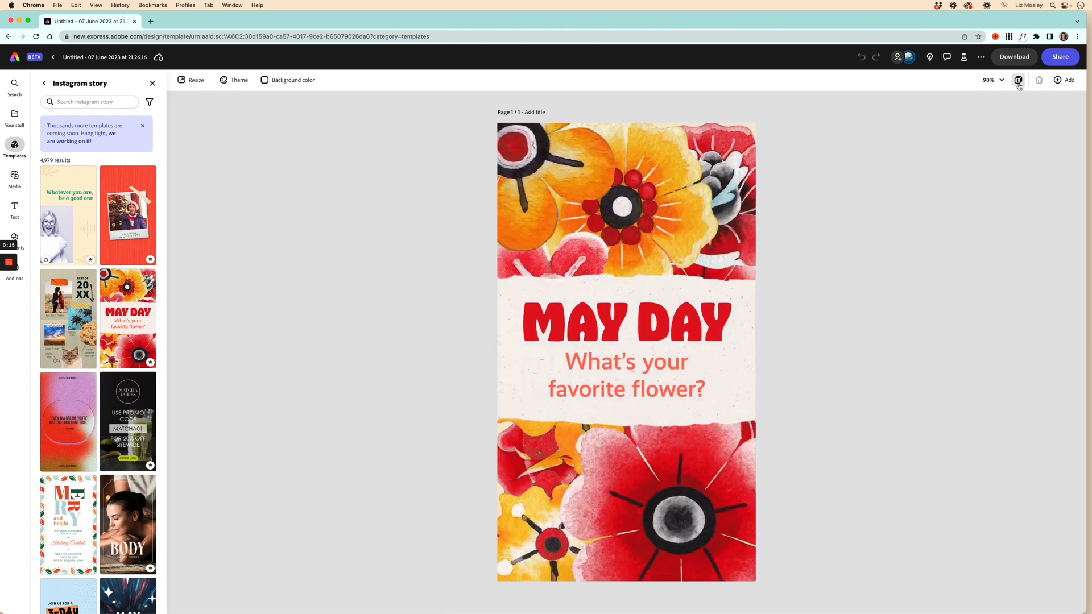
pyautogui.click(1059, 57)
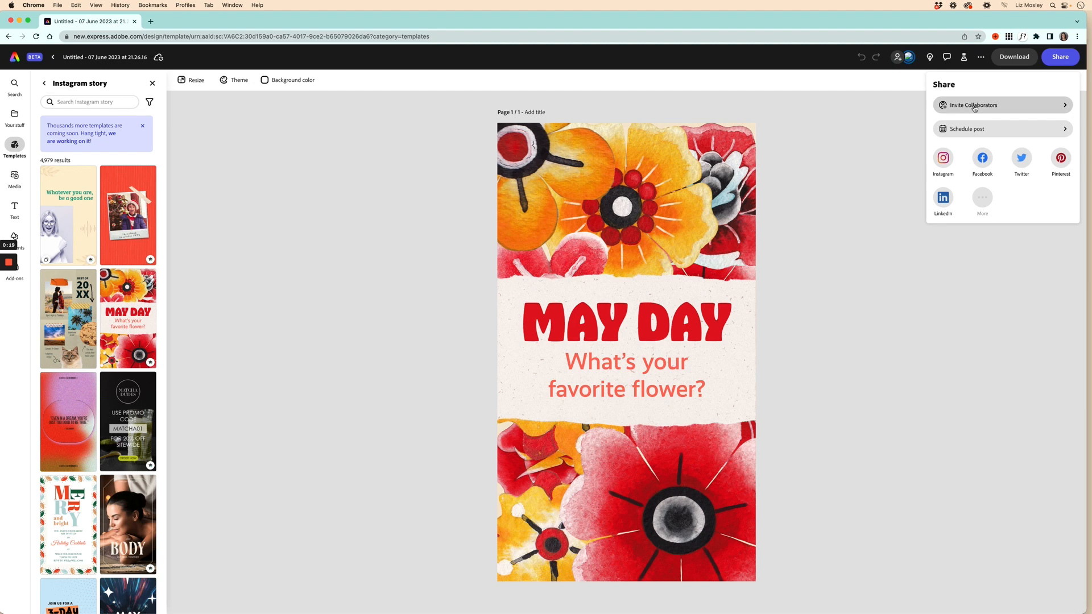
# - Send a collaborator invitation for the May Day story and close the sharing panel
pyautogui.click(973, 105)
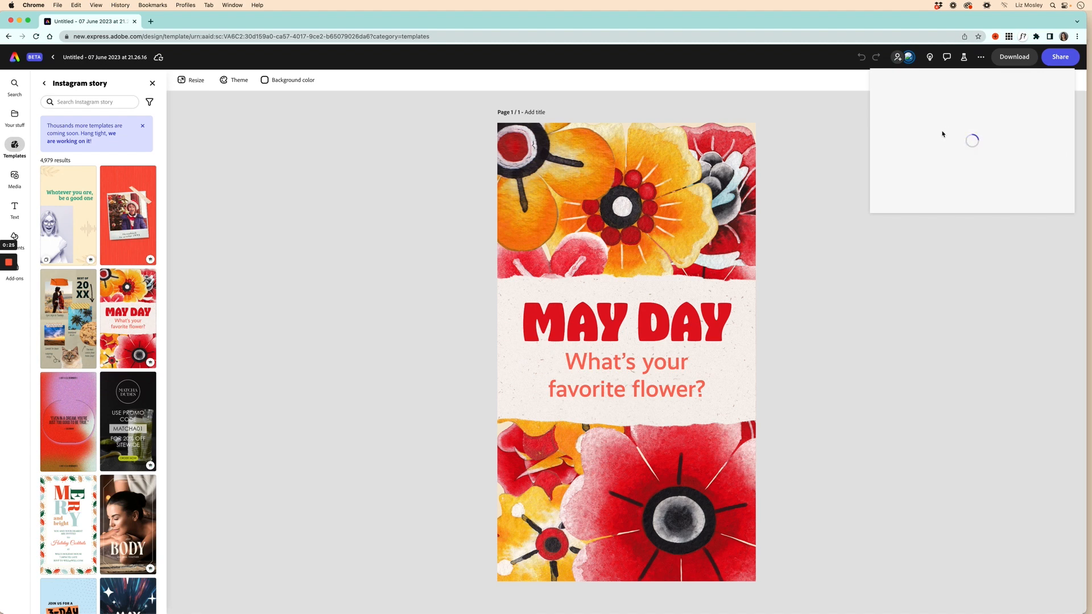
pyautogui.click(1059, 56)
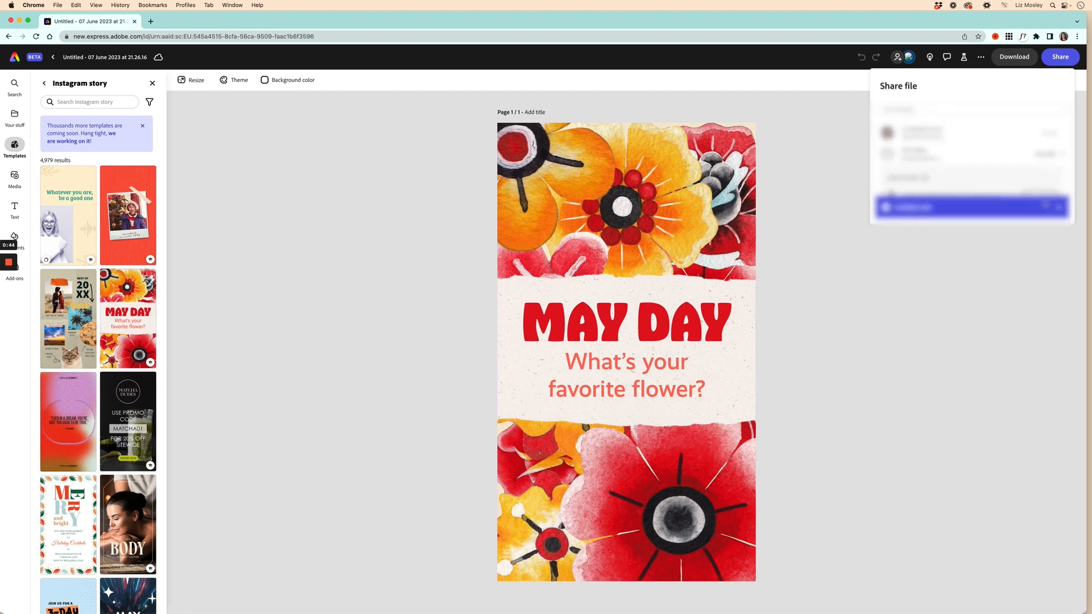
pyautogui.moveTo(763, 197)
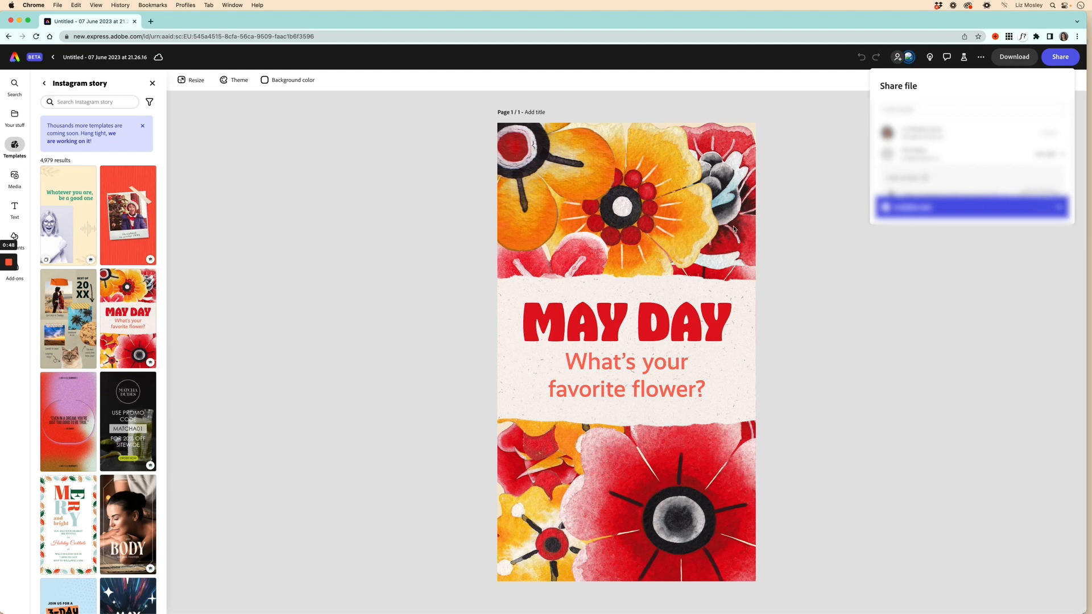
pyautogui.click(971, 207)
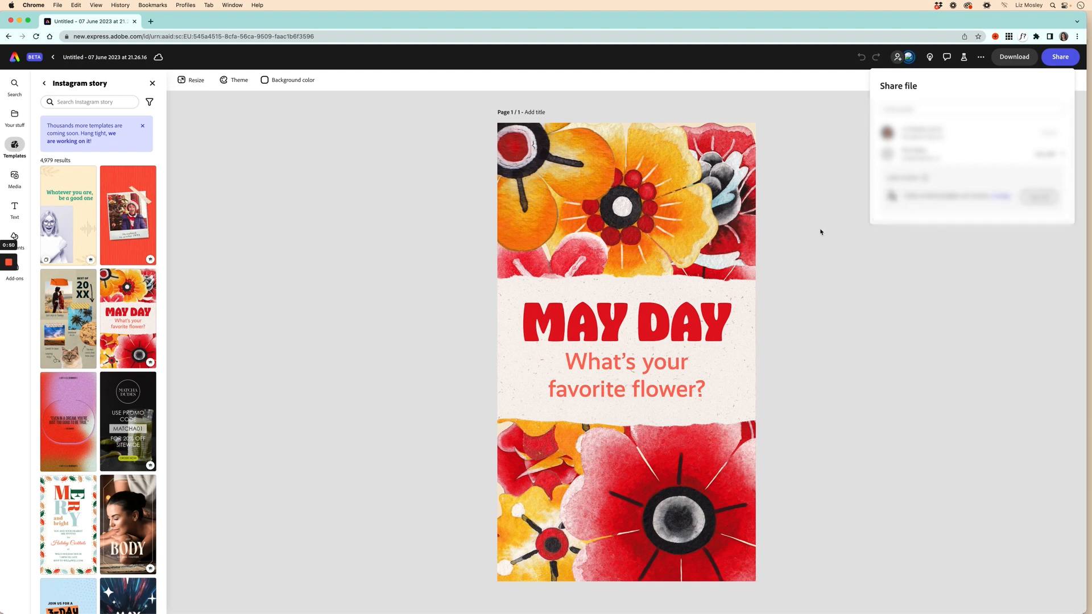
pyautogui.click(376, 253)
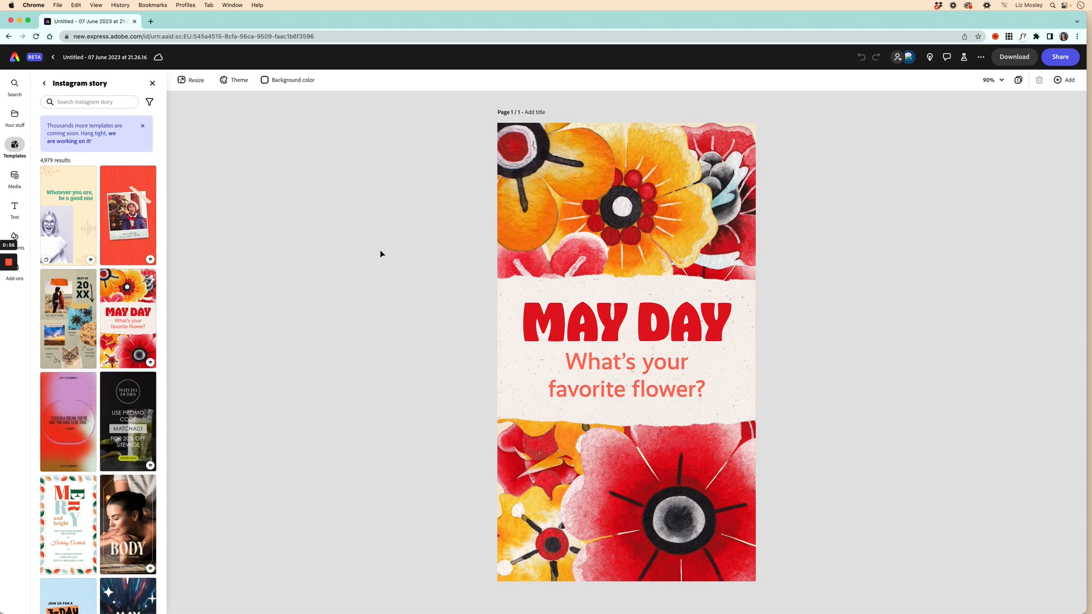
pyautogui.moveTo(827, 331)
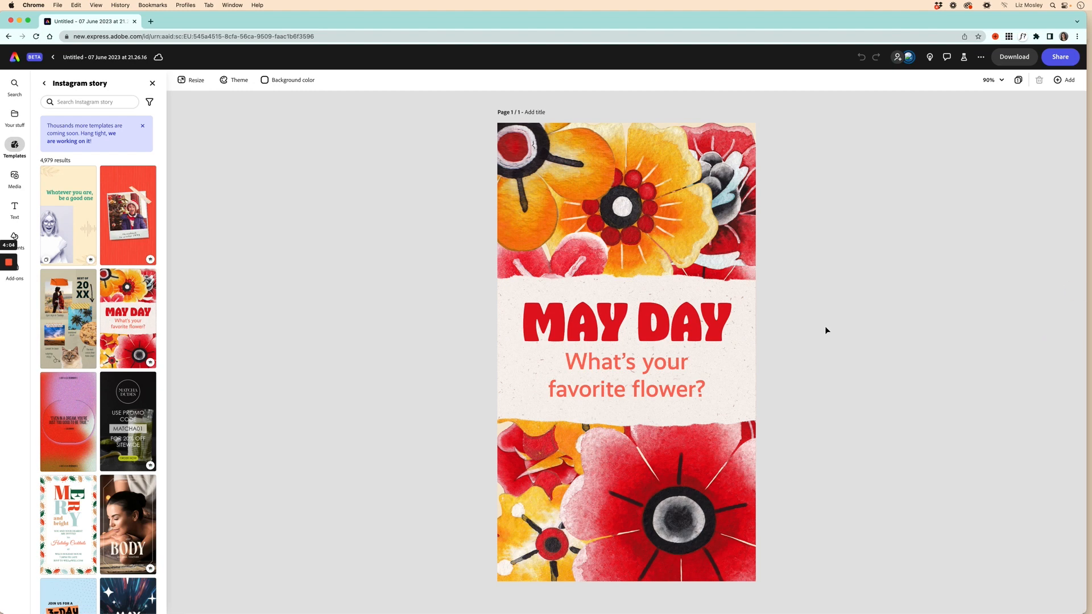
# - Dismiss the Templates panel as the collaborator restyles the MAY DAY heading live
pyautogui.click(625, 340)
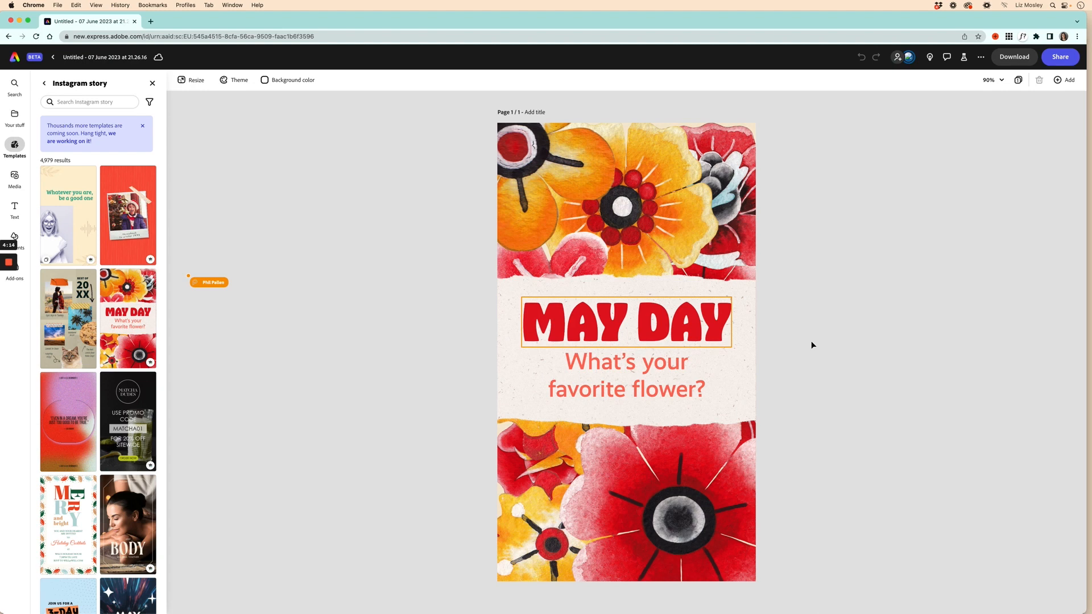
pyautogui.moveTo(388, 254)
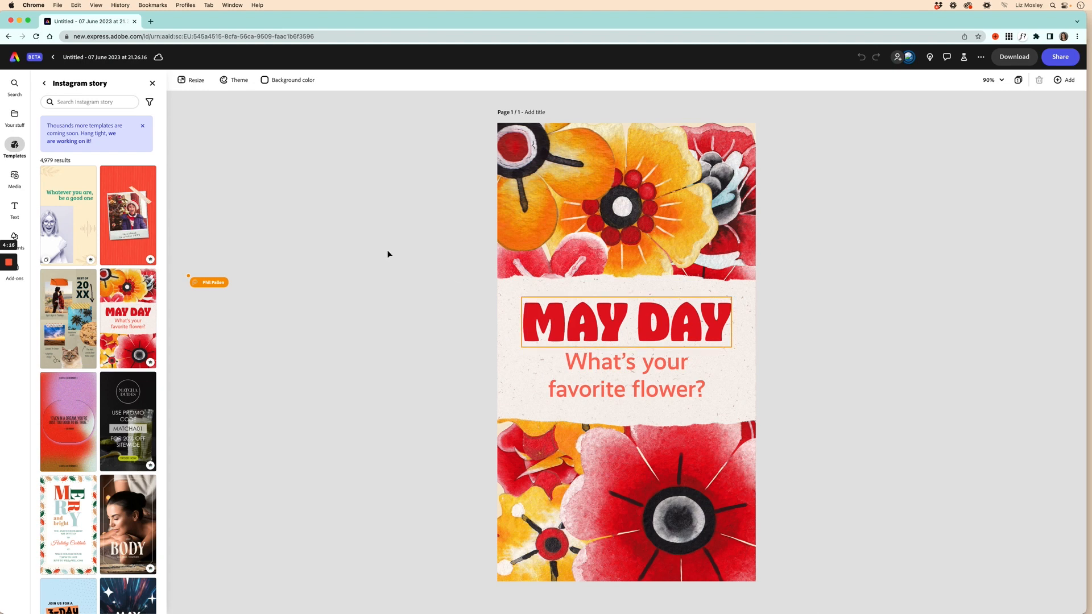
pyautogui.click(152, 83)
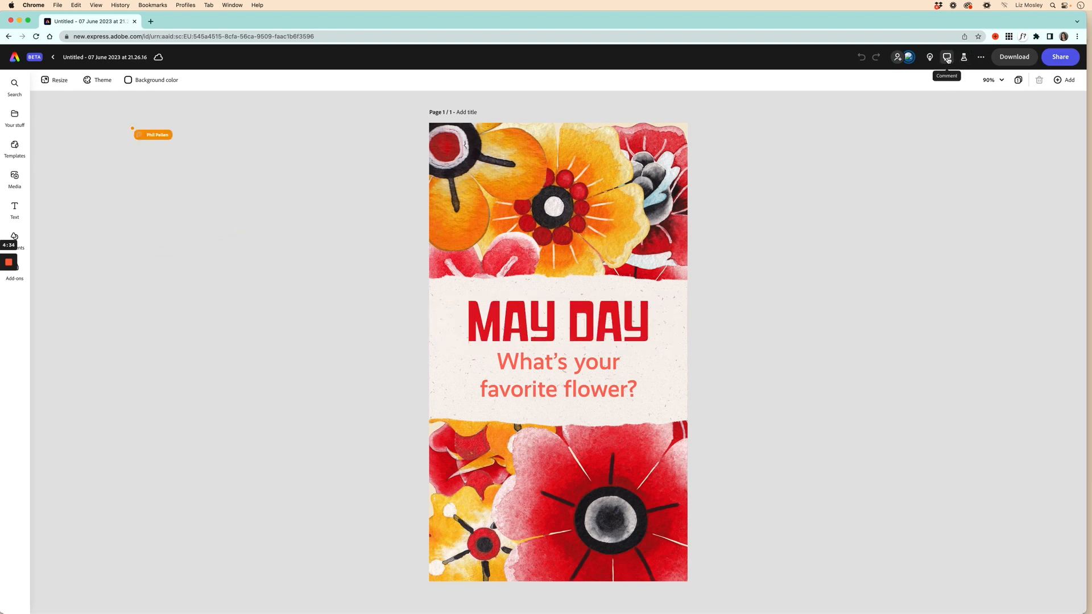
# - Post the comment 'Hey Phil what do you think of the design' on the story
pyautogui.click(946, 57)
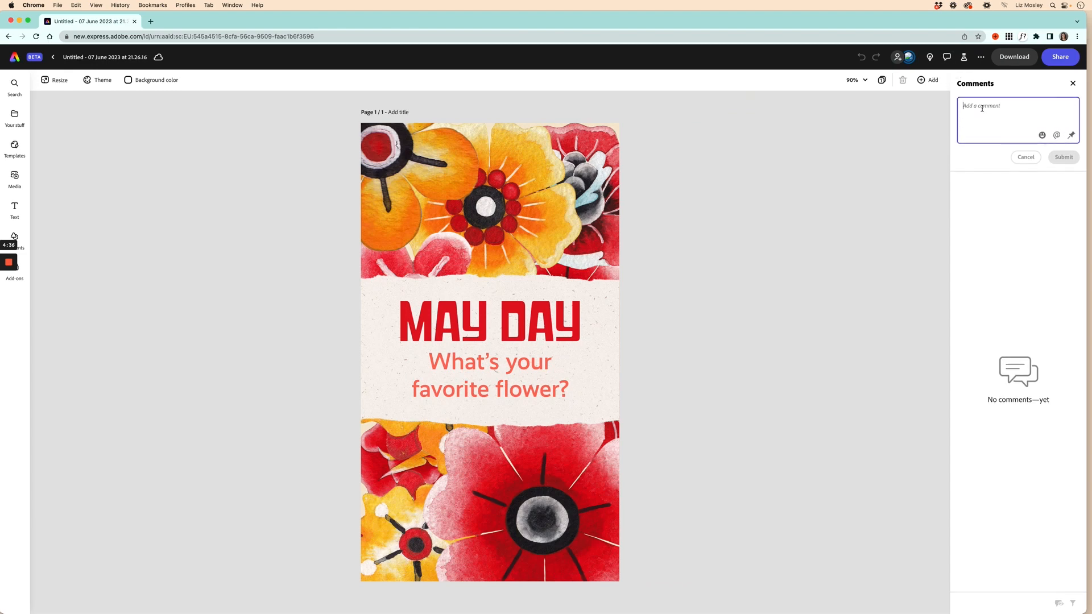
pyautogui.write('Hey Phil')
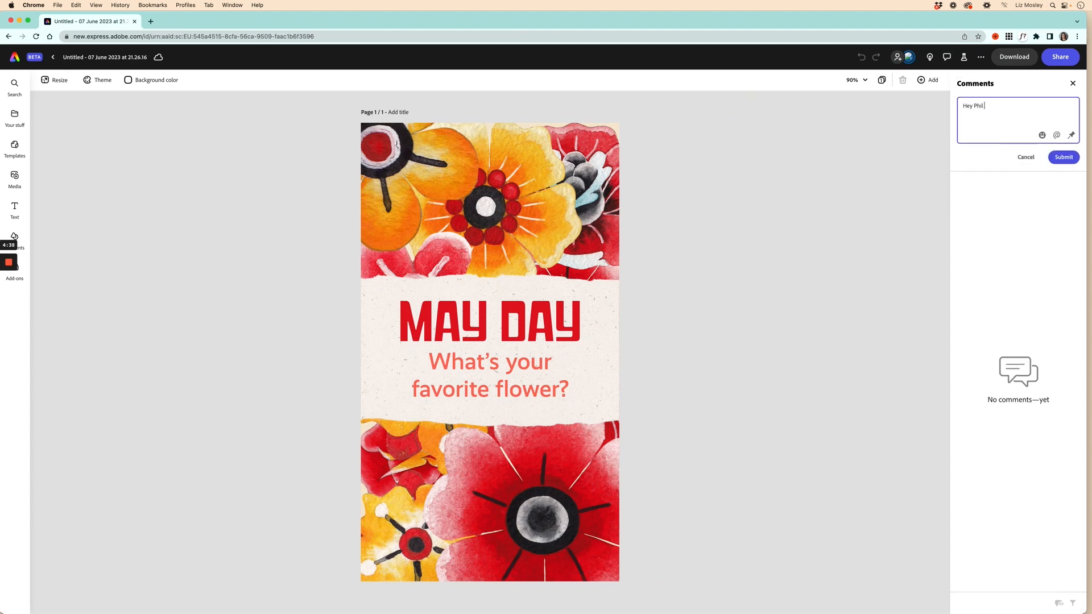
pyautogui.write('what do you think')
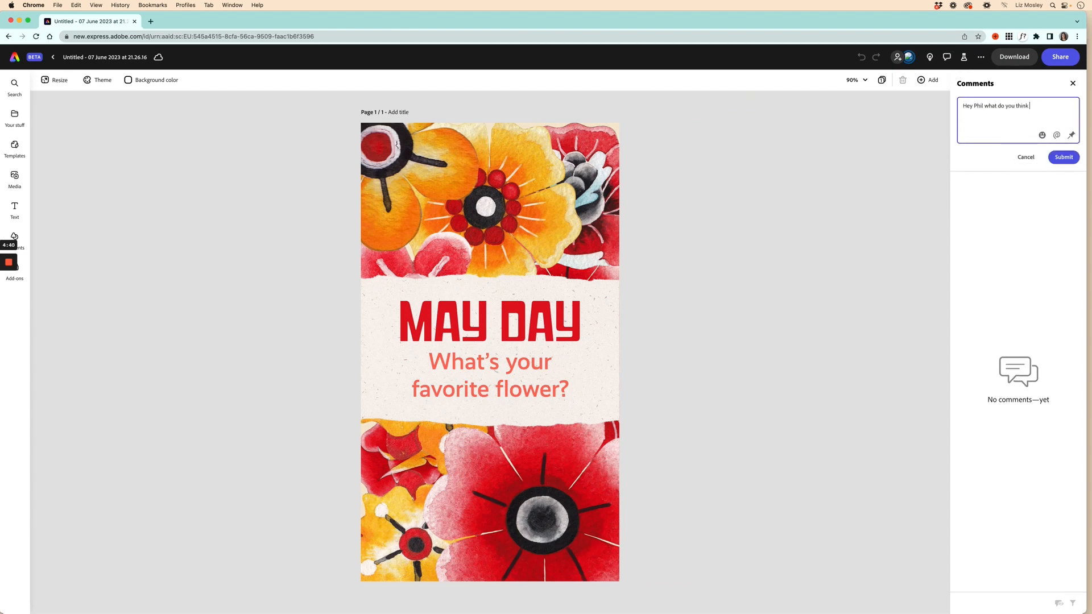
pyautogui.write('of the design')
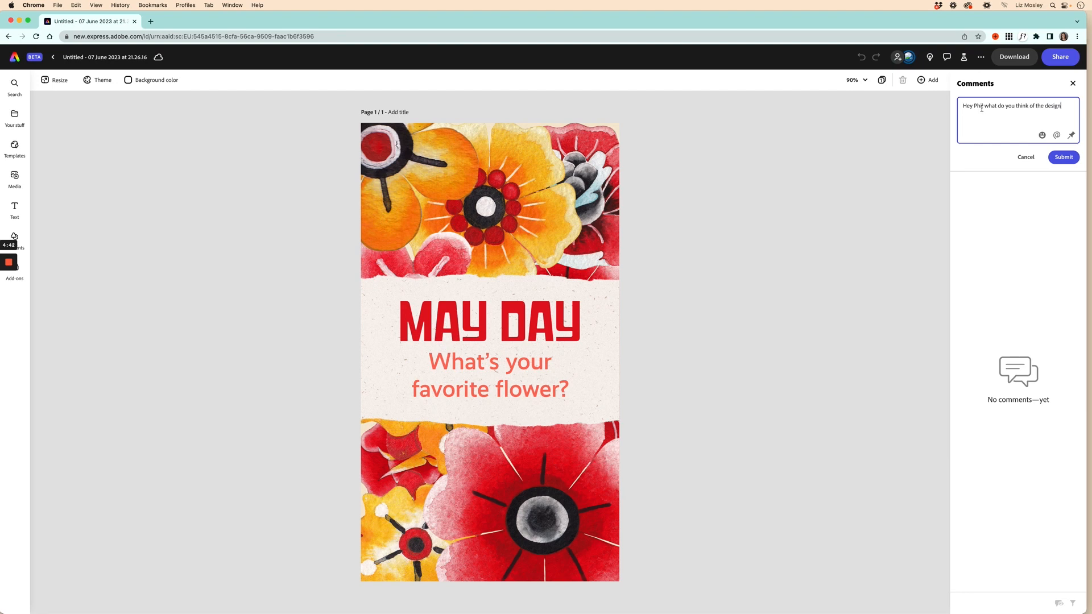
pyautogui.click(1062, 156)
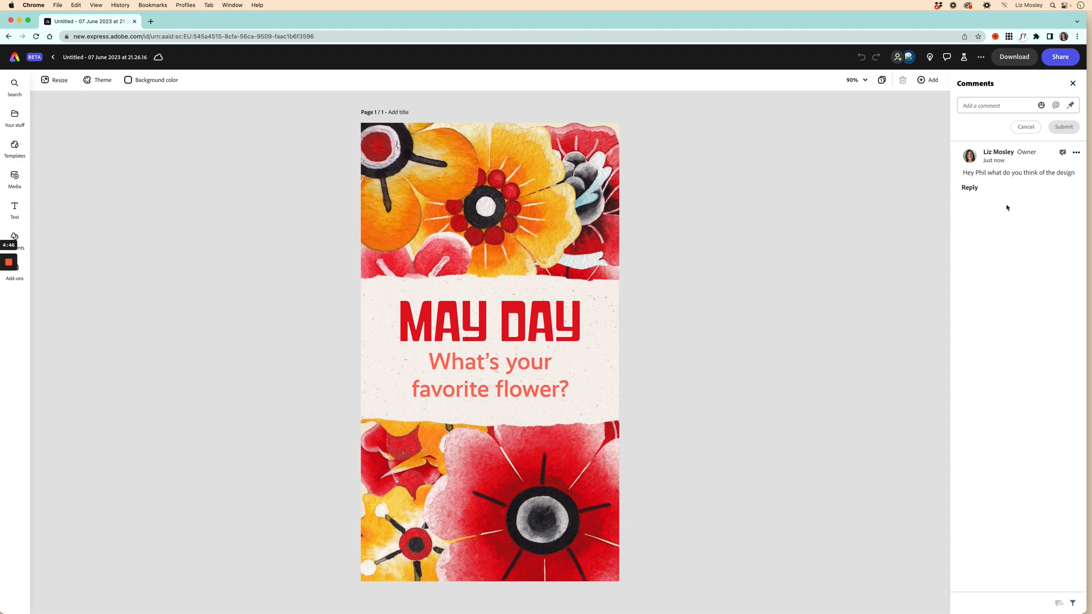
pyautogui.moveTo(1022, 258)
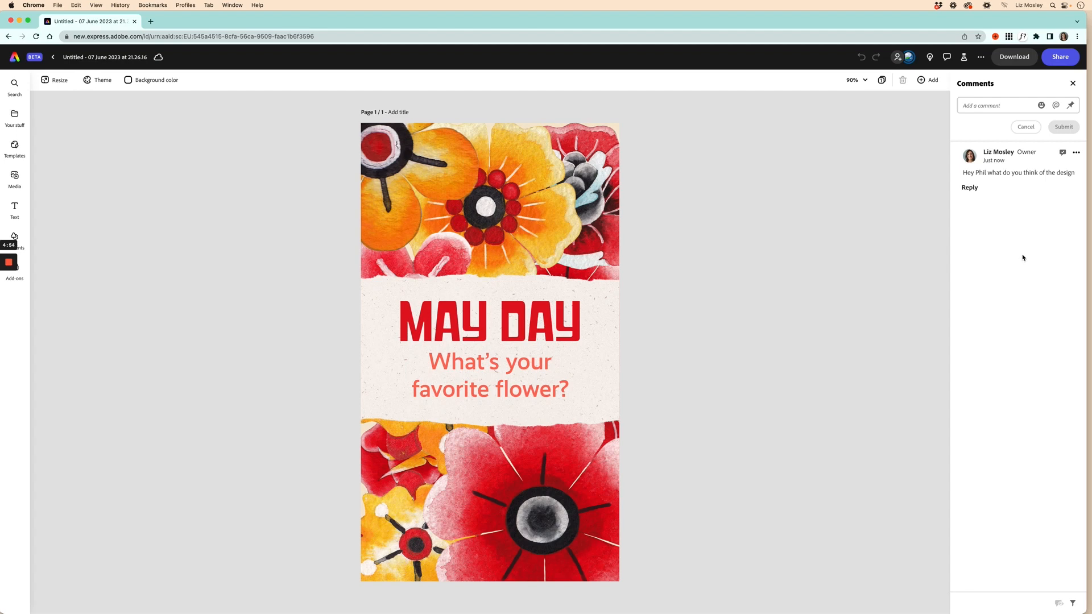
pyautogui.moveTo(772, 234)
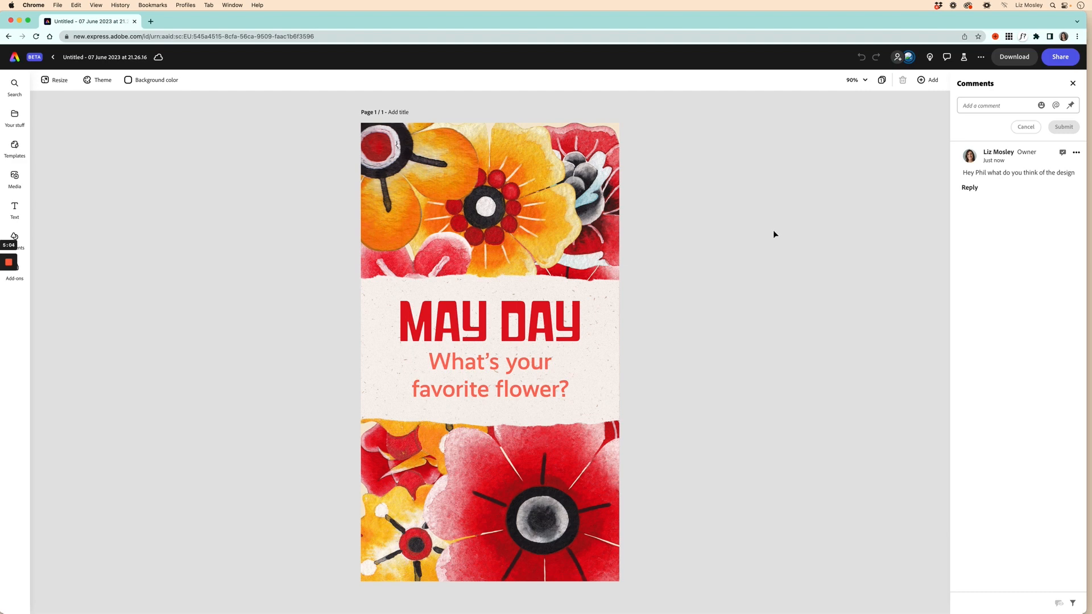
pyautogui.moveTo(1052, 212)
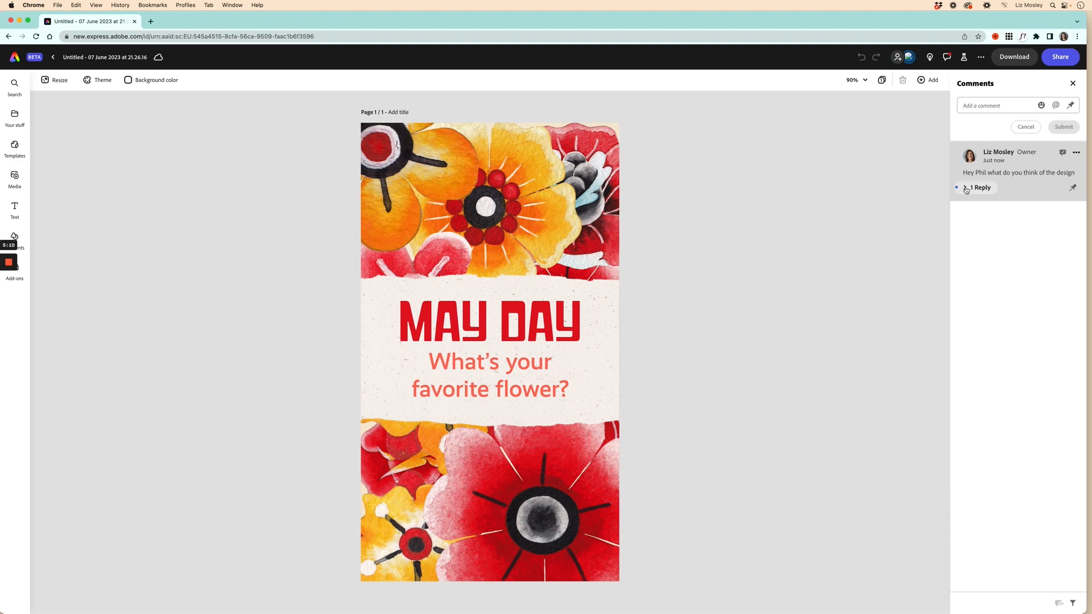
# - Expand the reply to read Phil's 'I absolutely love it!' response
pyautogui.click(978, 188)
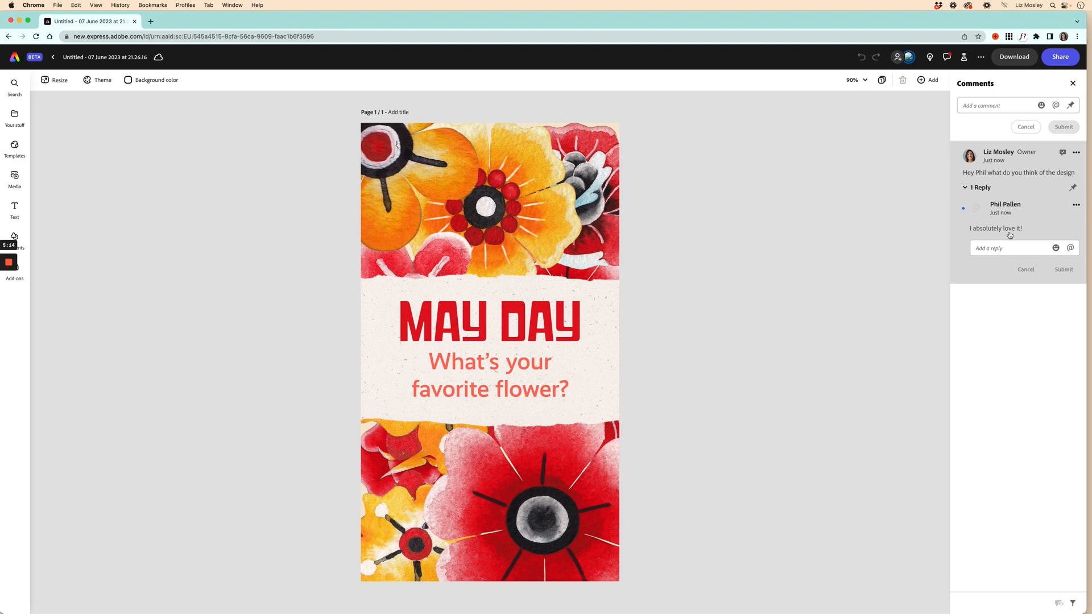
pyautogui.moveTo(776, 212)
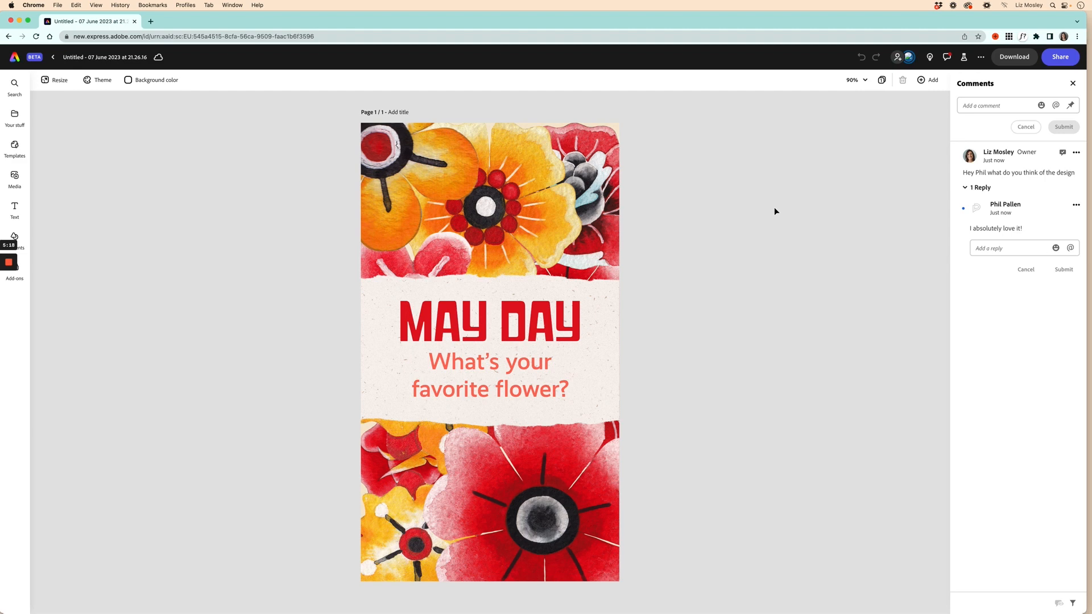
pyautogui.click(9, 263)
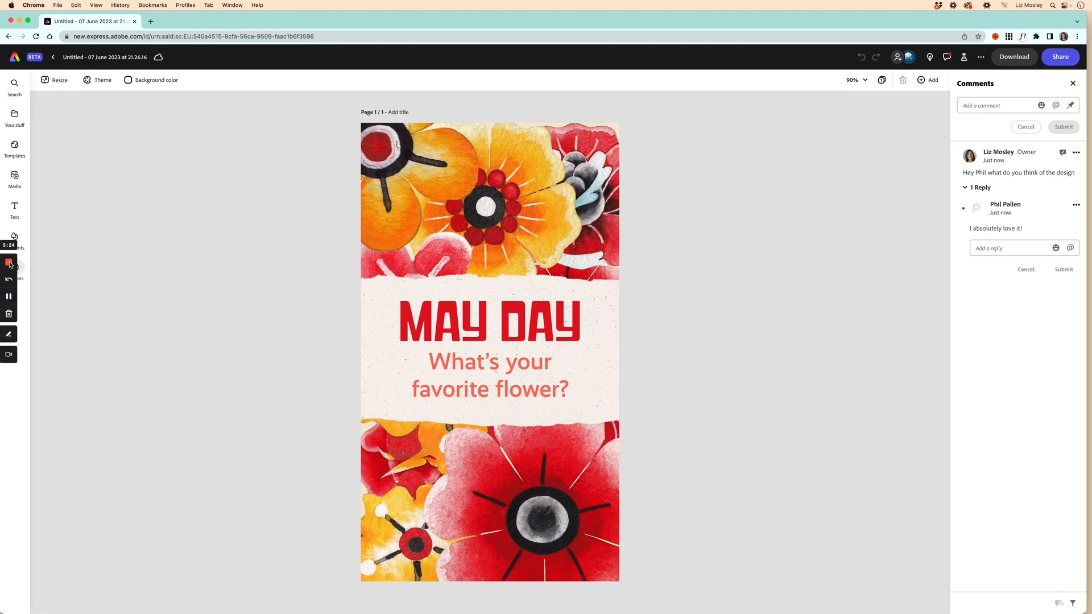